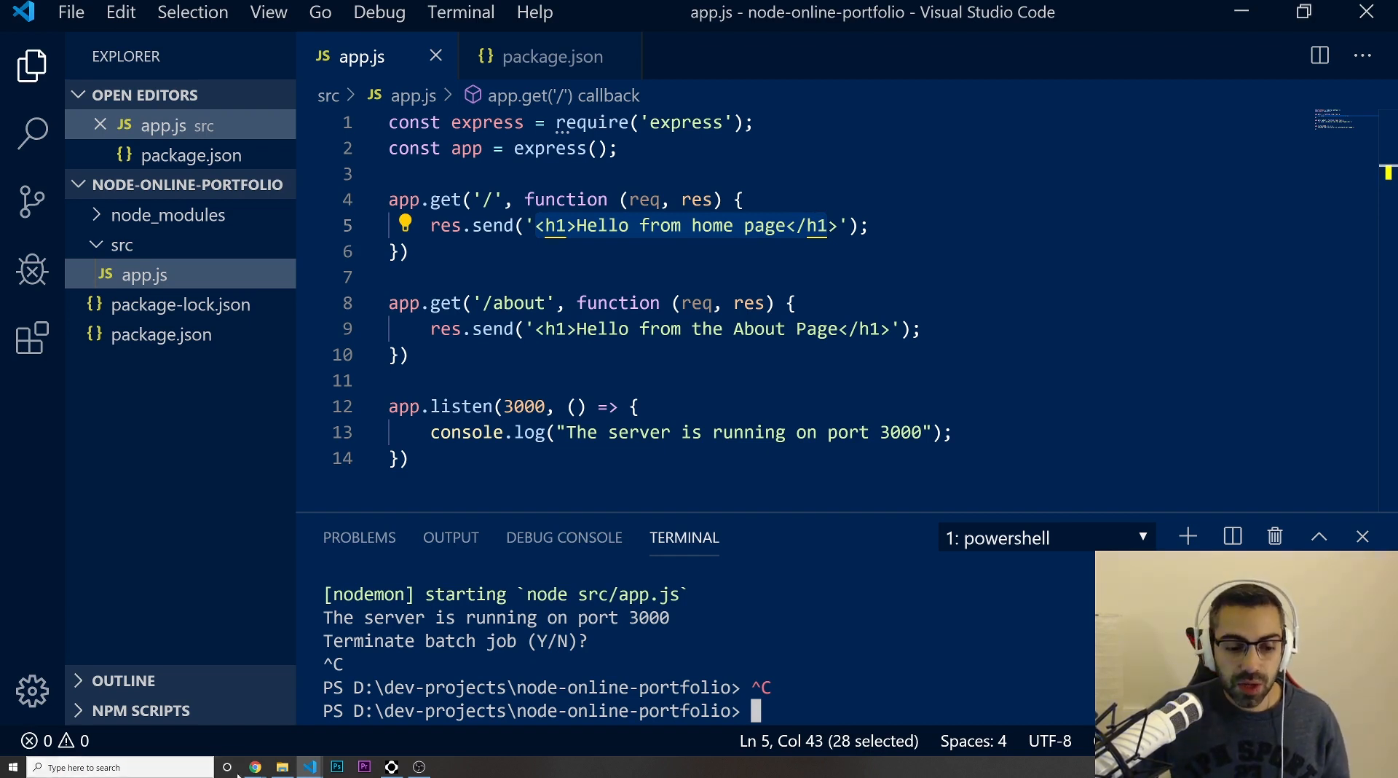
# - Search 'npm install hbs' in a new Chrome tab and open the hbs npm page
pyautogui.click(254, 766)
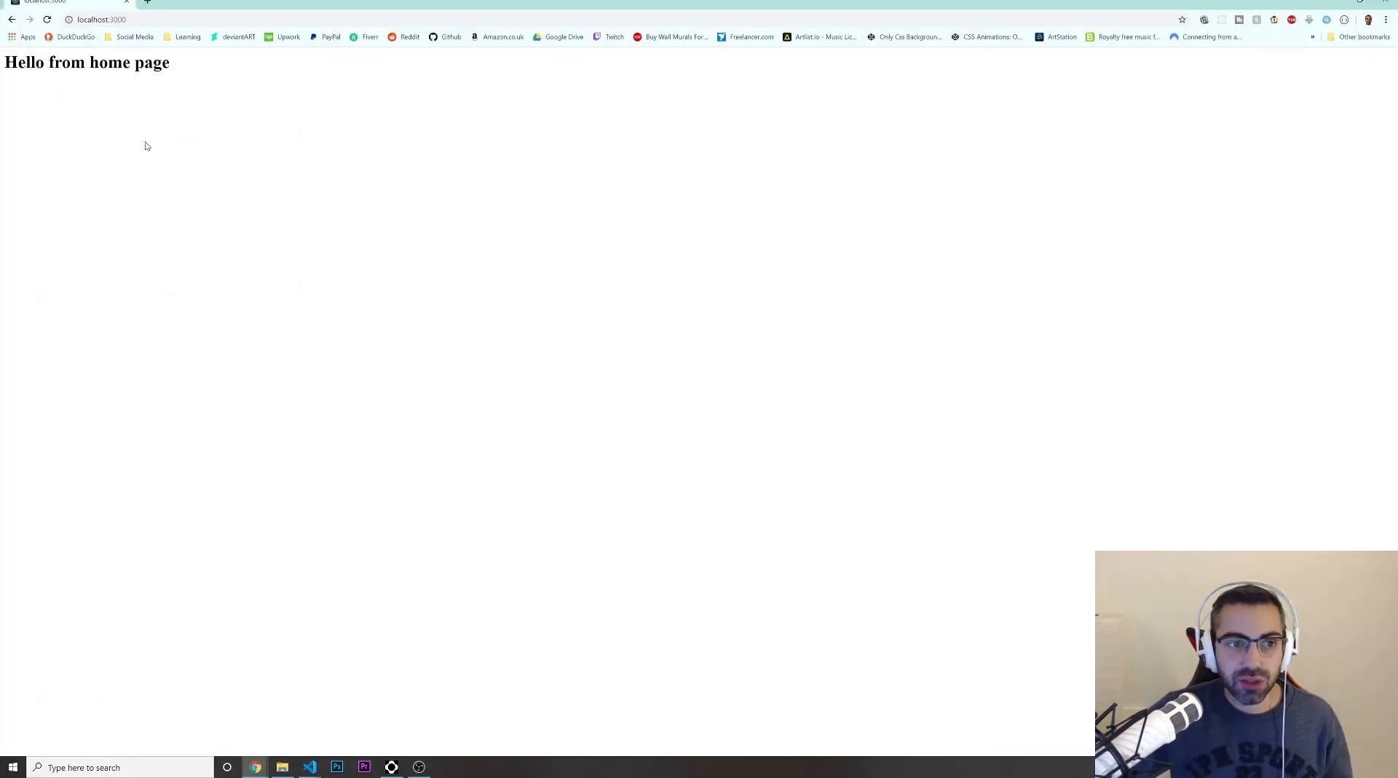
pyautogui.click(75, 36)
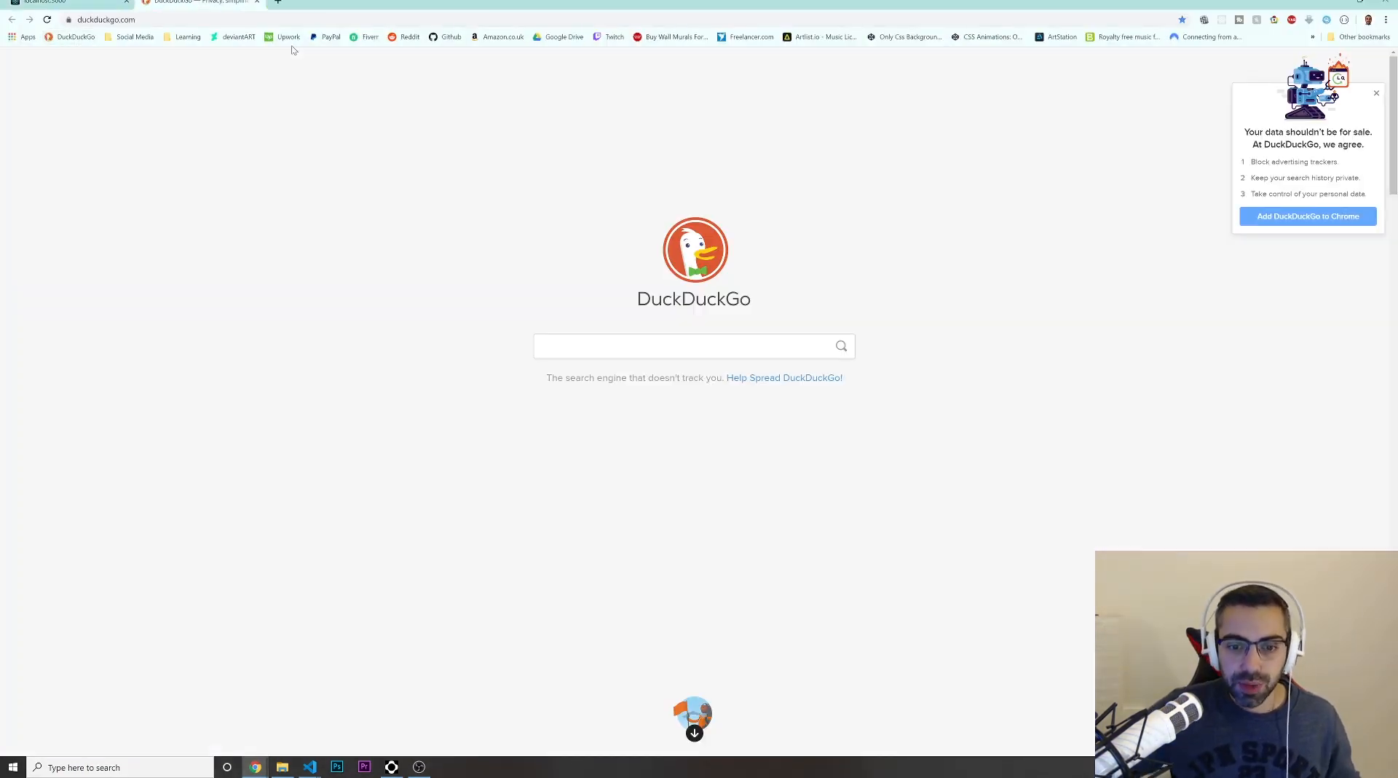
pyautogui.write('npm install hbs')
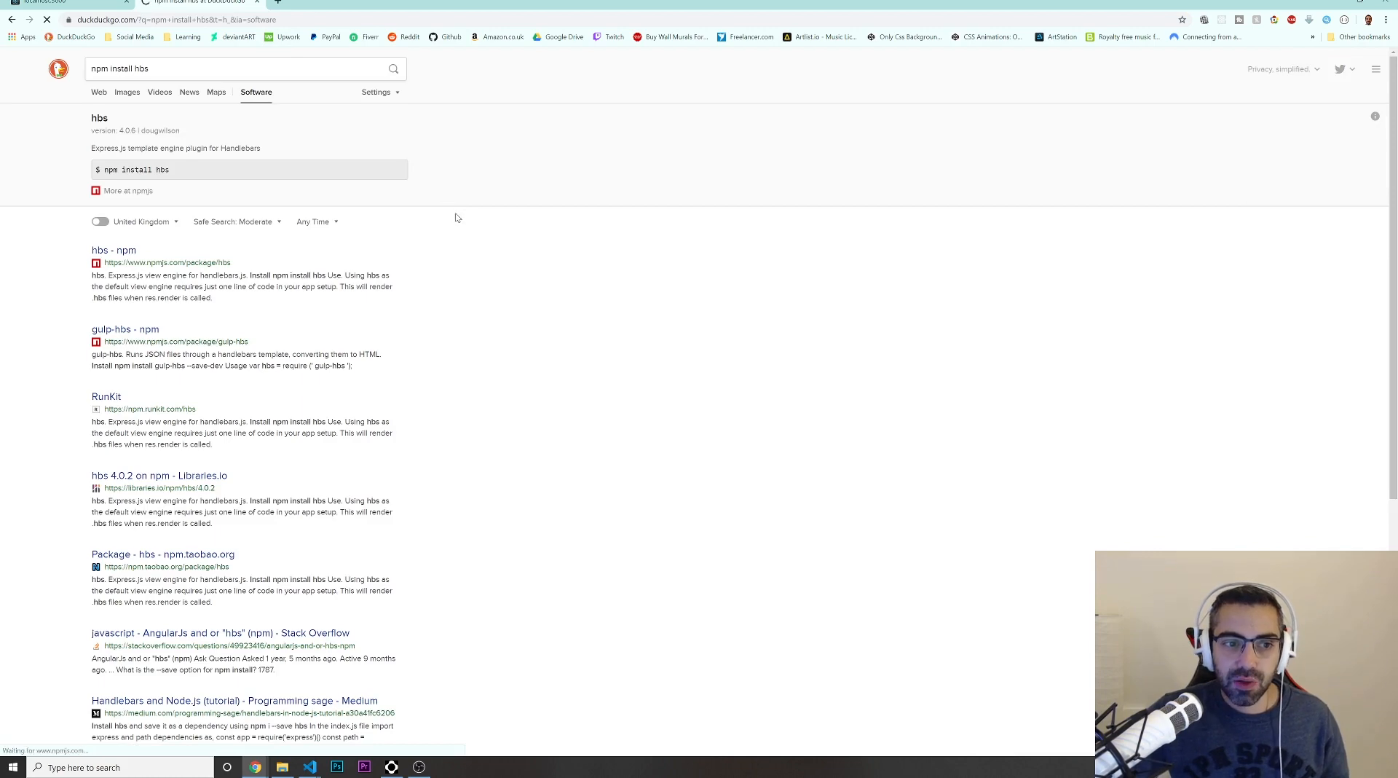
pyautogui.click(114, 250)
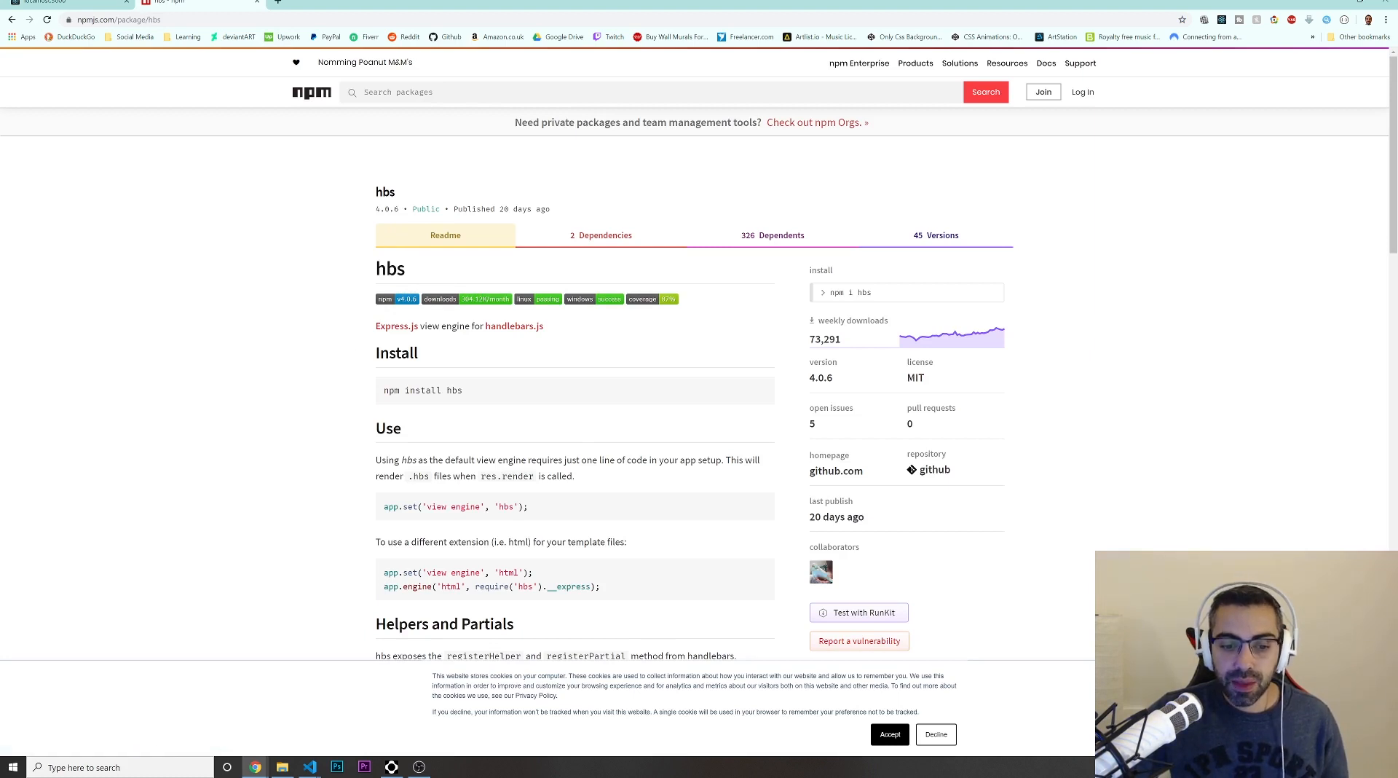
pyautogui.moveTo(408, 478)
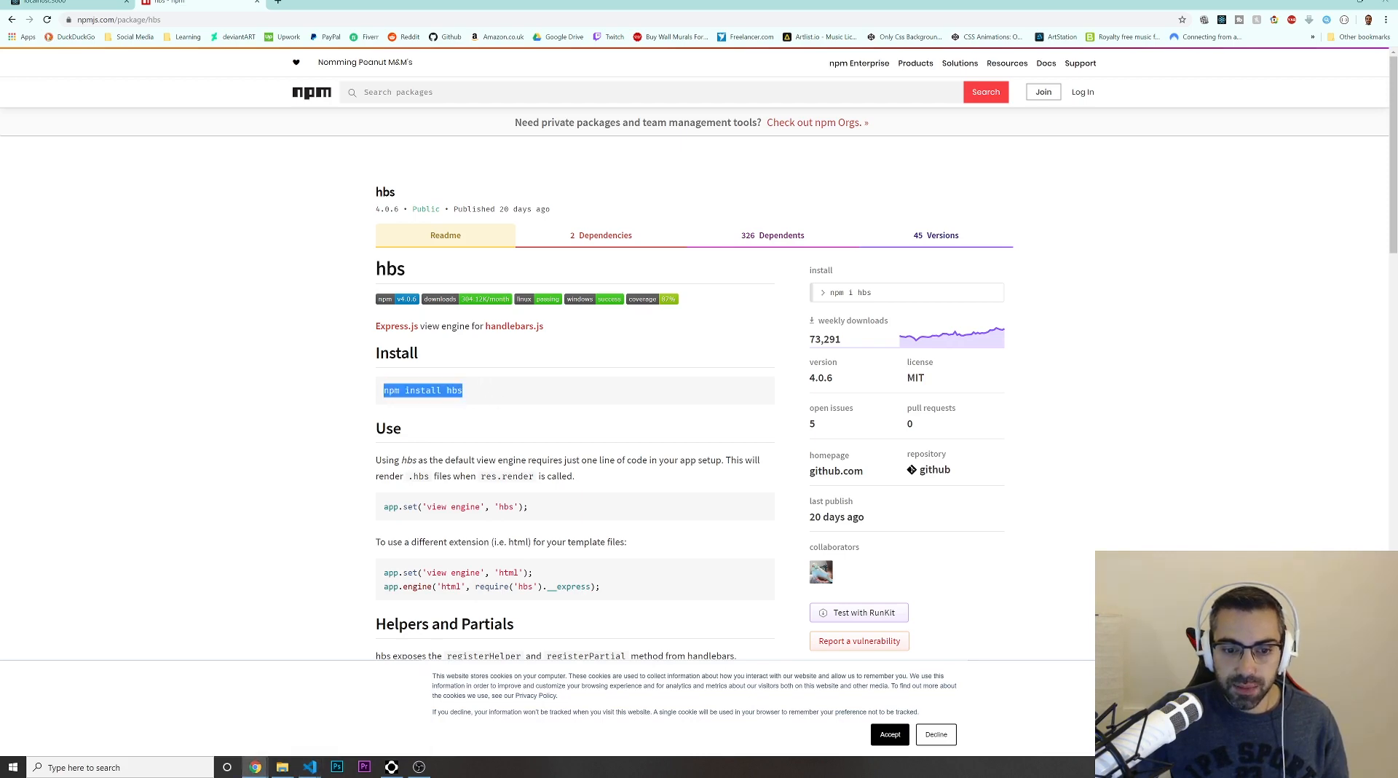
pyautogui.moveTo(314, 760)
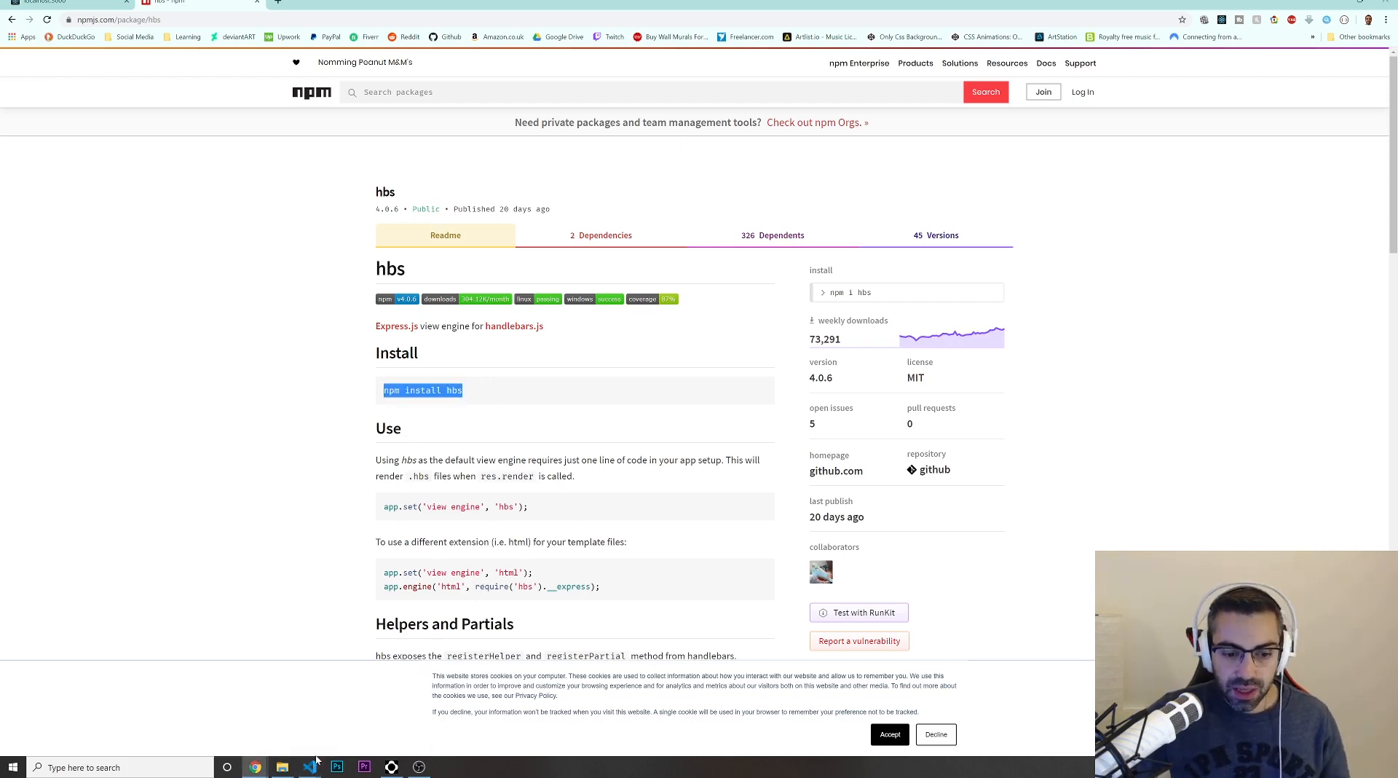
# - Run npm install hbs in the terminal and confirm hbs under package.json dependencies
pyautogui.click(309, 767)
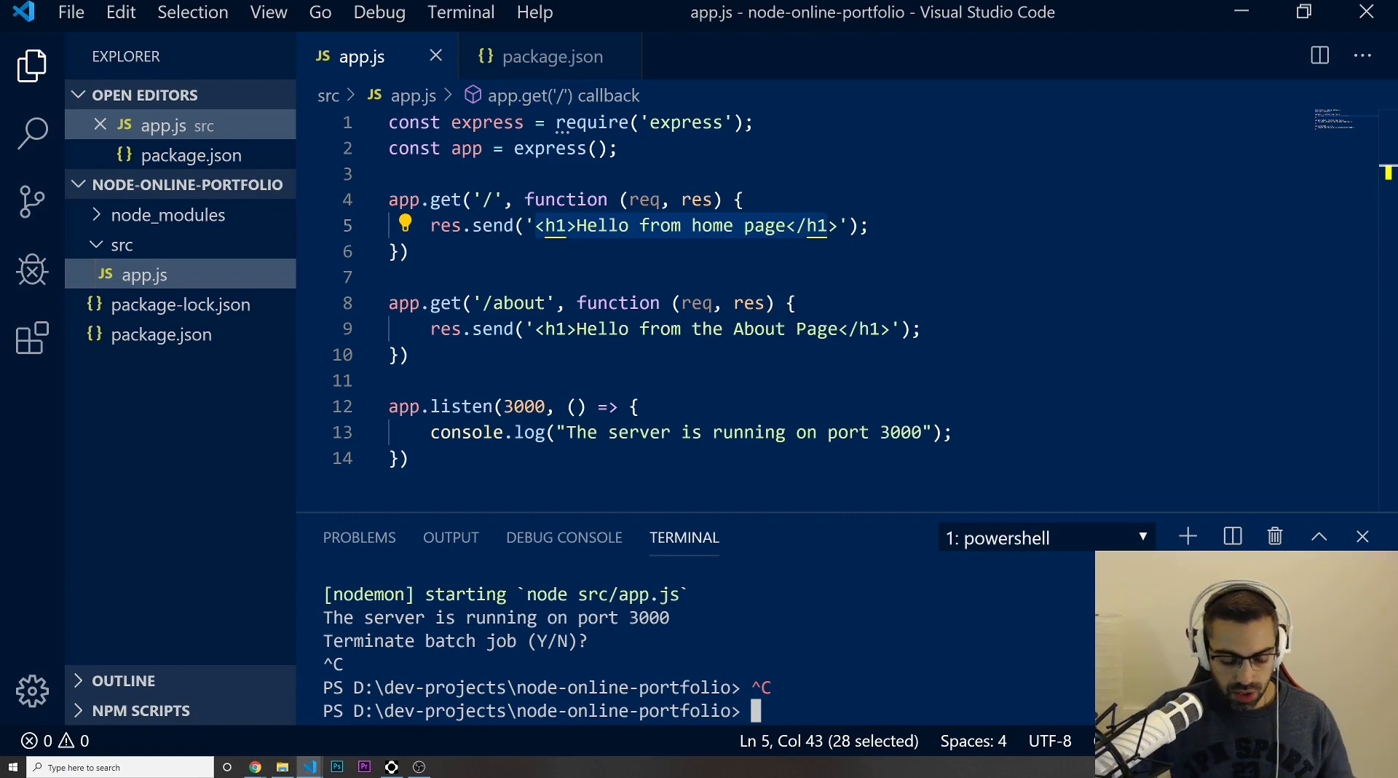
pyautogui.write('npm install hbs')
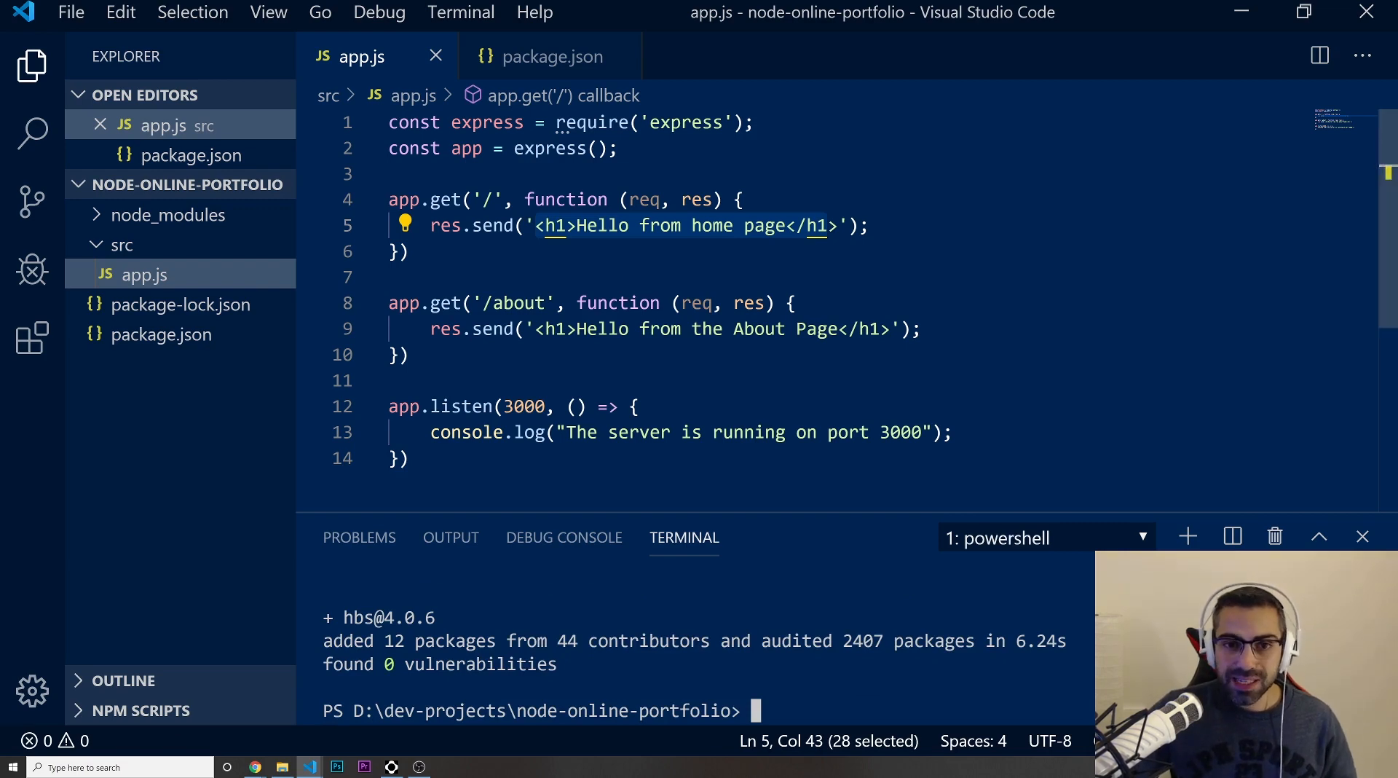
pyautogui.click(541, 56)
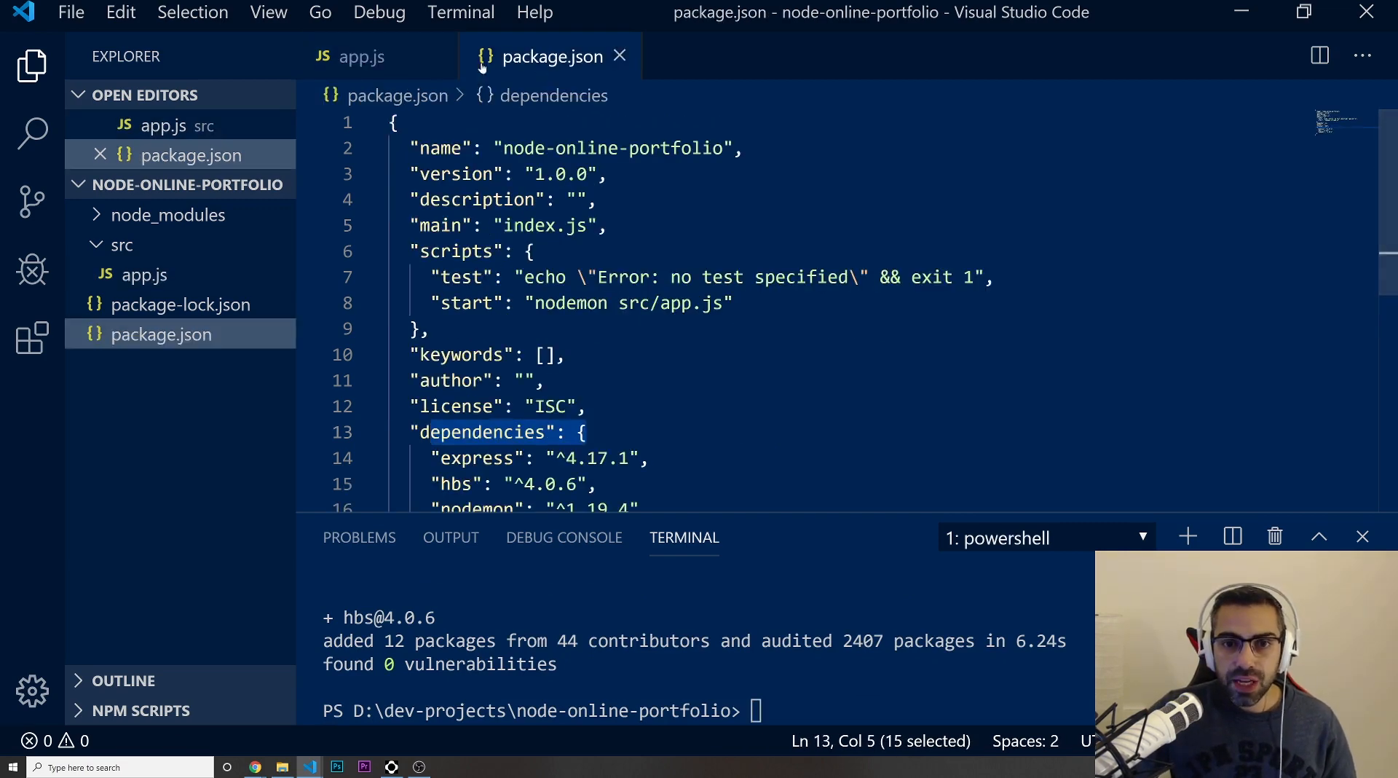
pyautogui.scroll(-3)
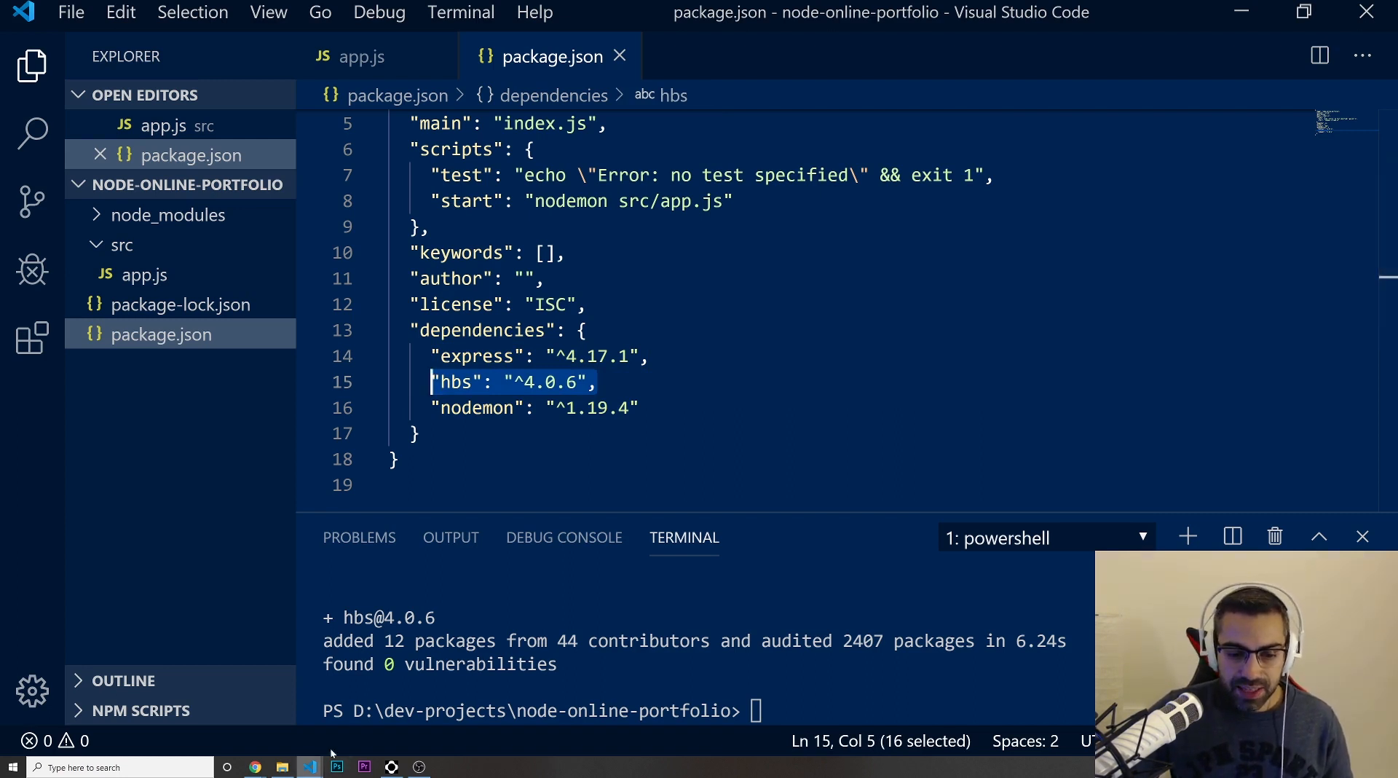
pyautogui.moveTo(309, 767)
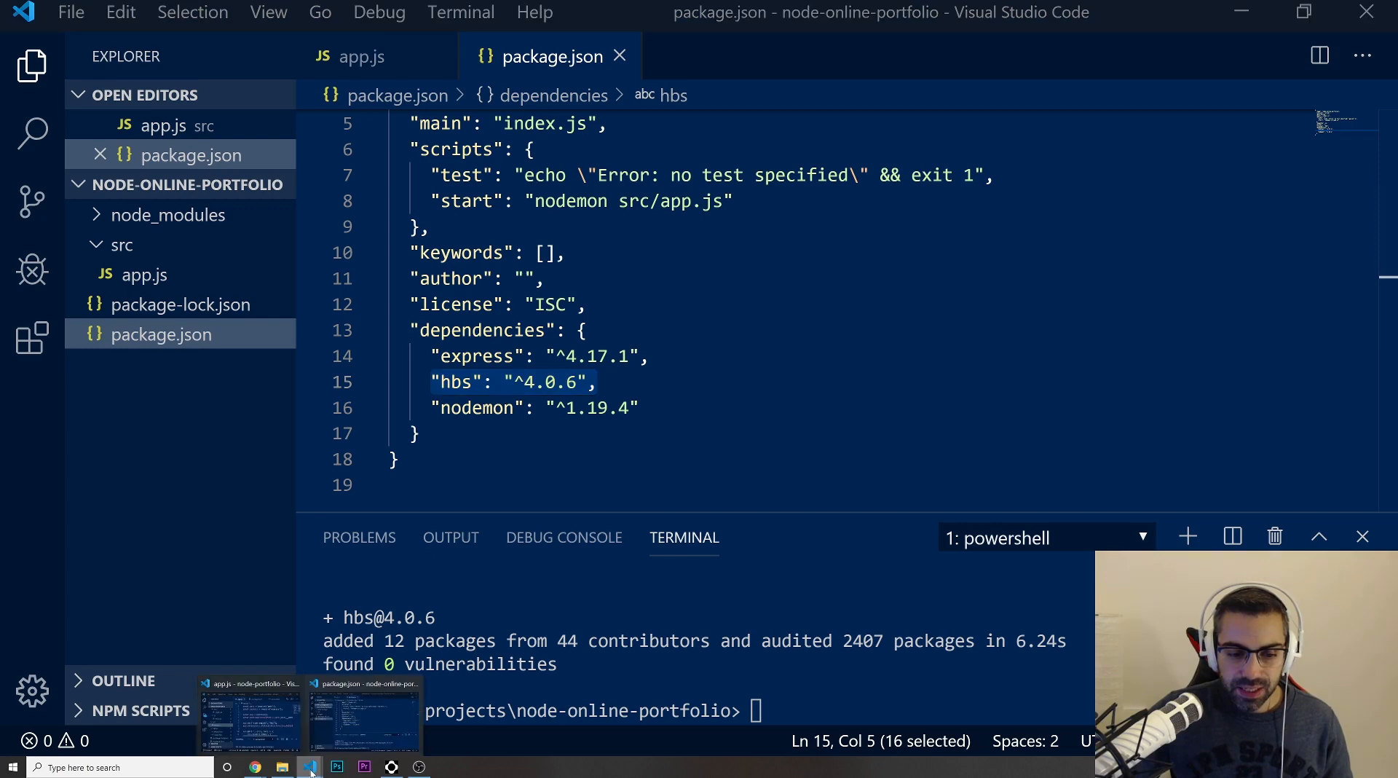
pyautogui.click(255, 766)
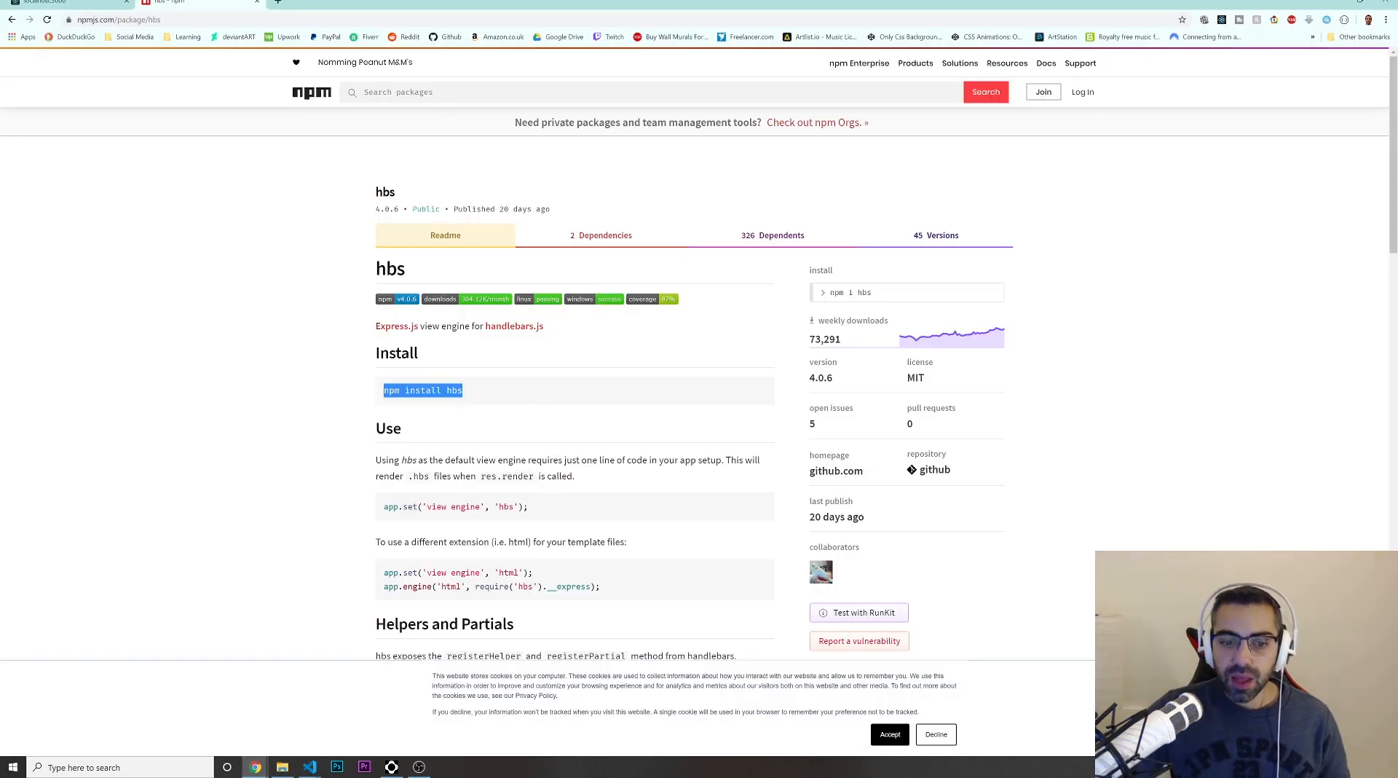
pyautogui.doubleClick(446, 506)
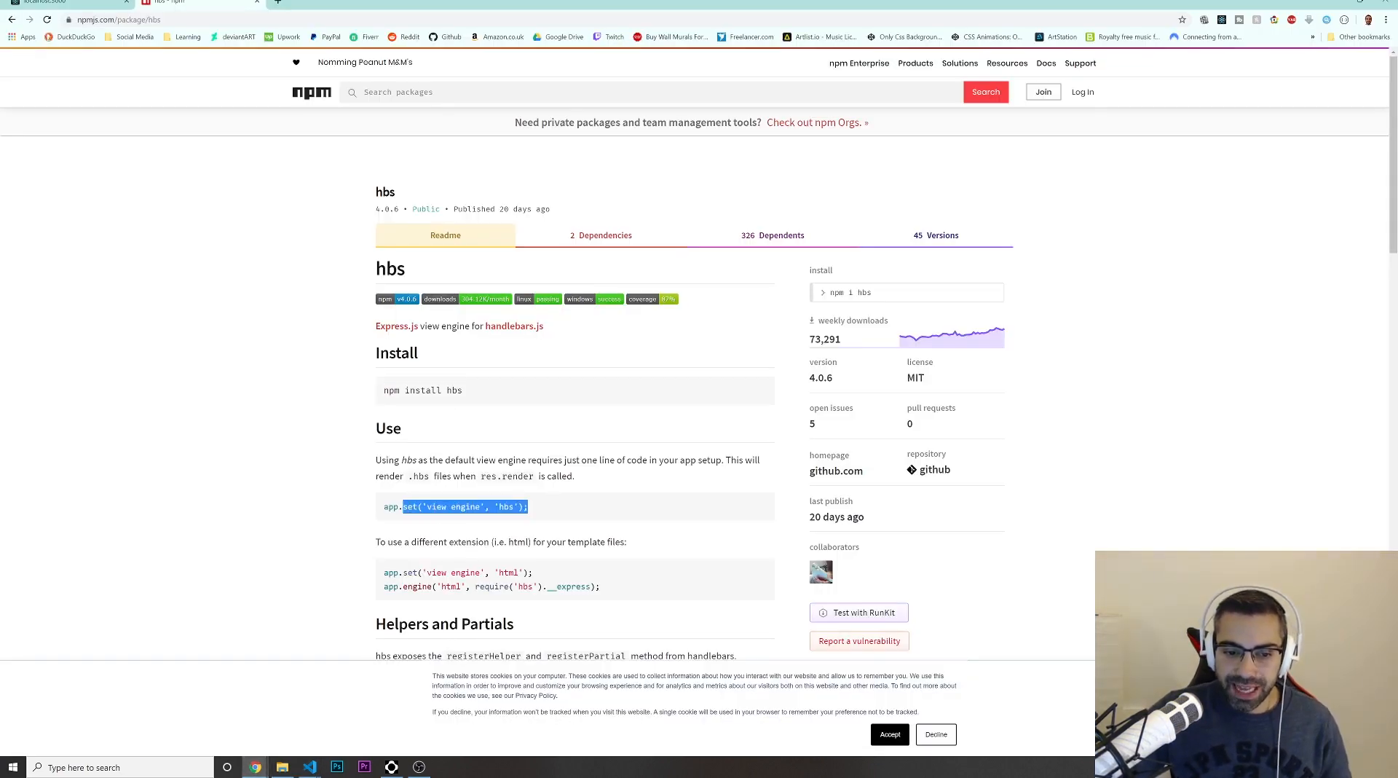
pyautogui.tripleClick(454, 507)
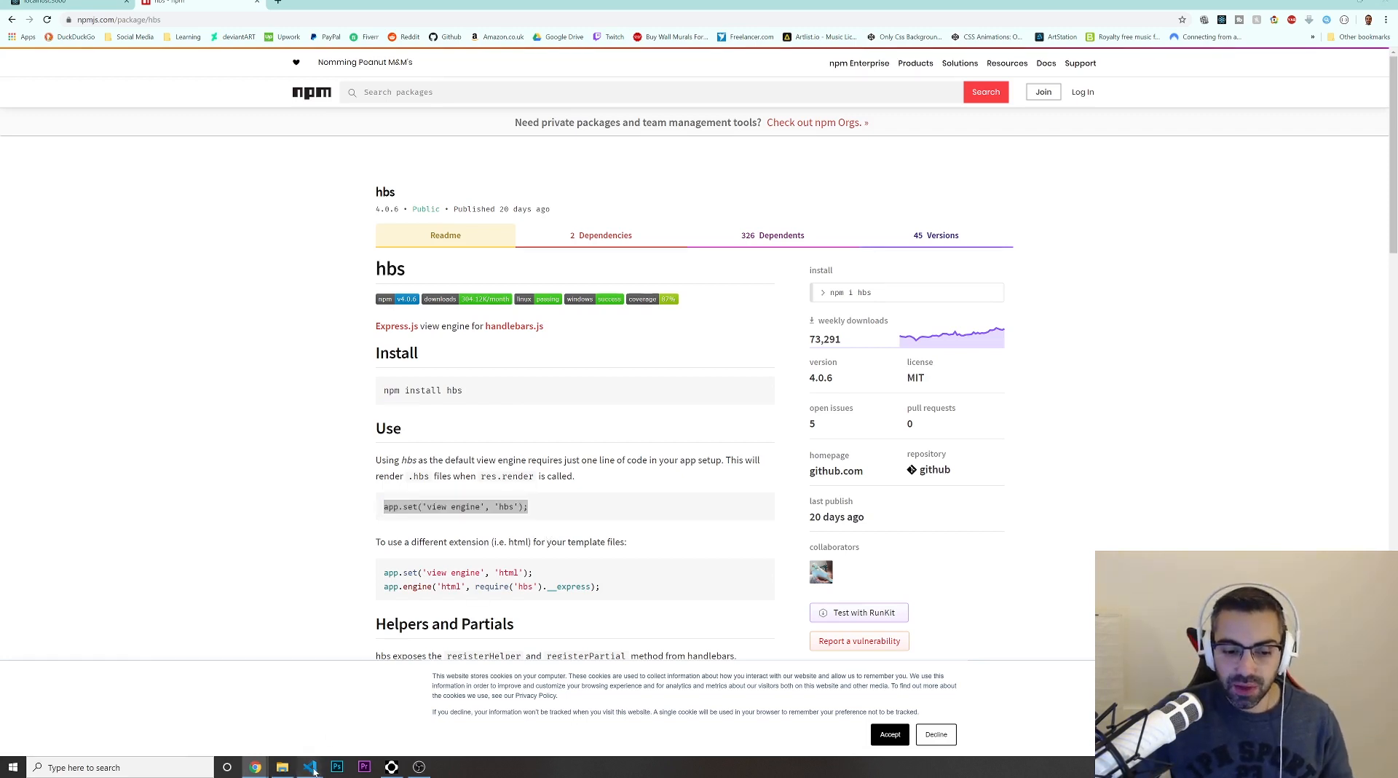
# - Add app.set('view engine', 'hbs'); to app.js and create a views folder
pyautogui.click(309, 767)
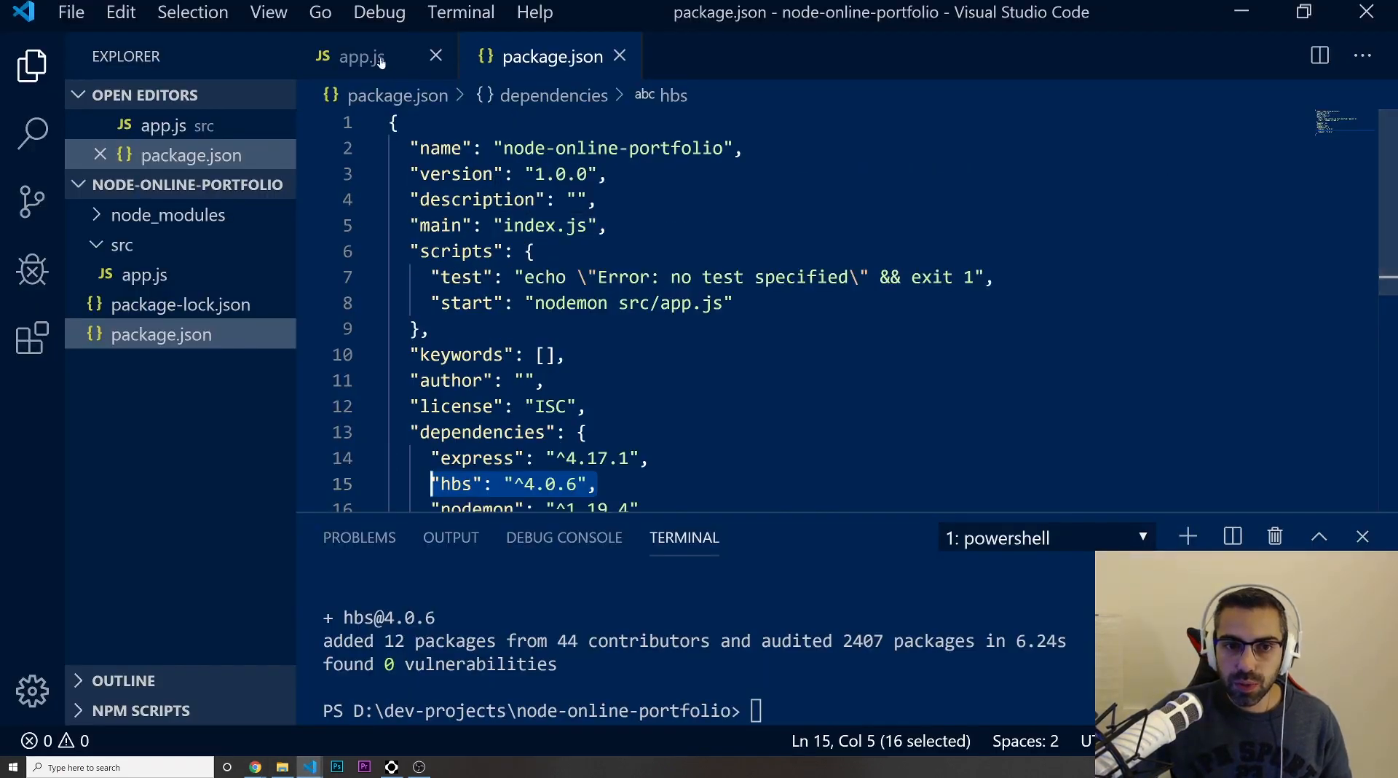
pyautogui.click(361, 56)
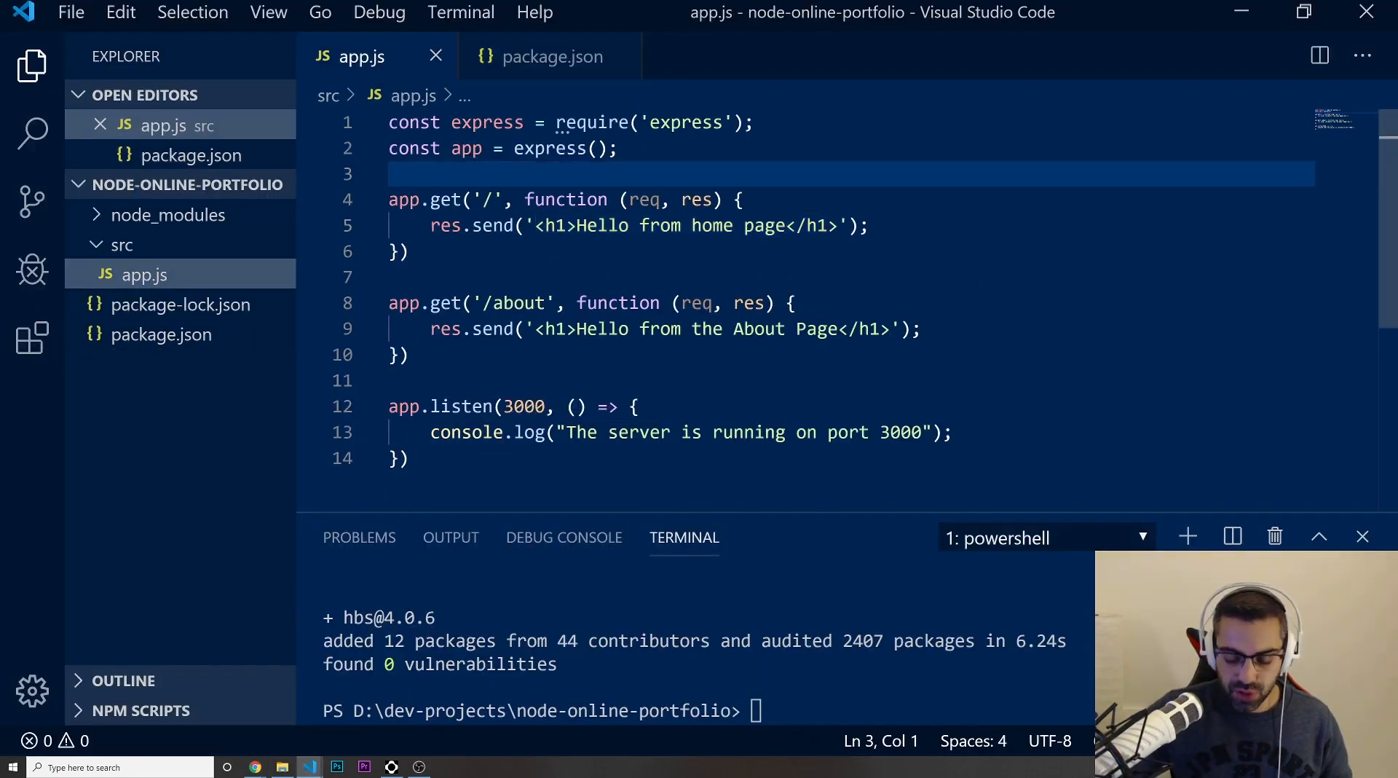
pyautogui.write("app.set('view engine', 'hbs');")
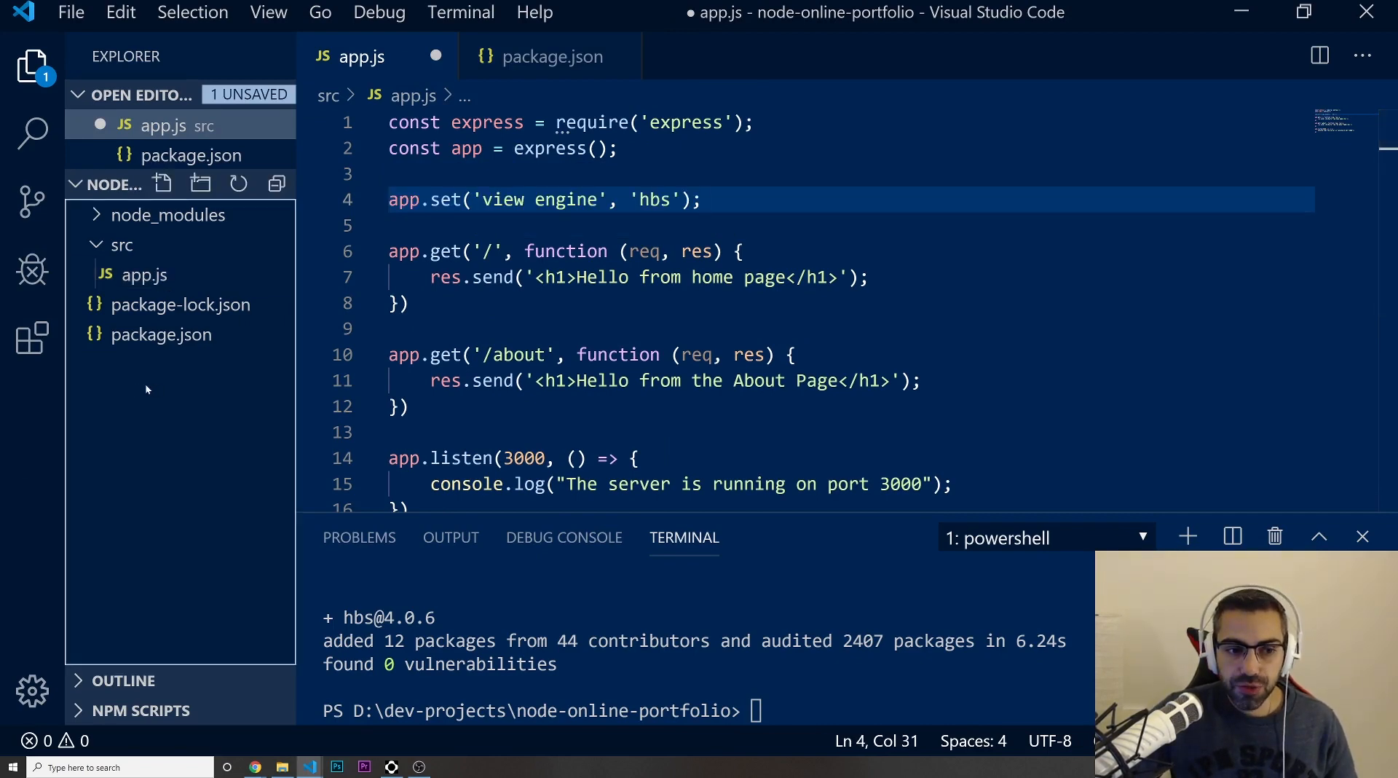
pyautogui.click(200, 183)
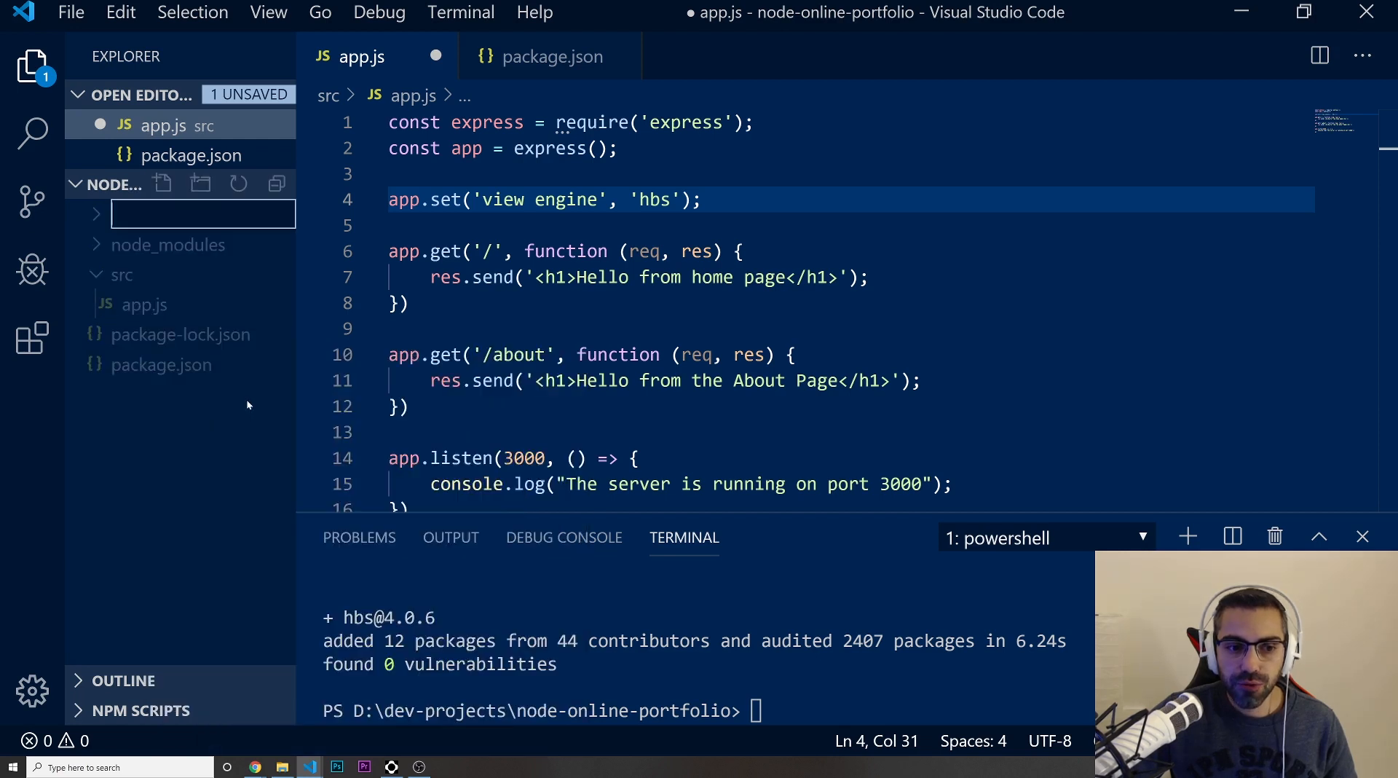
pyautogui.write('views')
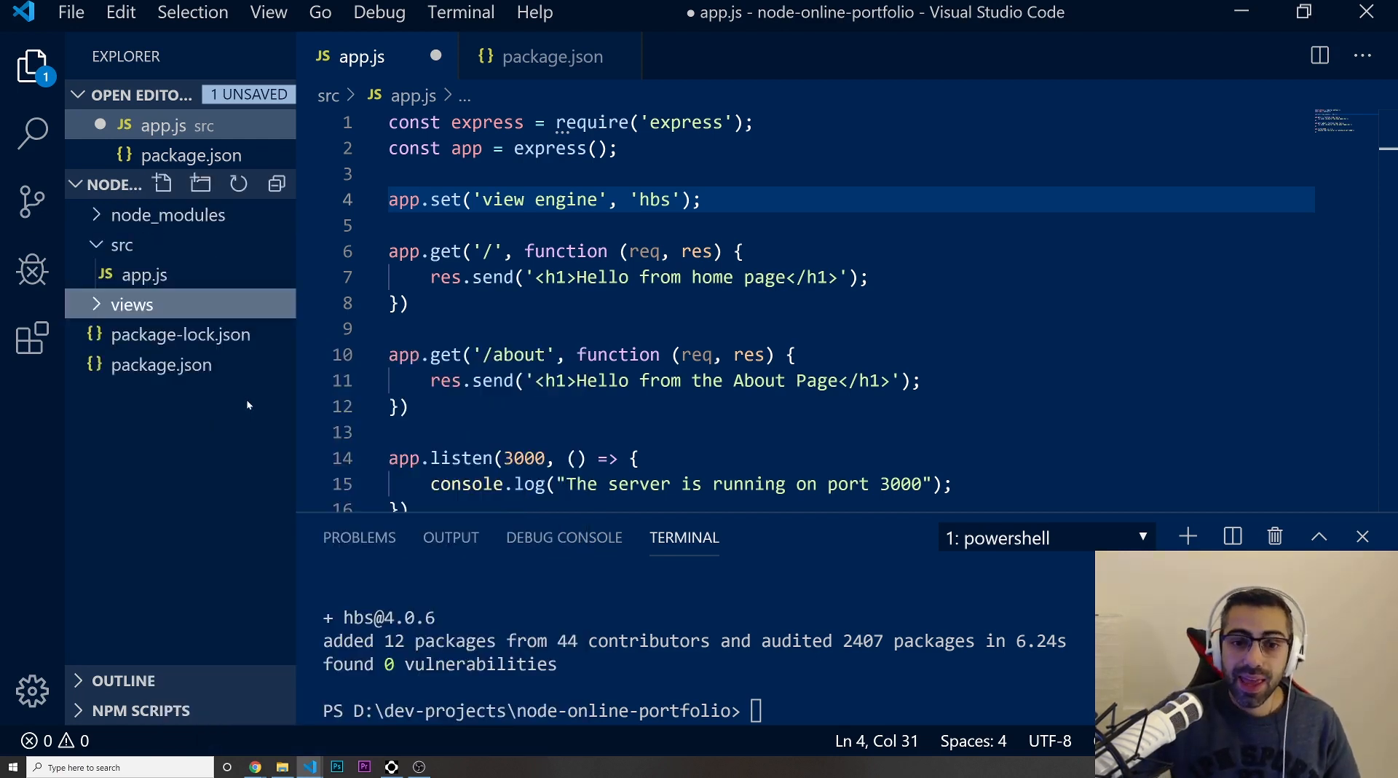
pyautogui.moveTo(131, 304)
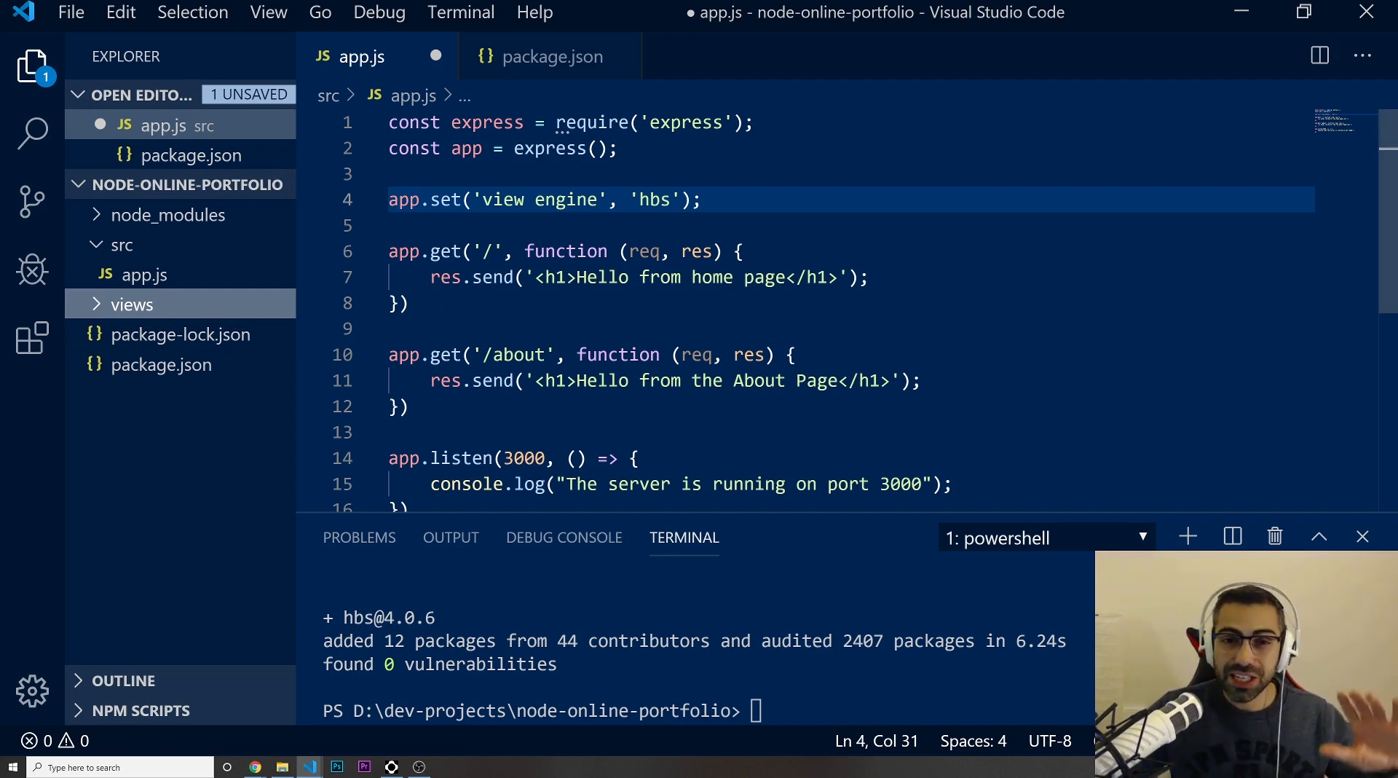
pyautogui.moveTo(132, 304)
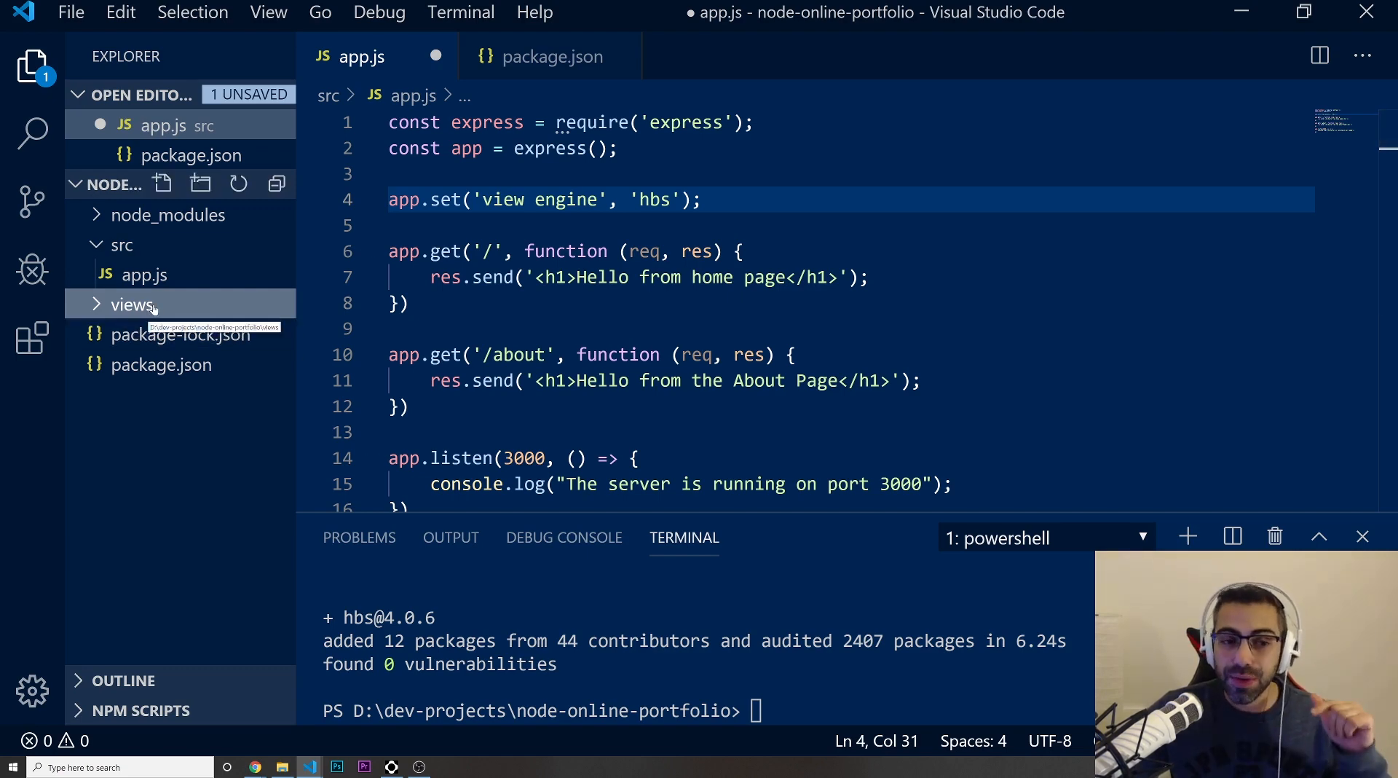
# - Create a new index.hbs file inside the views folder
pyautogui.rightClick(131, 304)
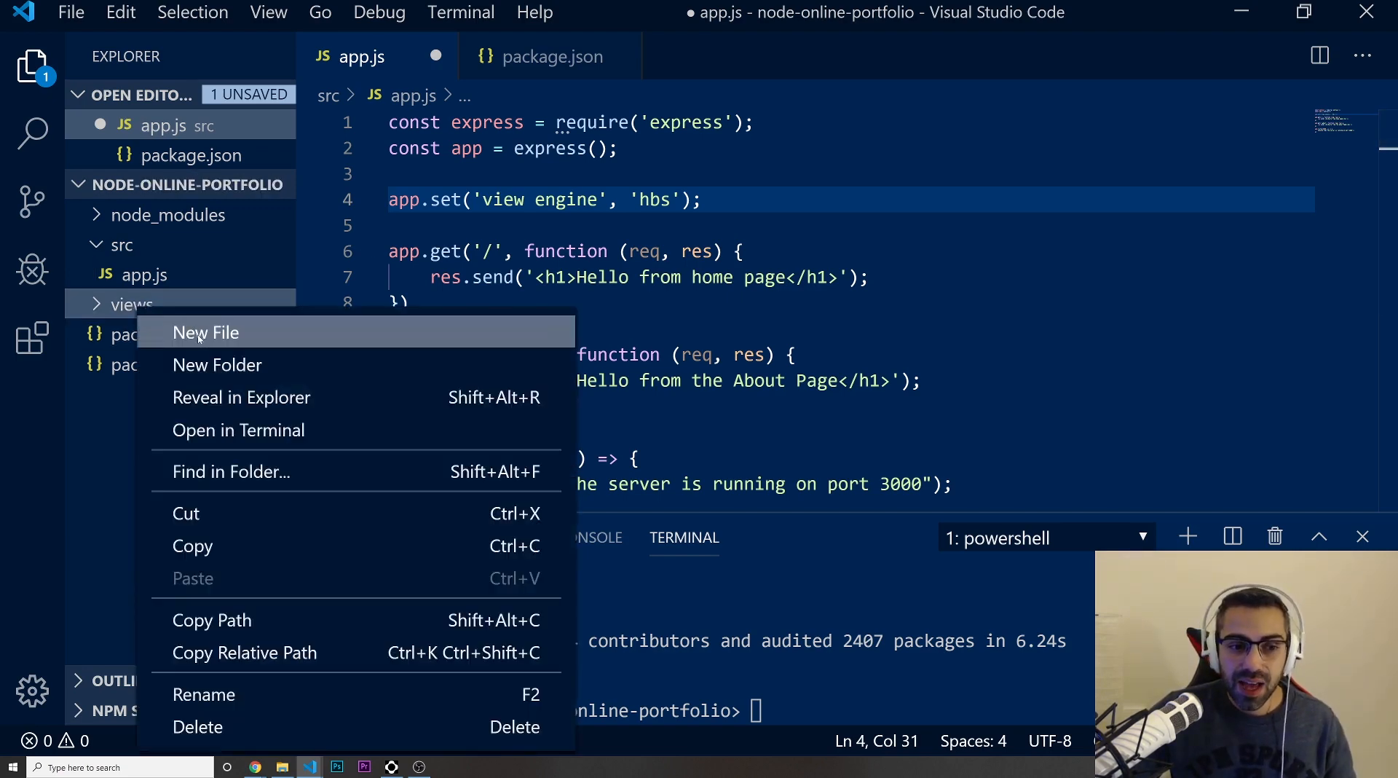
pyautogui.click(206, 332)
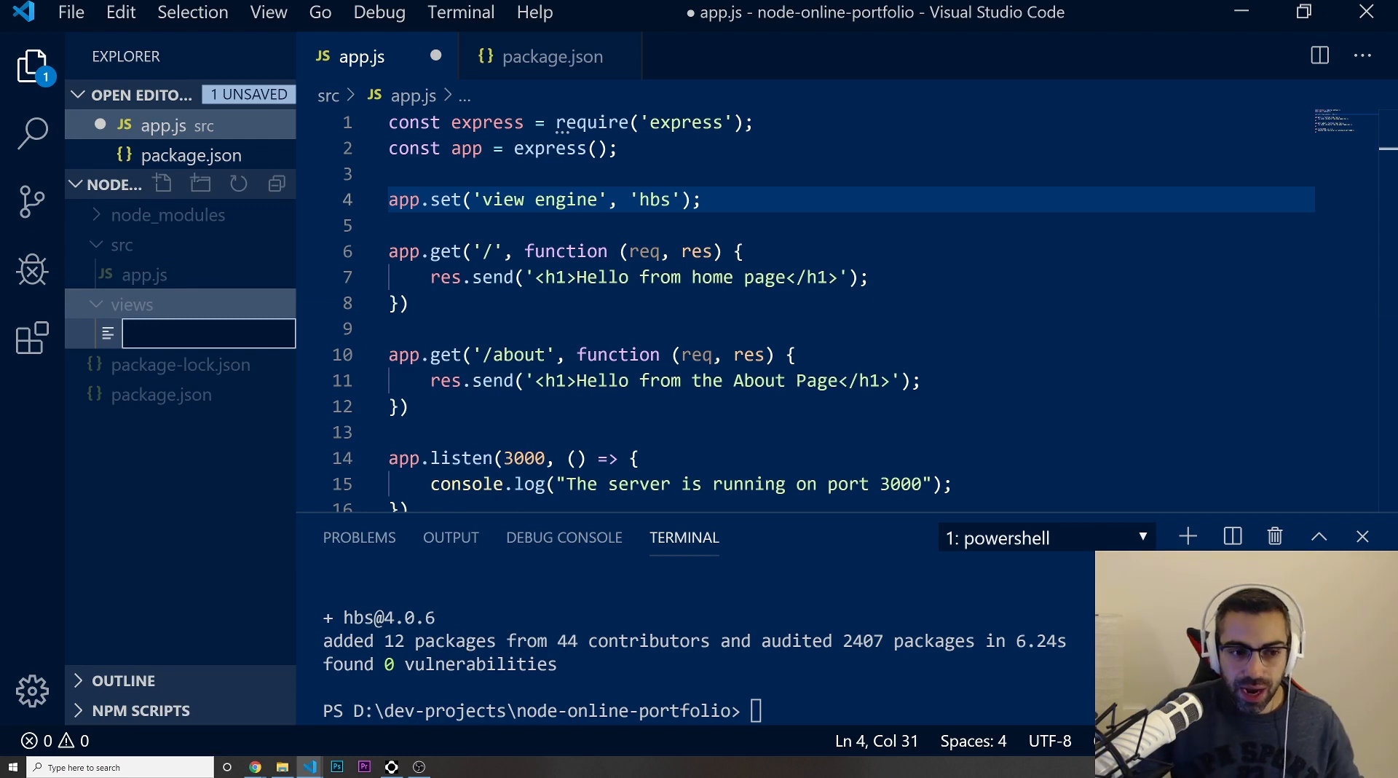
pyautogui.write('index.')
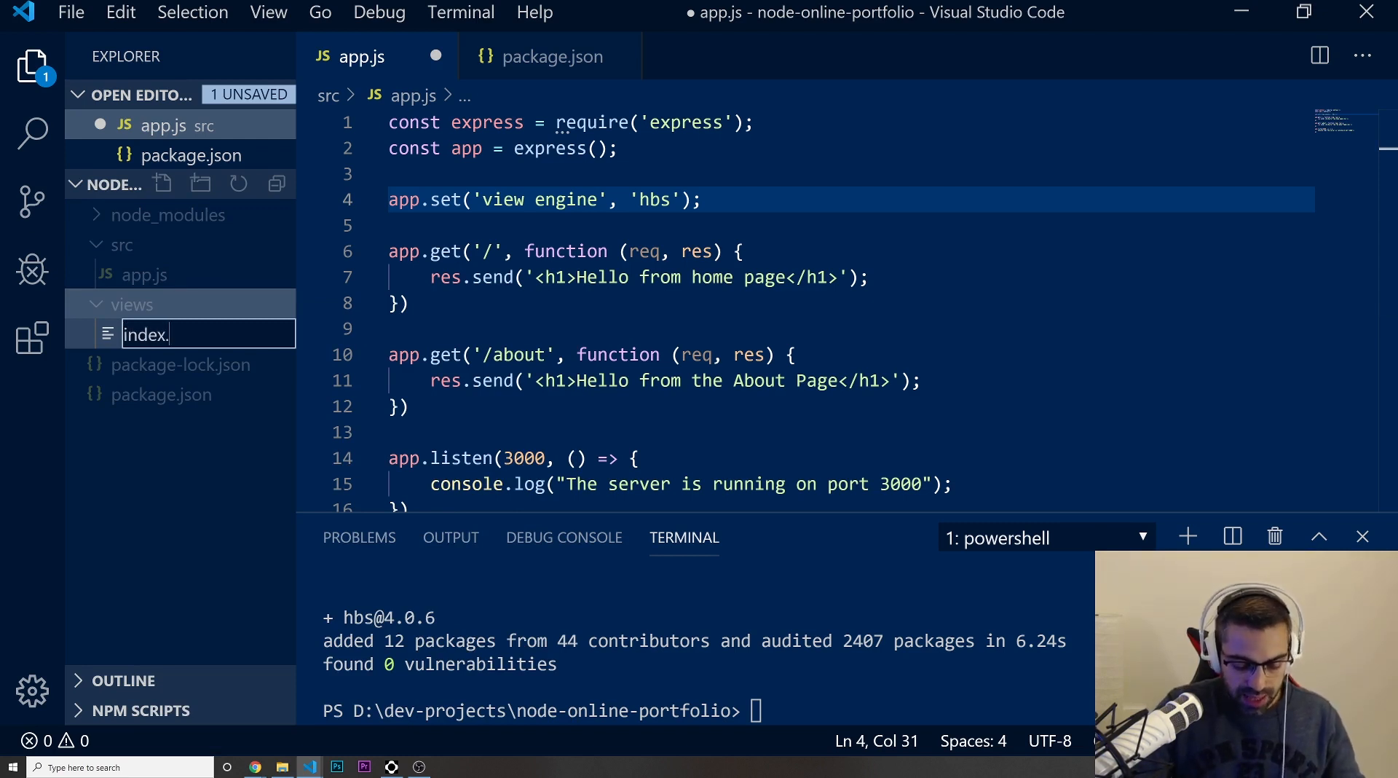
pyautogui.write('hbs')
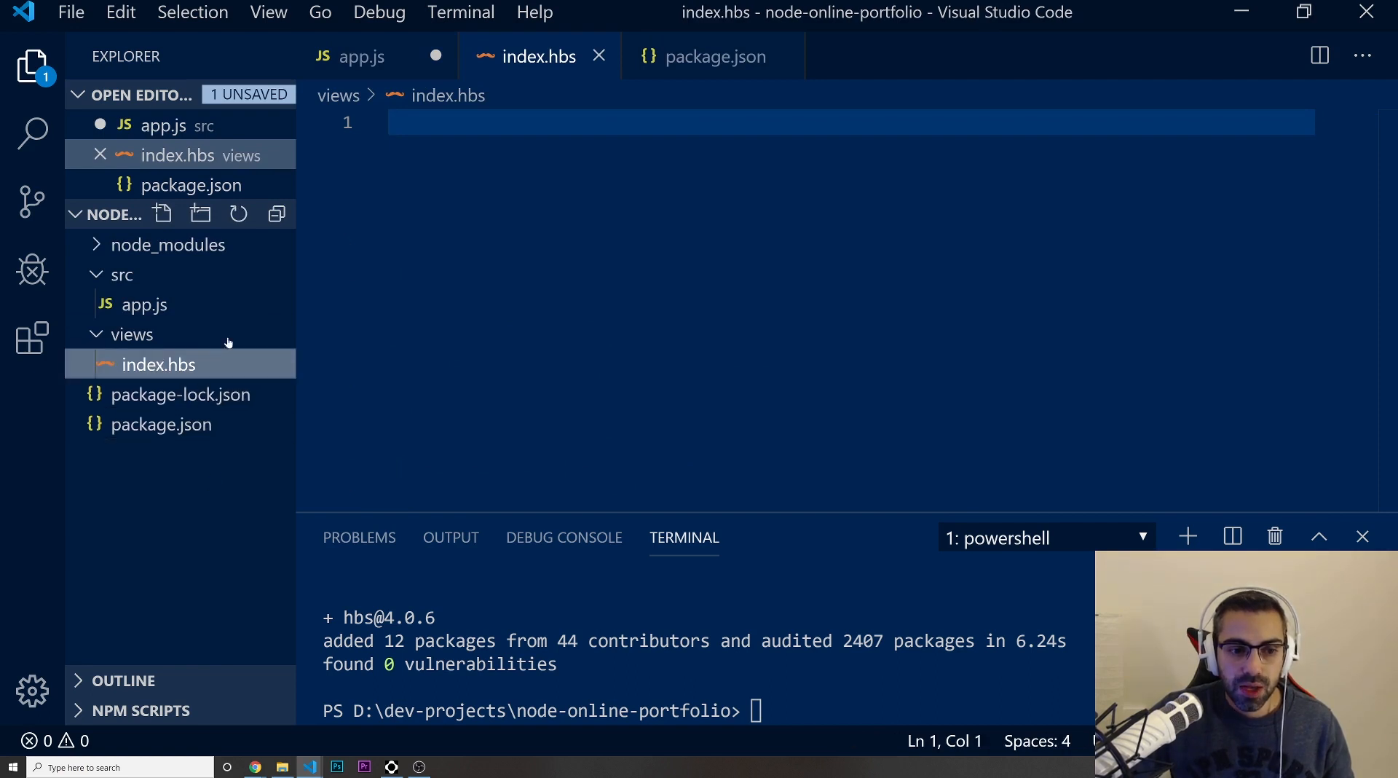
pyautogui.moveTo(179, 394)
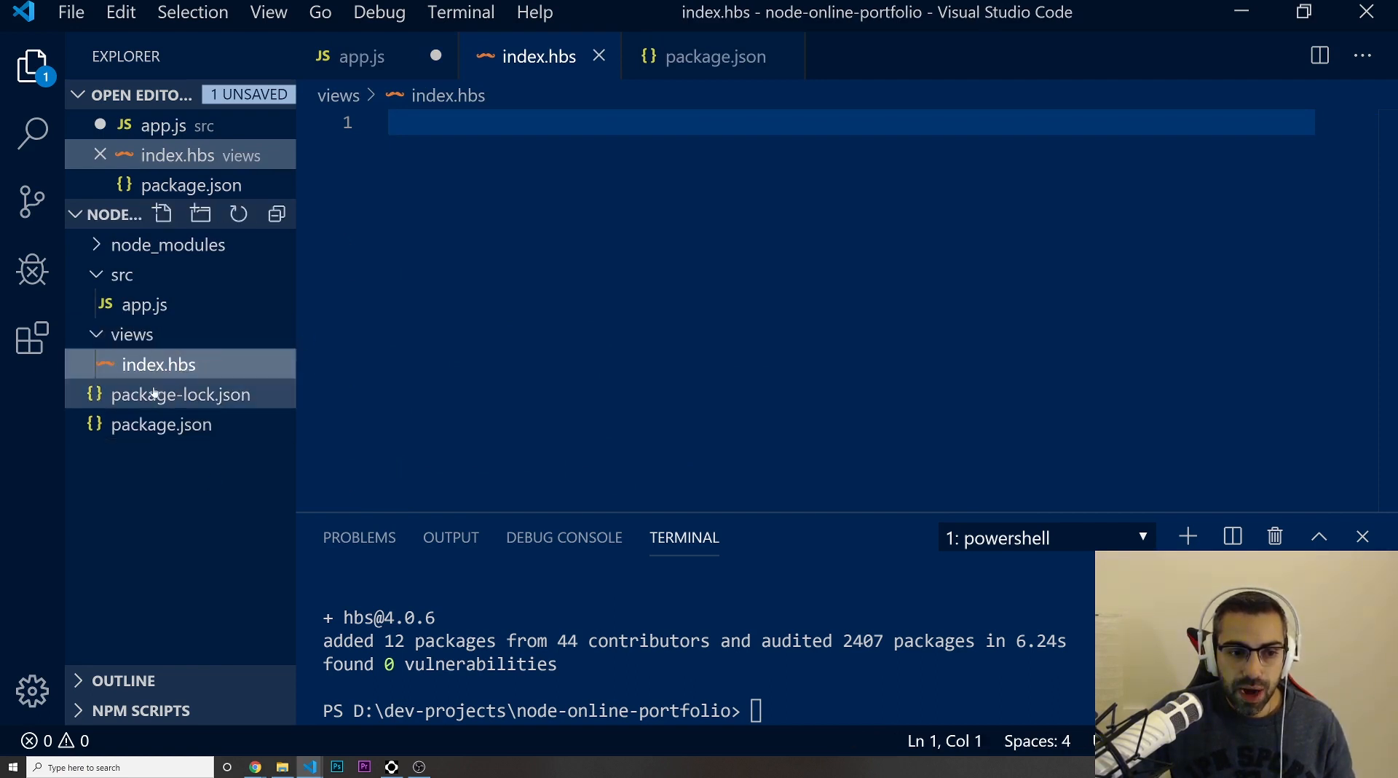
pyautogui.moveTo(131, 334)
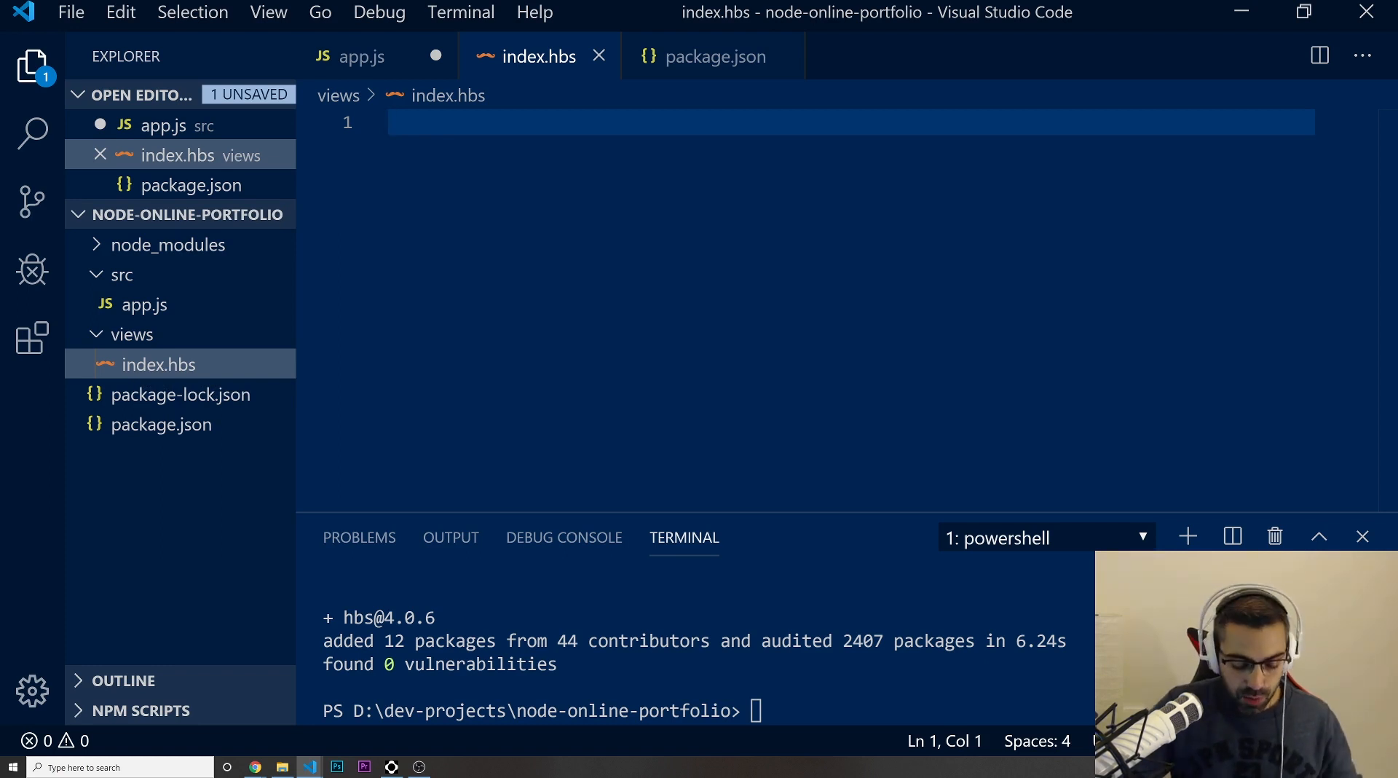
# - Write an HTML skeleton in index.hbs with an h1 reading 'This is the Home page'
pyautogui.write('html>')
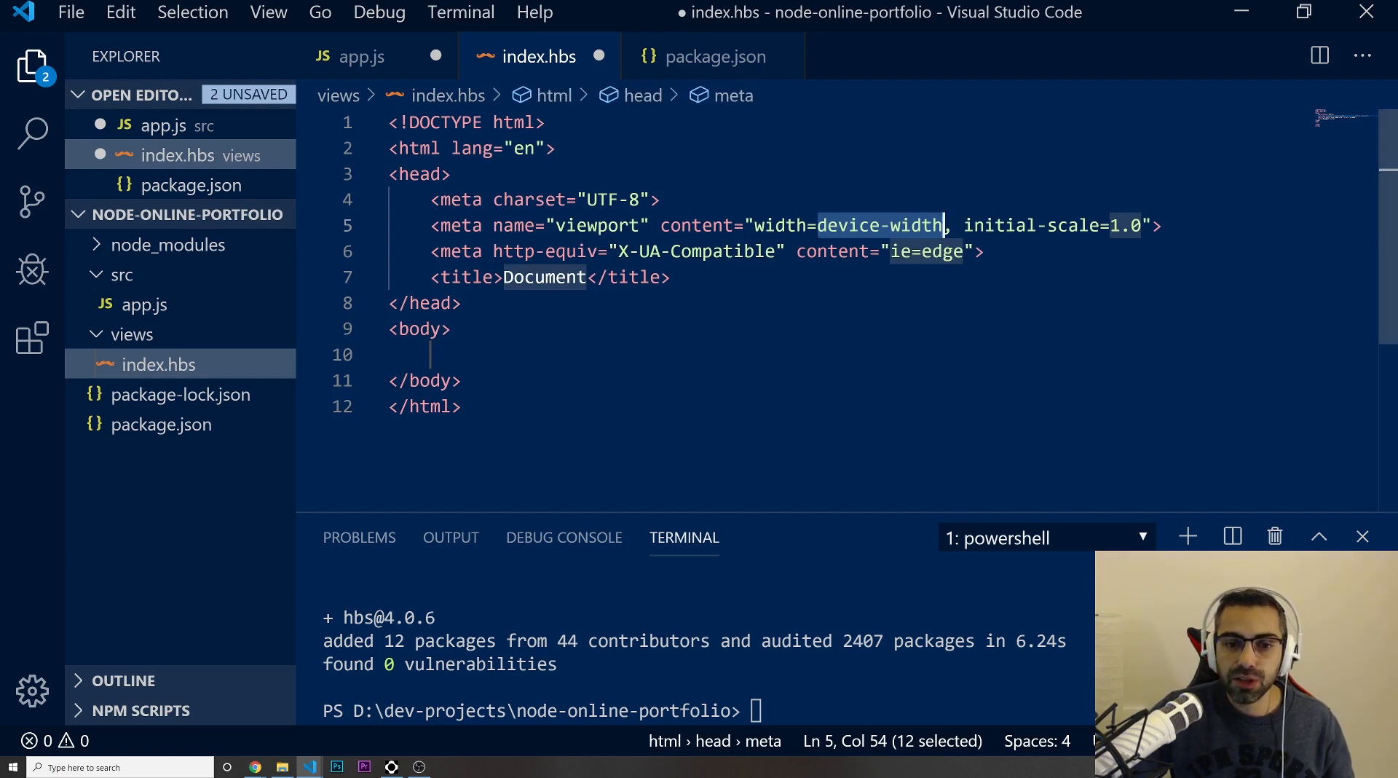
pyautogui.write('<h1></h1>')
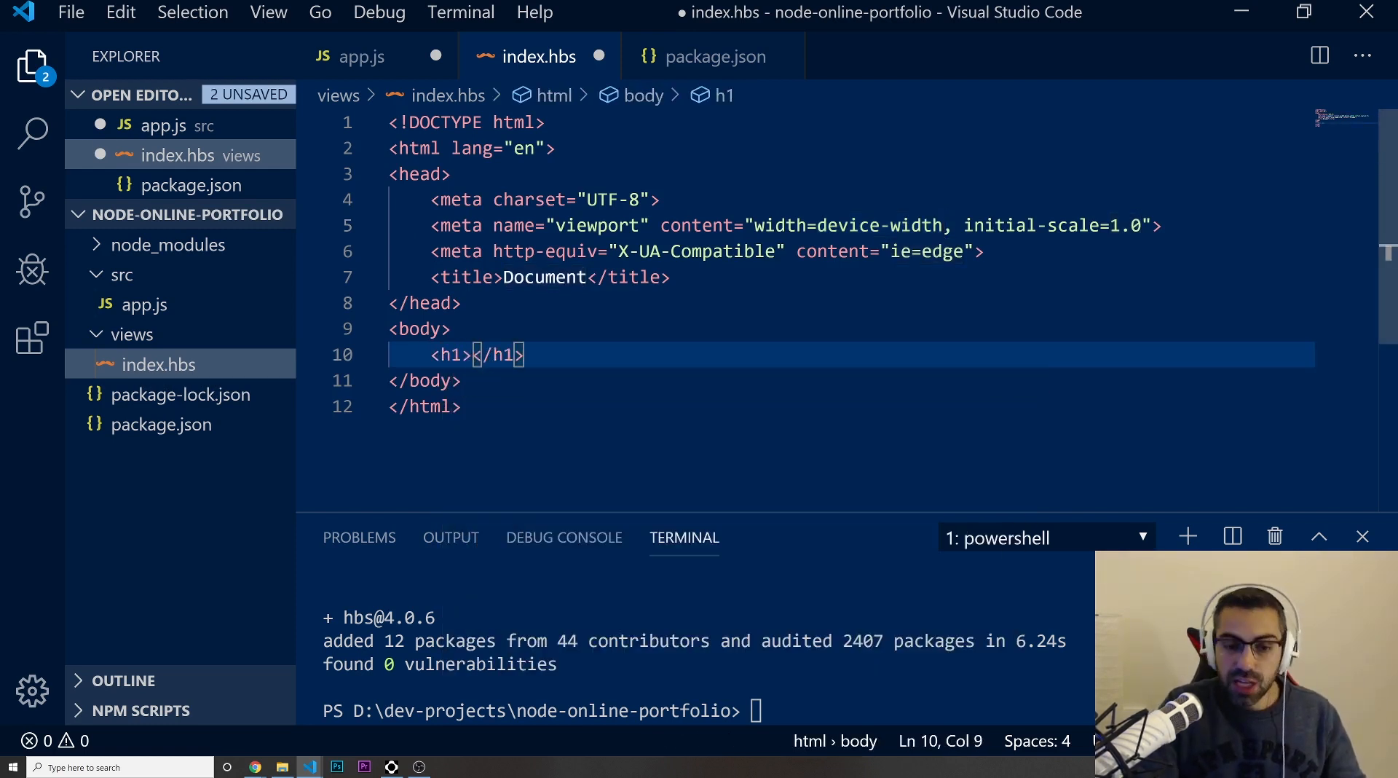
pyautogui.write('This is')
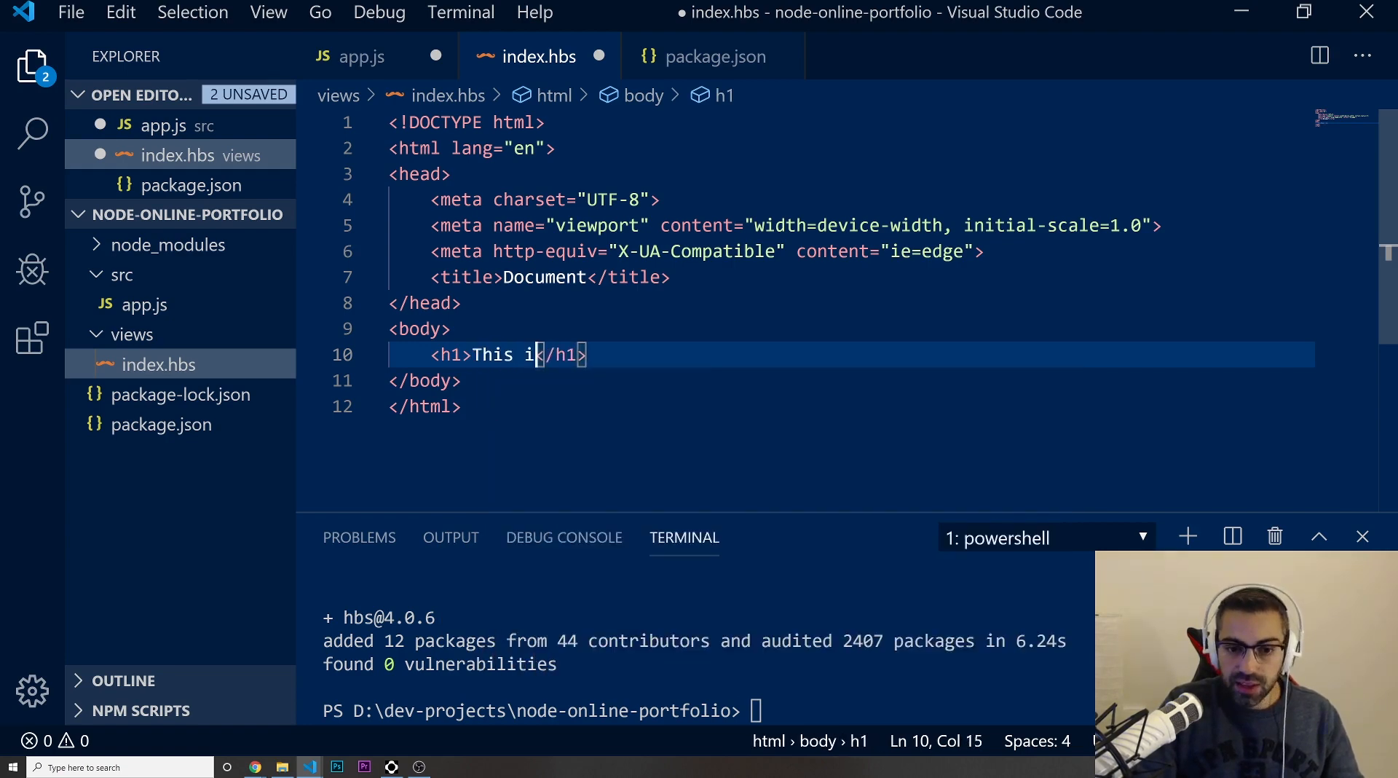
pyautogui.write('s the')
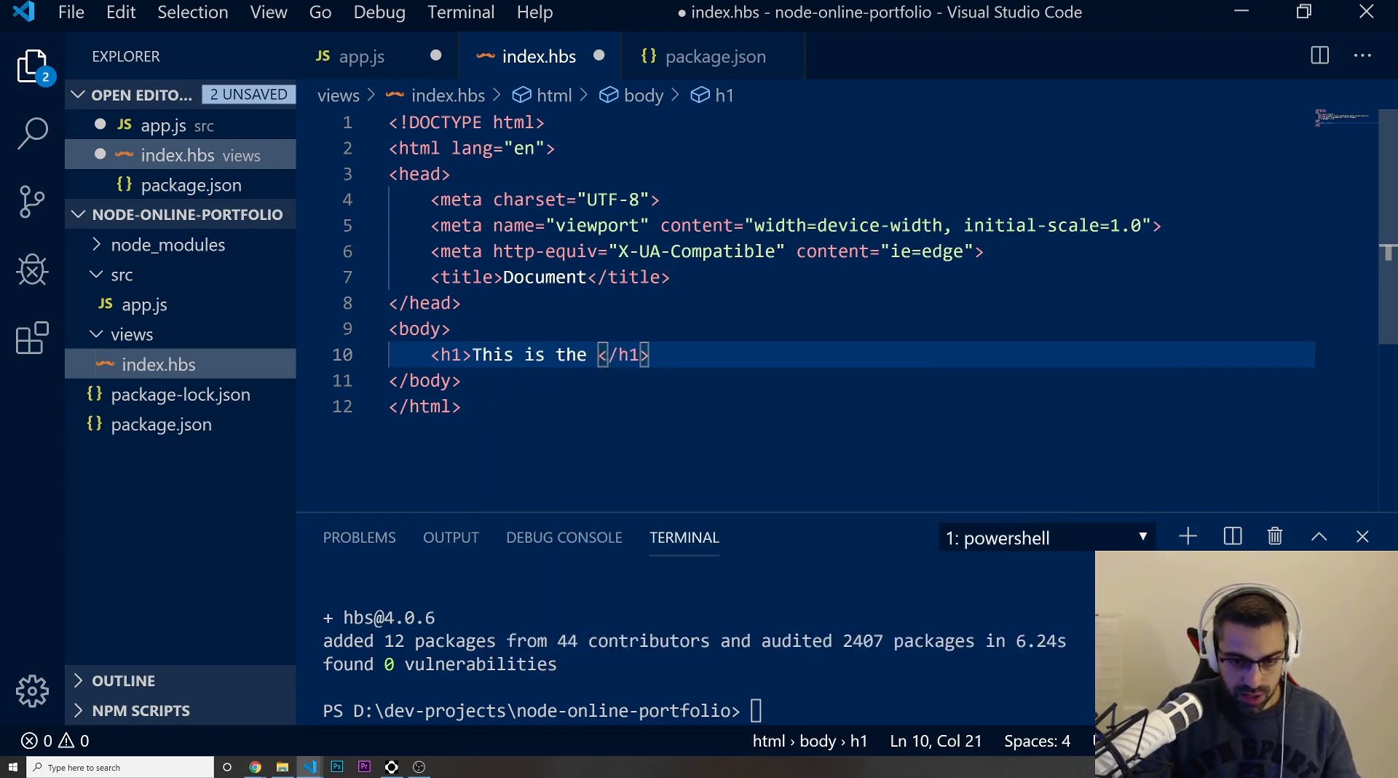
pyautogui.write('HOME')
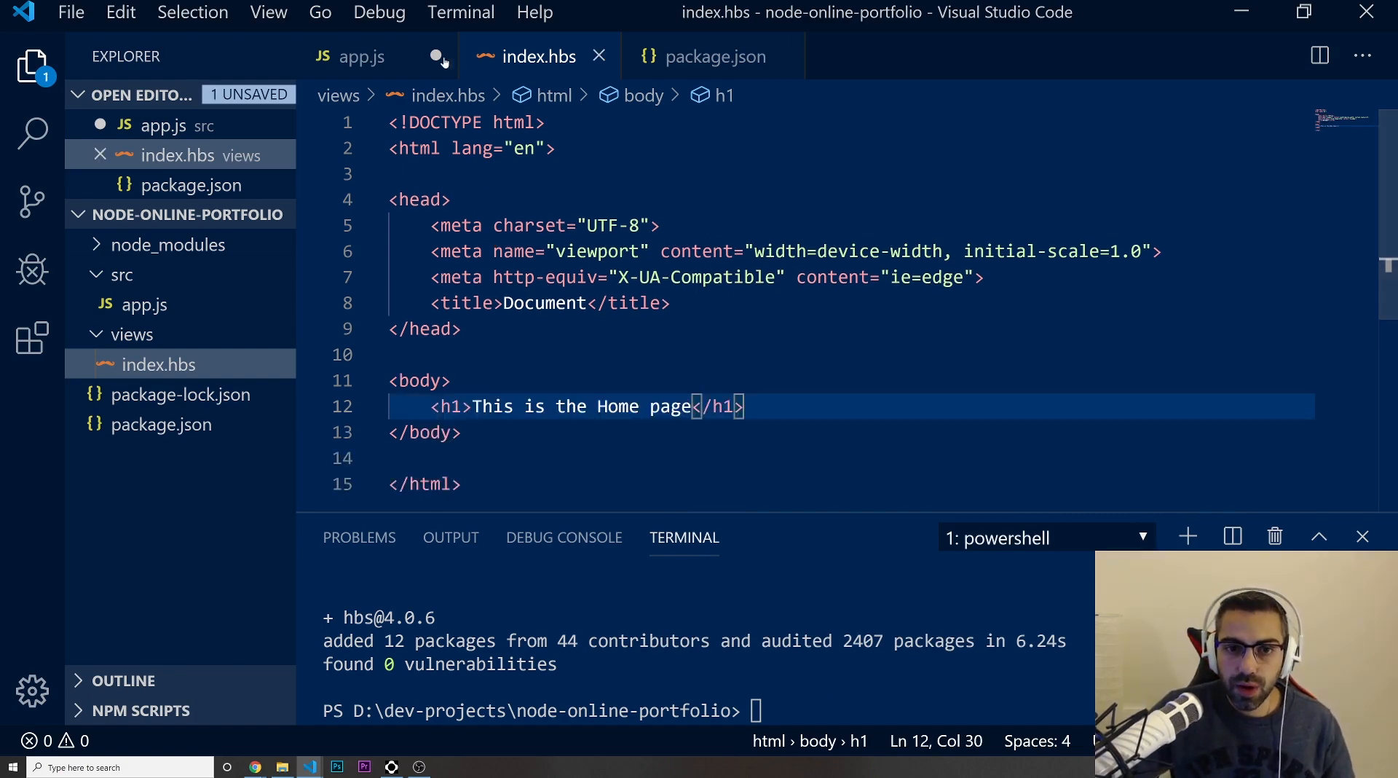
# - Change the home route to res.render('index', { title: "Home", name: "Telmo" }) and save app.js
pyautogui.click(362, 56)
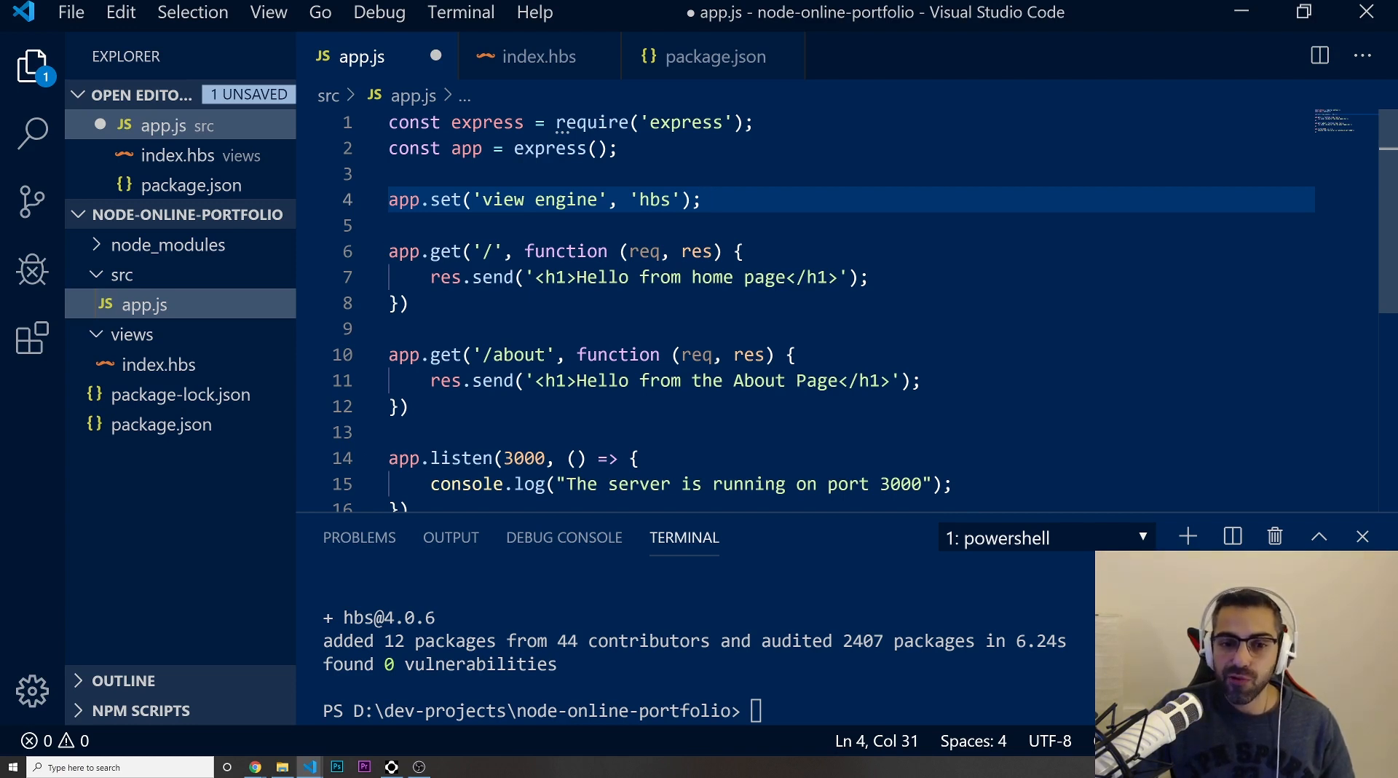
pyautogui.moveTo(465, 277)
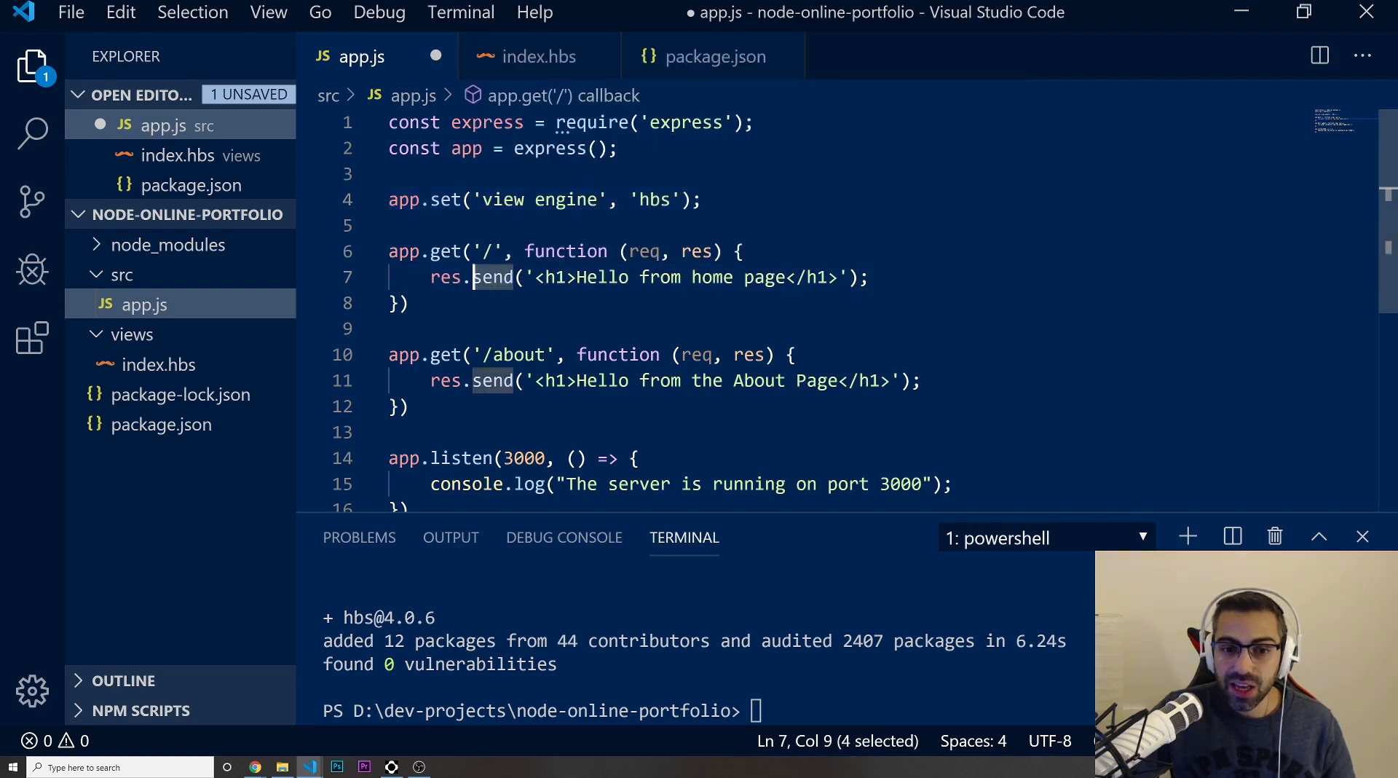
pyautogui.write('re')
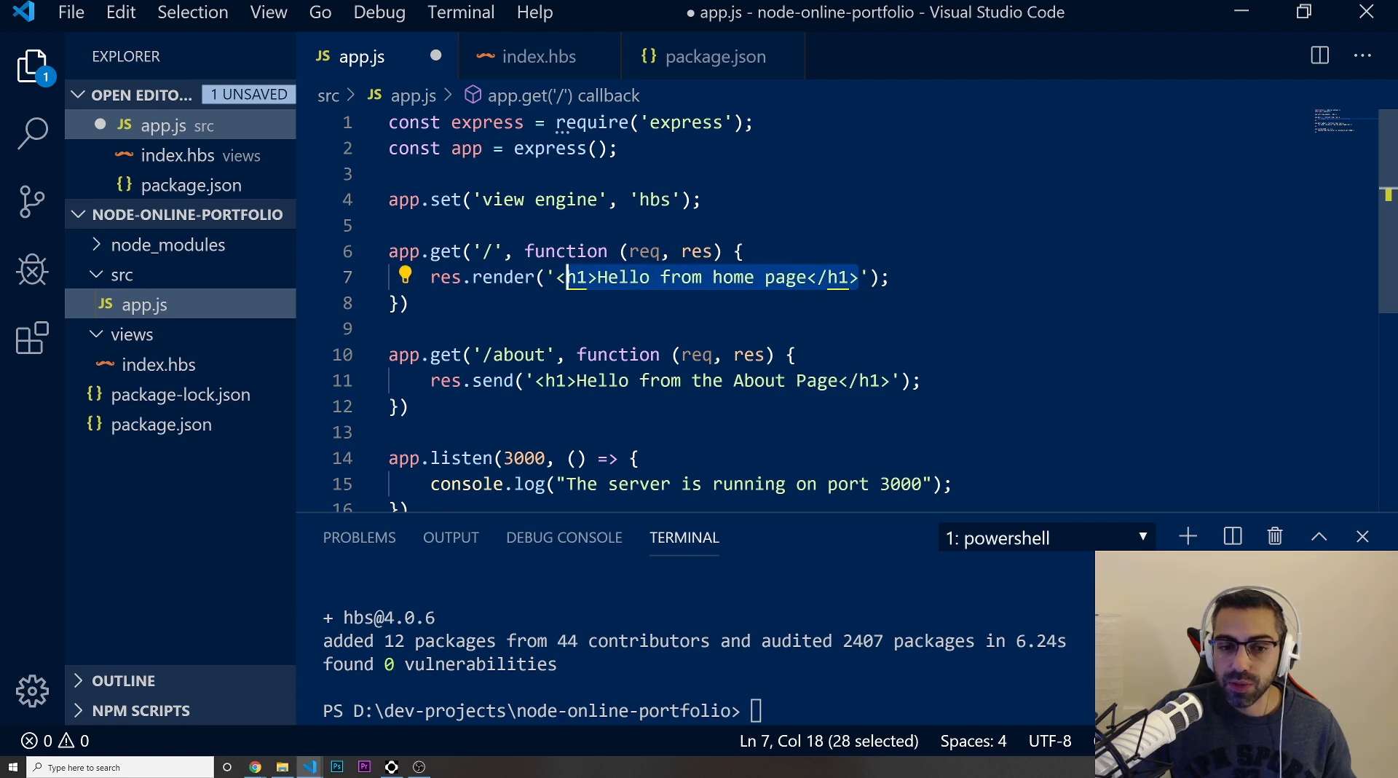
pyautogui.write("i');")
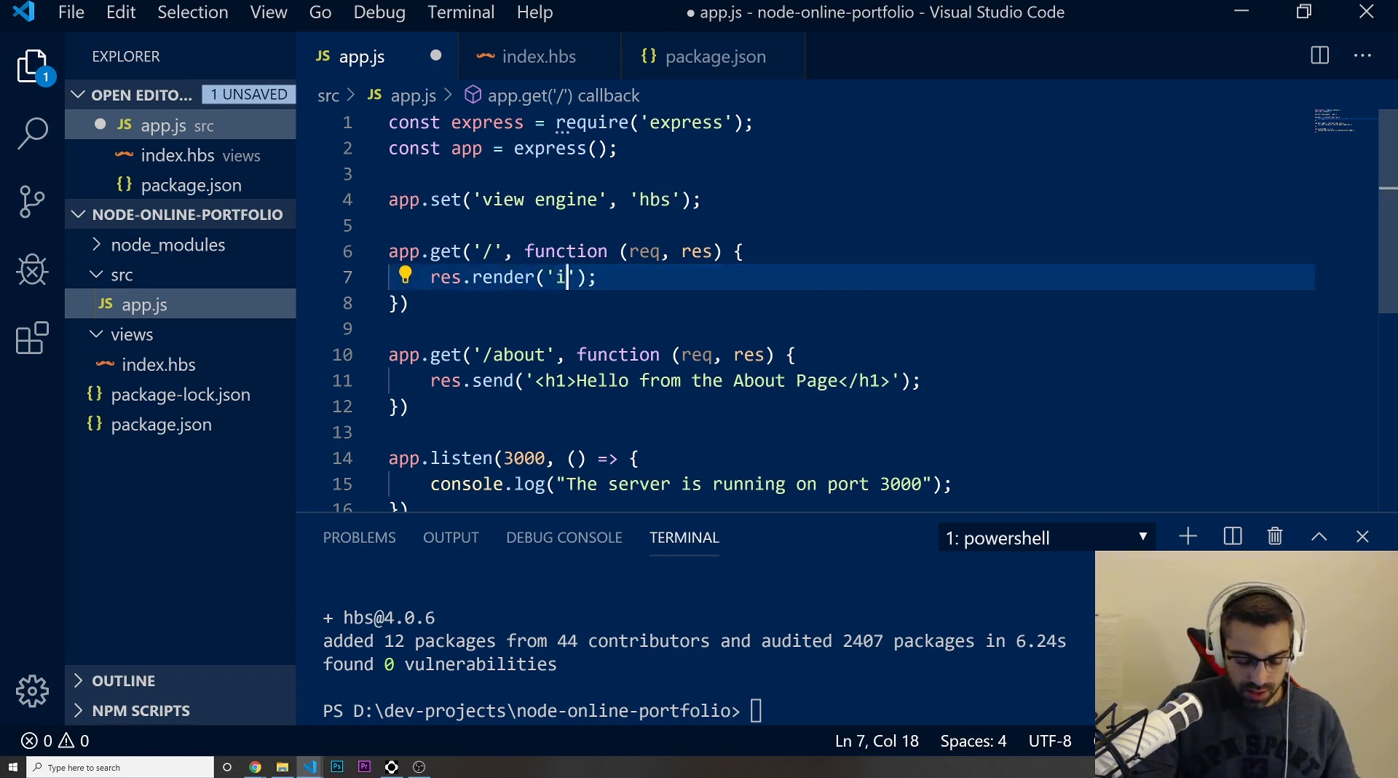
pyautogui.write('ndex')
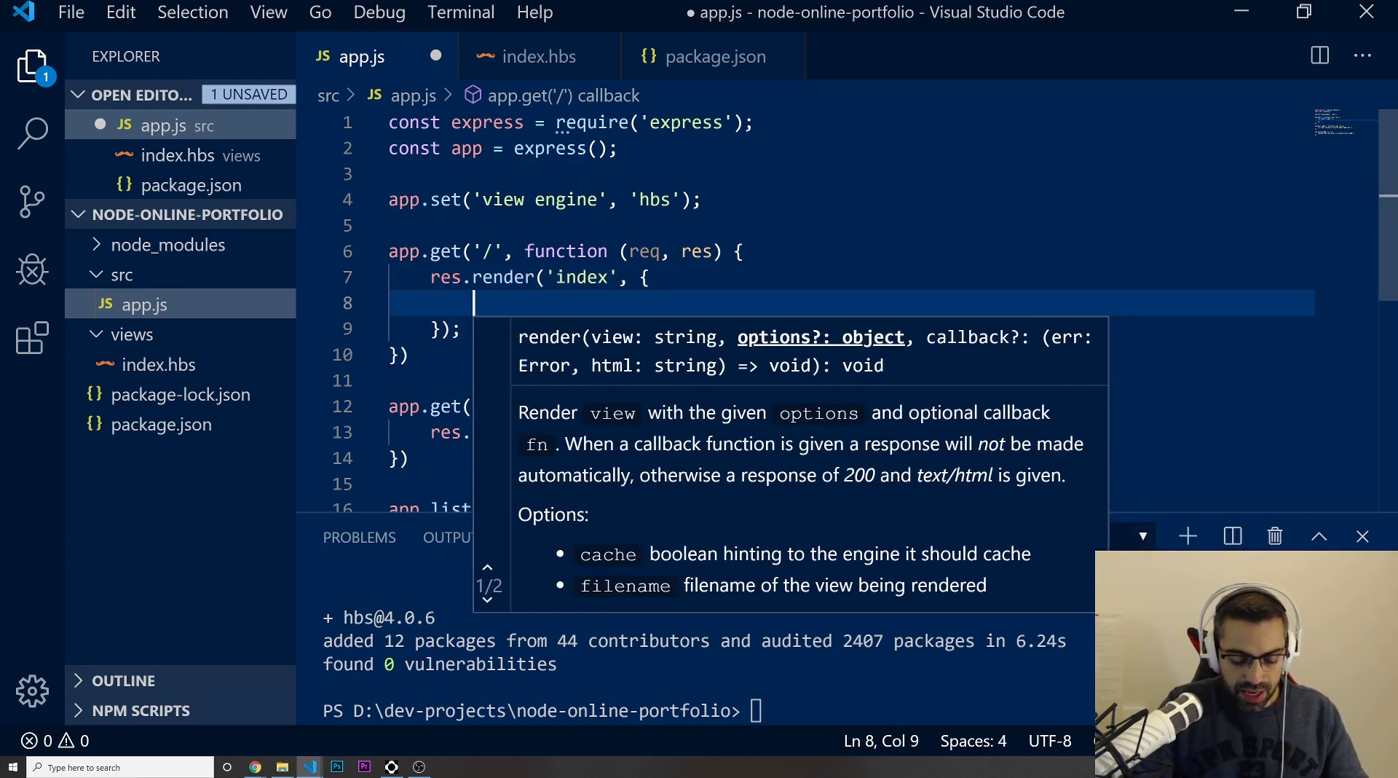
pyautogui.write('title')
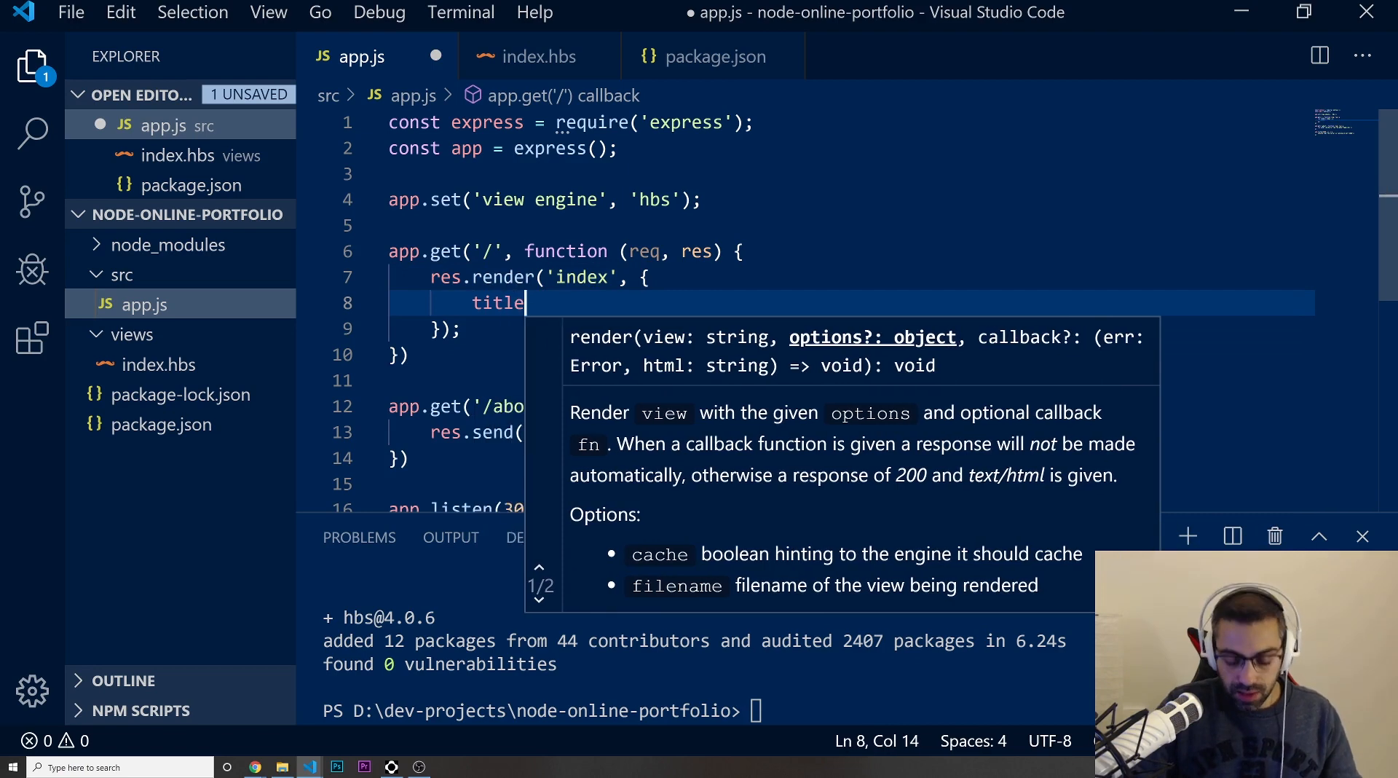
pyautogui.write(':')
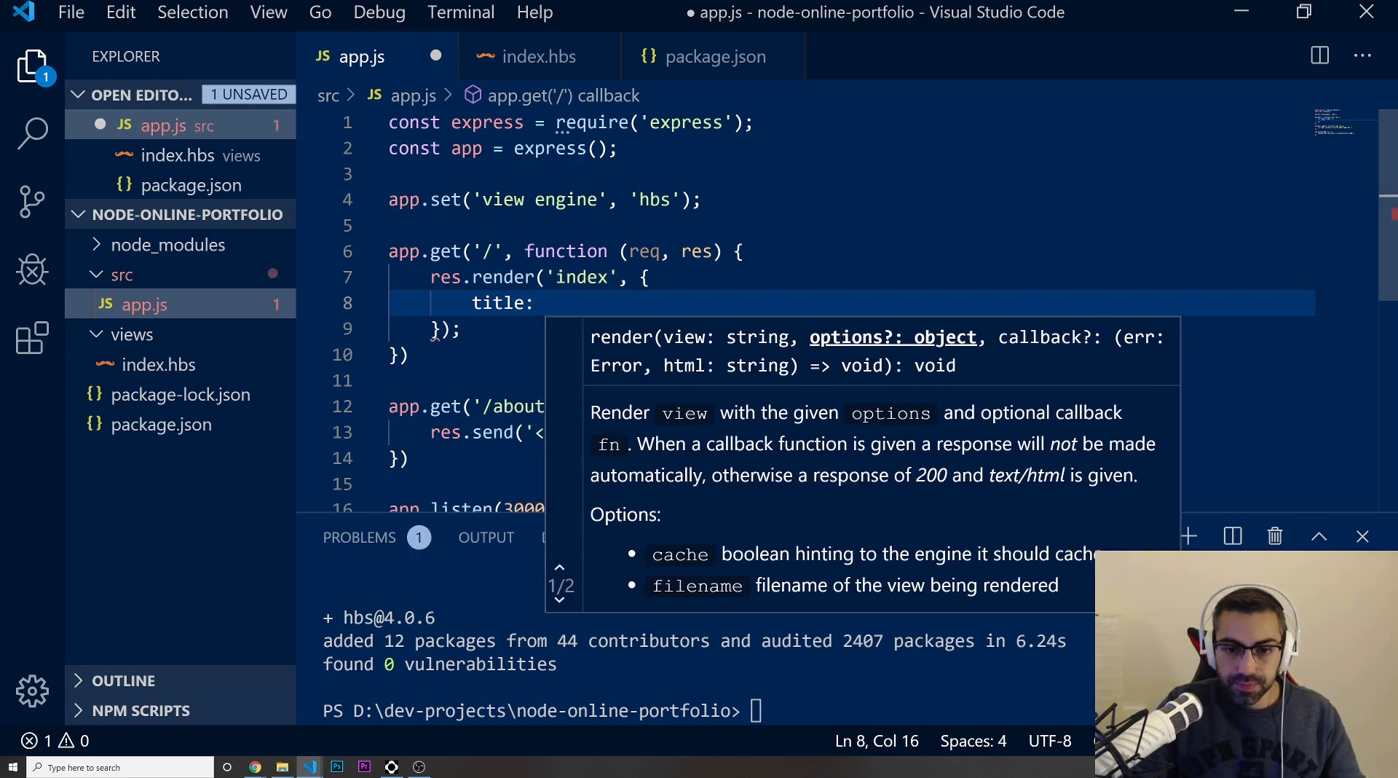
pyautogui.write('"Home"')
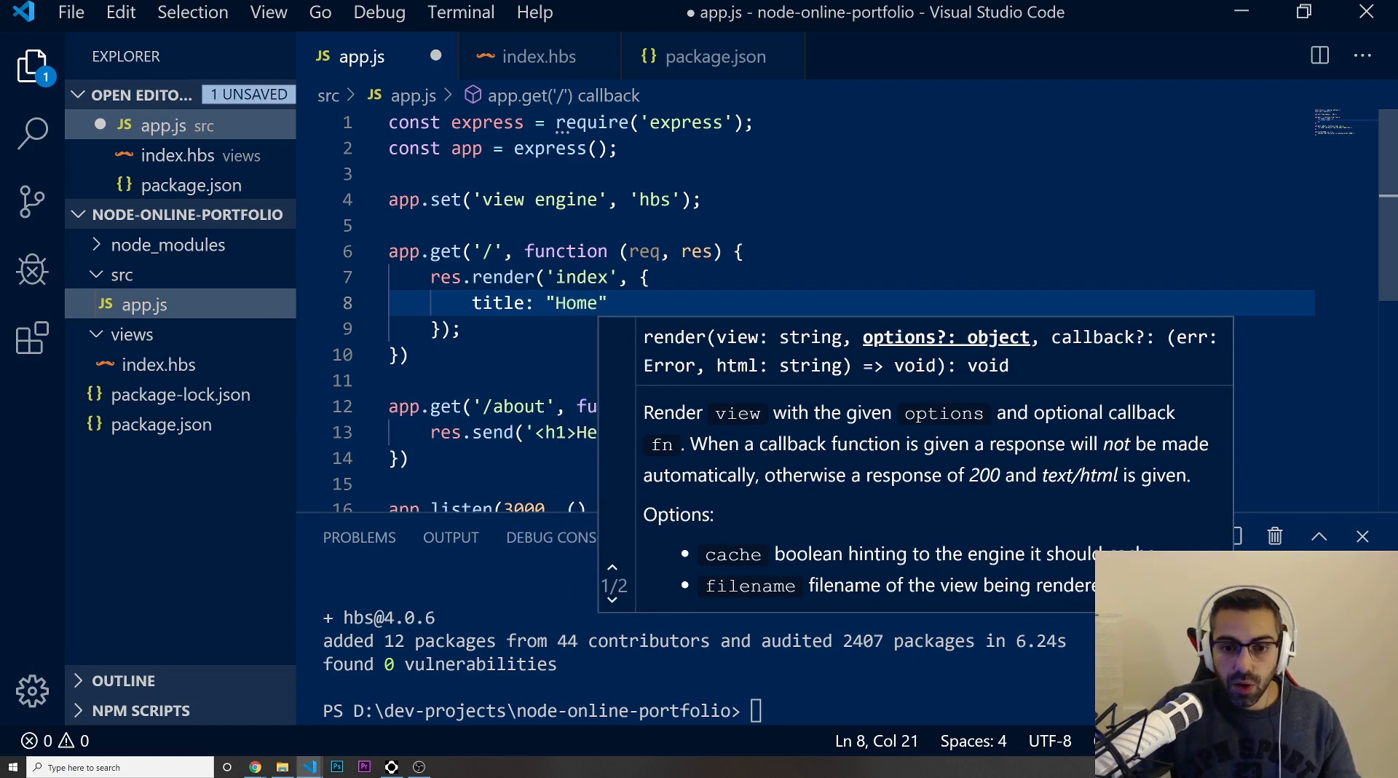
pyautogui.press('Enter')
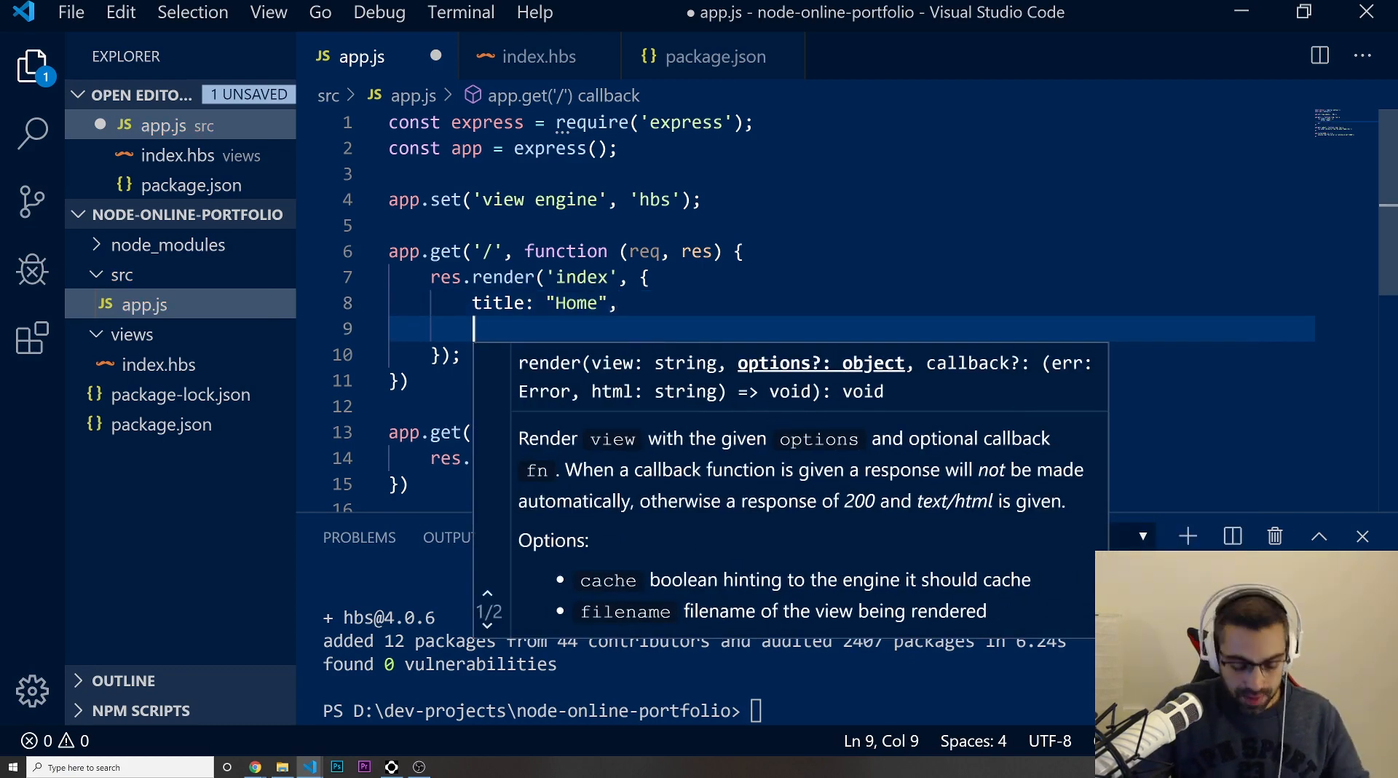
pyautogui.write('name:')
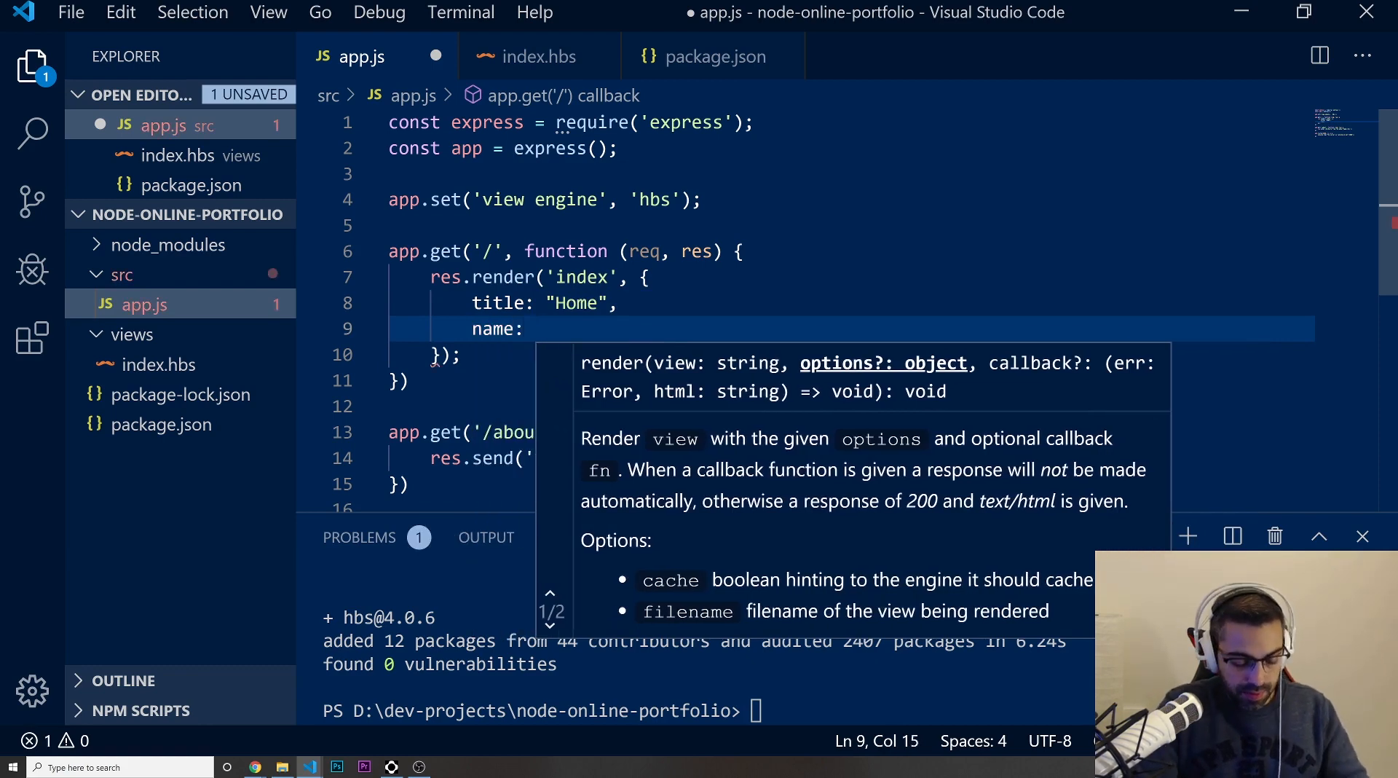
pyautogui.write('"Telmo"')
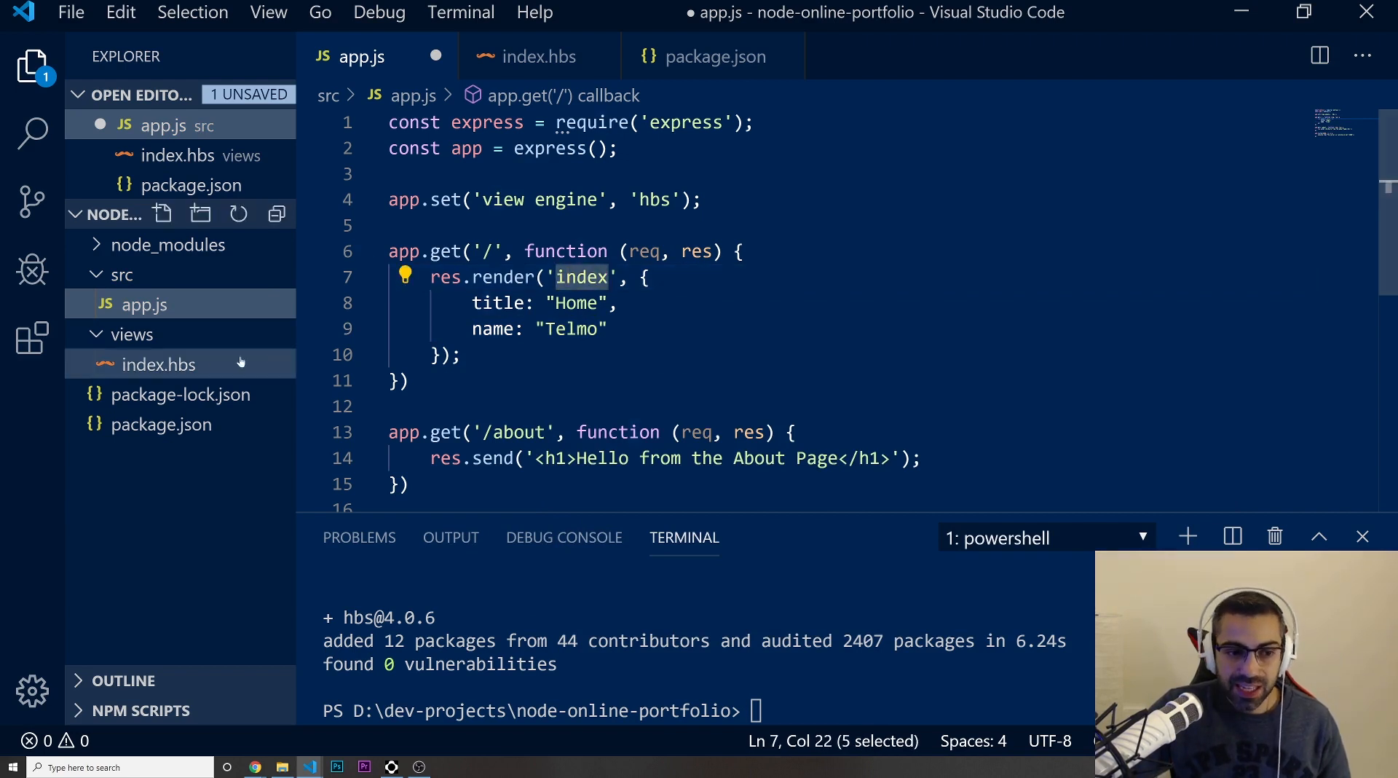
pyautogui.moveTo(158, 364)
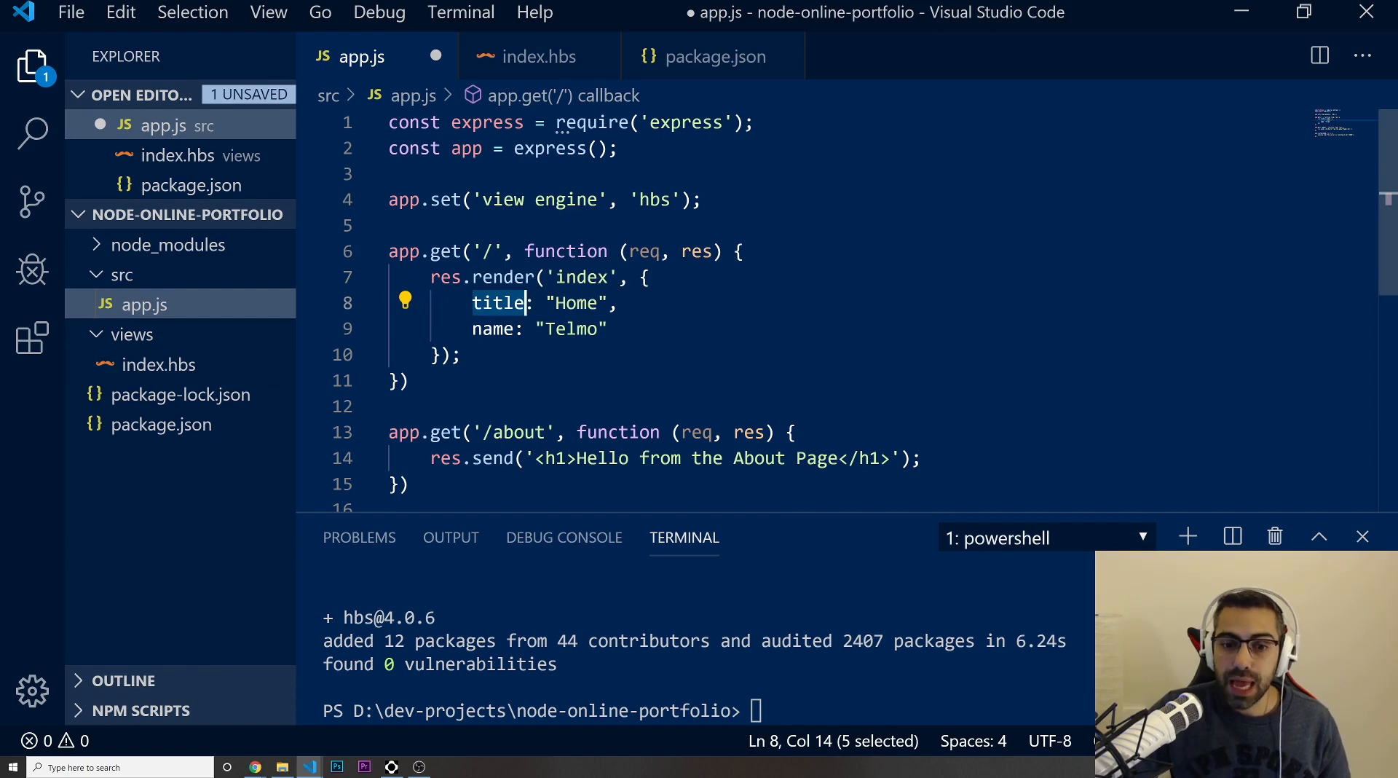
pyautogui.moveTo(437, 324)
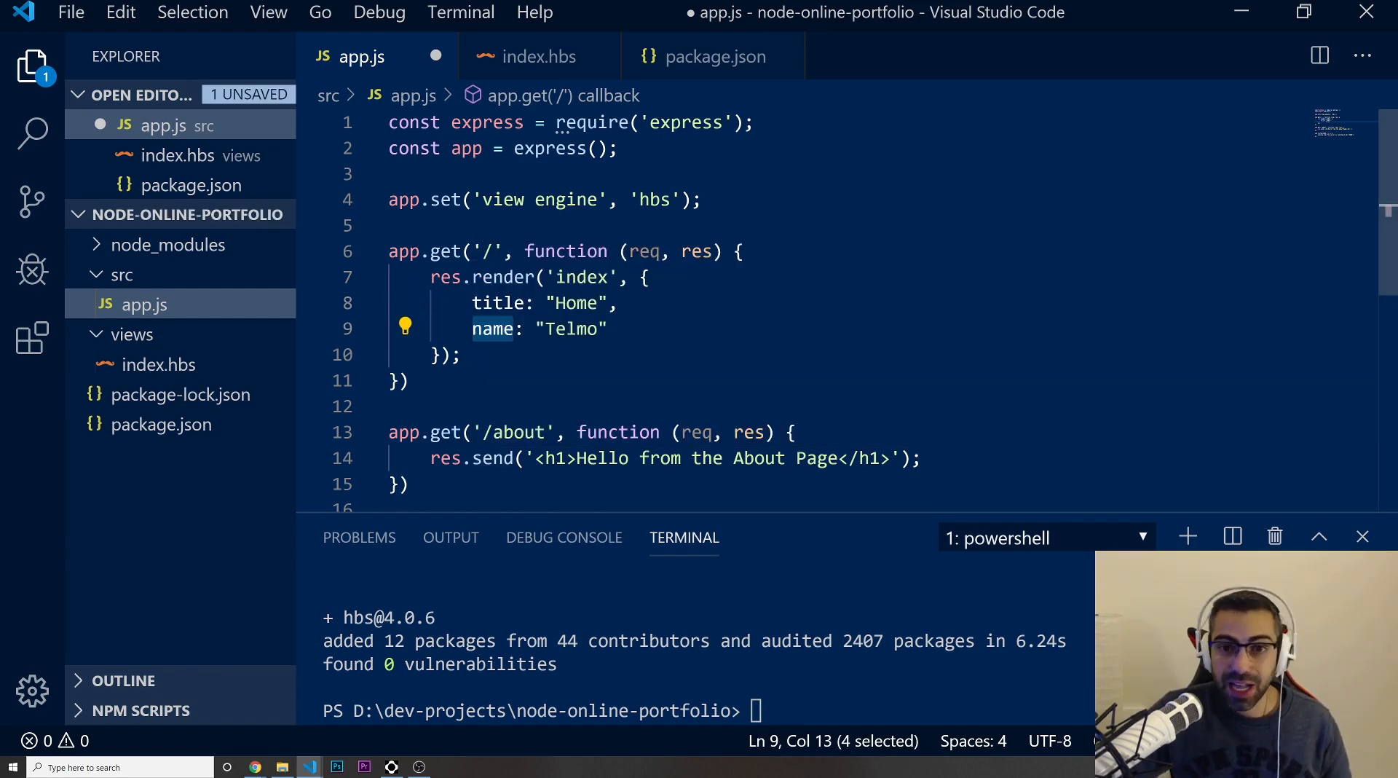
pyautogui.press('ctrl+s')
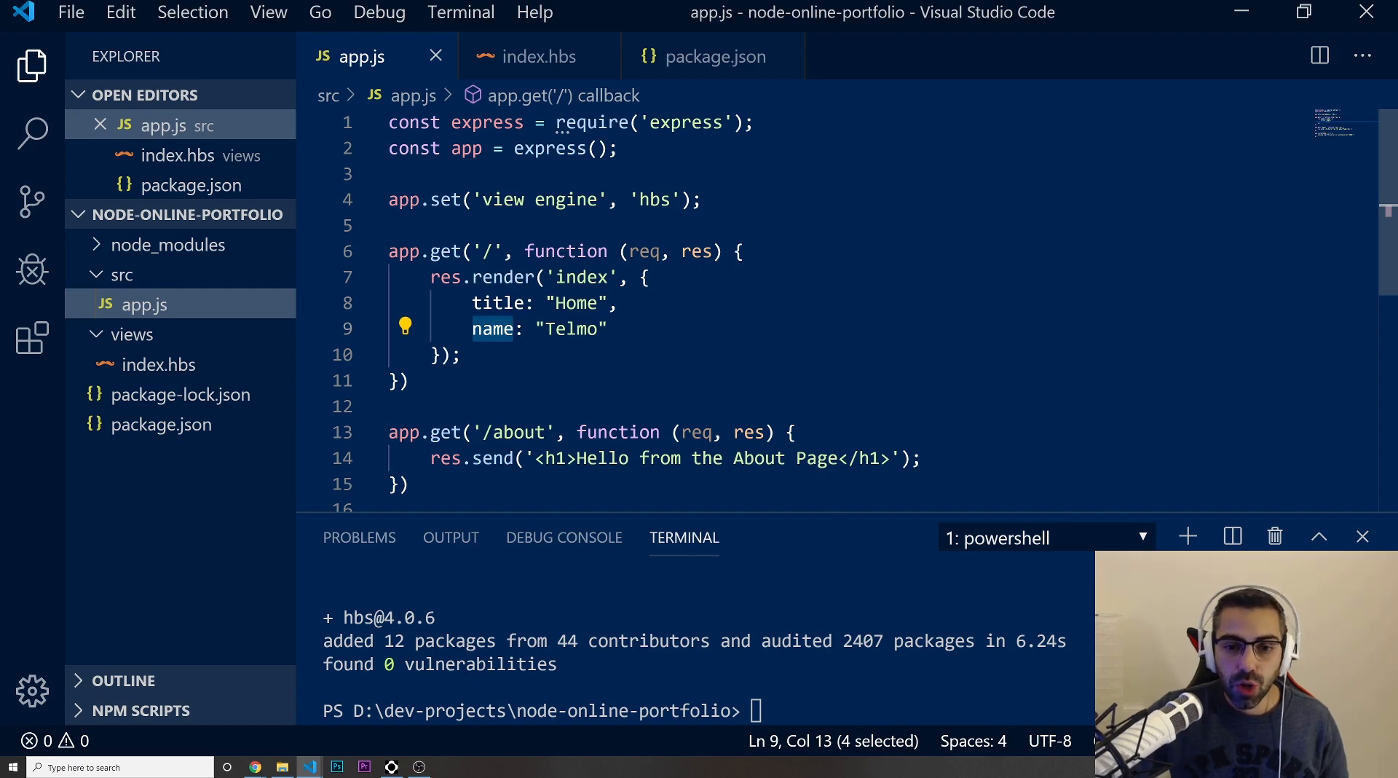
# - Replace 'Home' with {title} in the h1 and add <h2>My name is {name}</h2>
pyautogui.click(495, 303)
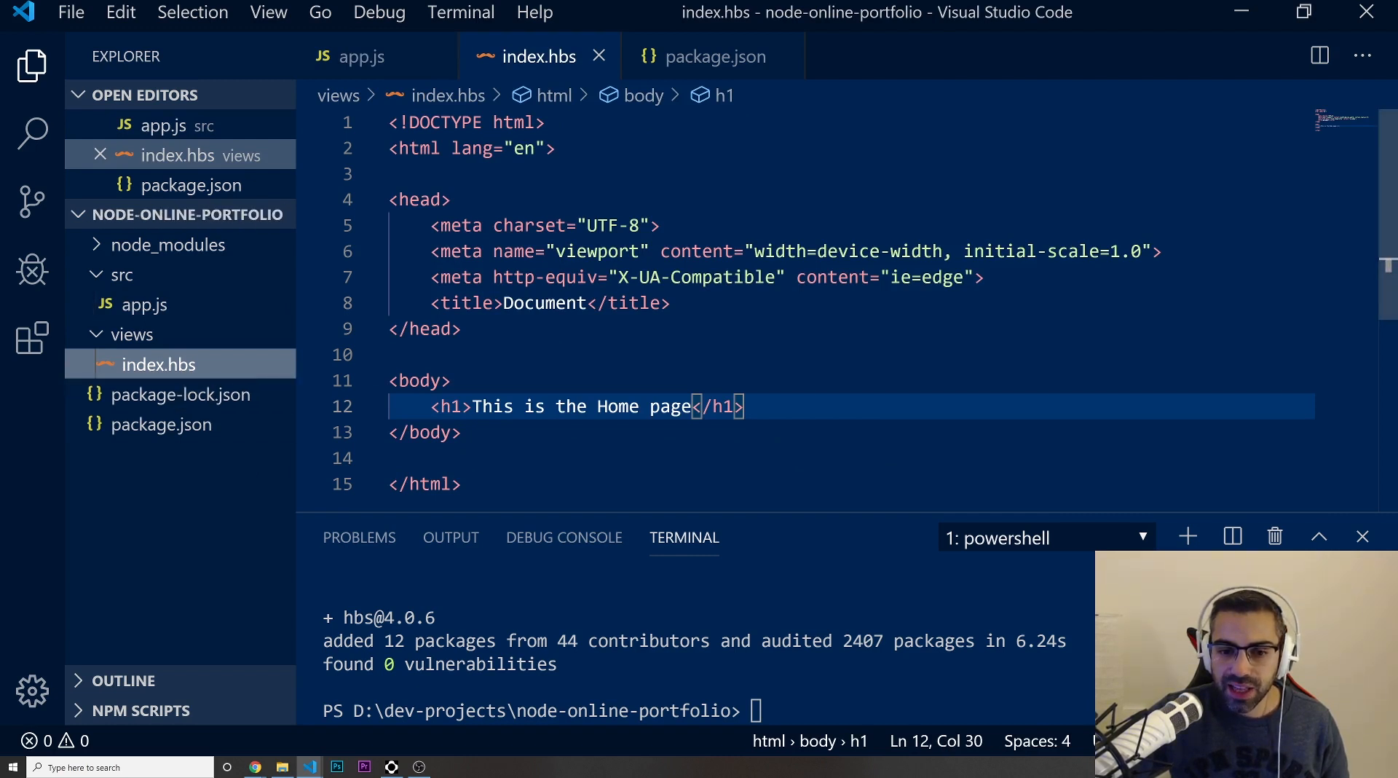
pyautogui.doubleClick(616, 406)
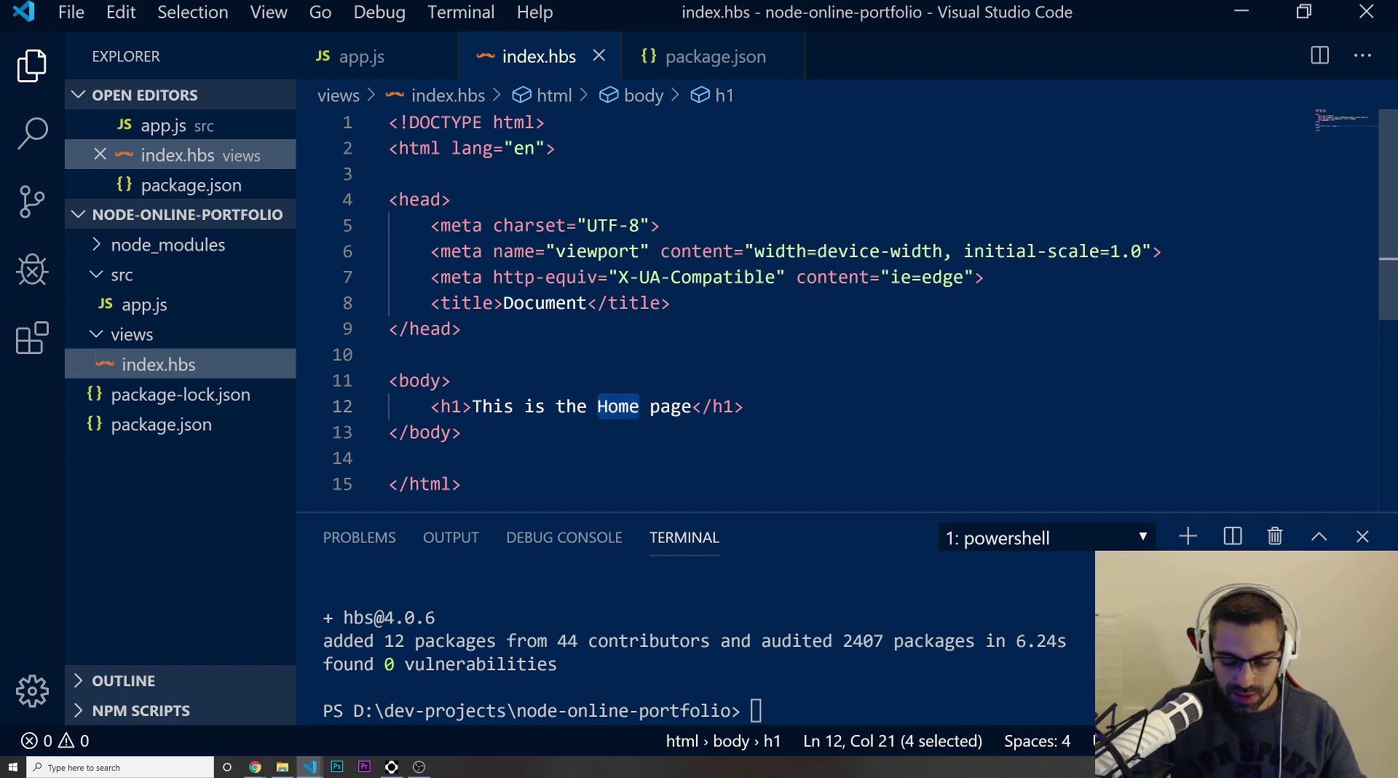
pyautogui.write('{title')
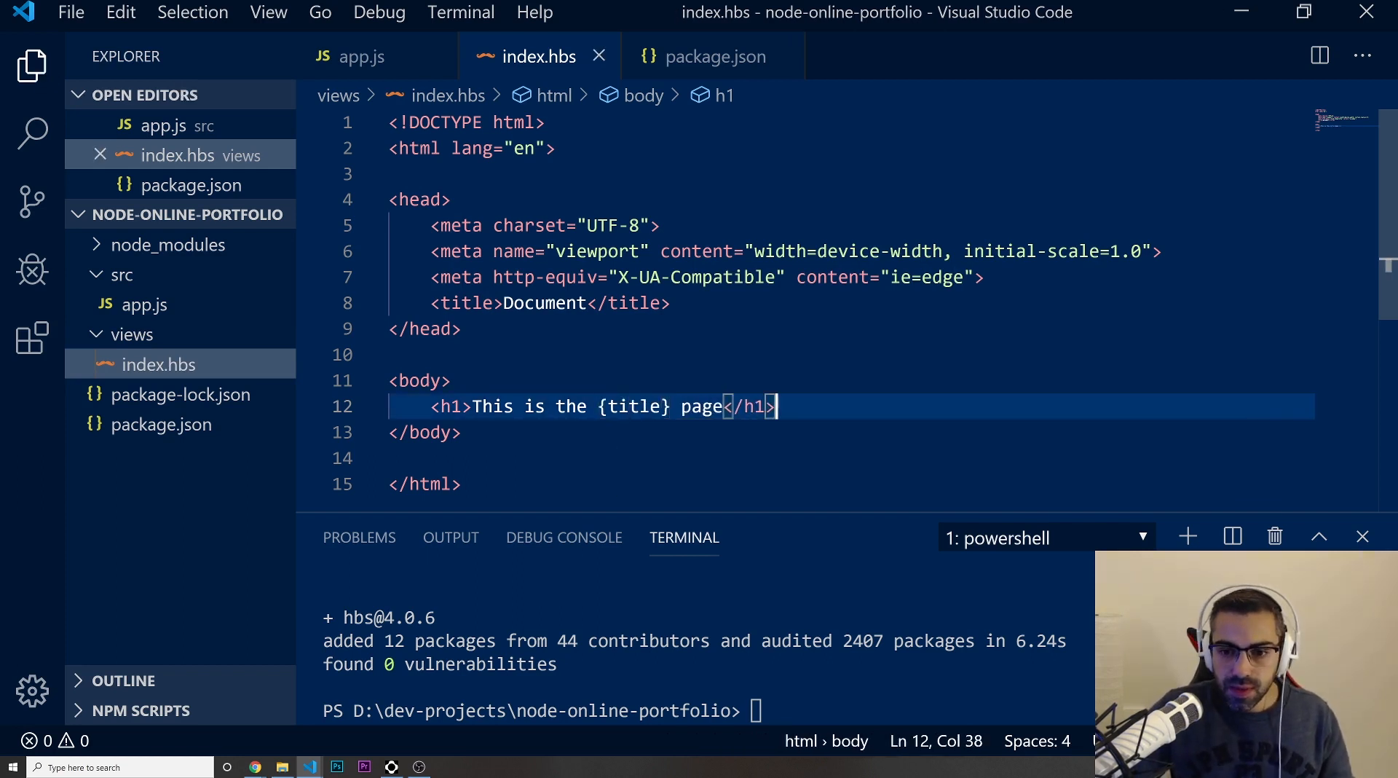
pyautogui.write('<h2></h2>')
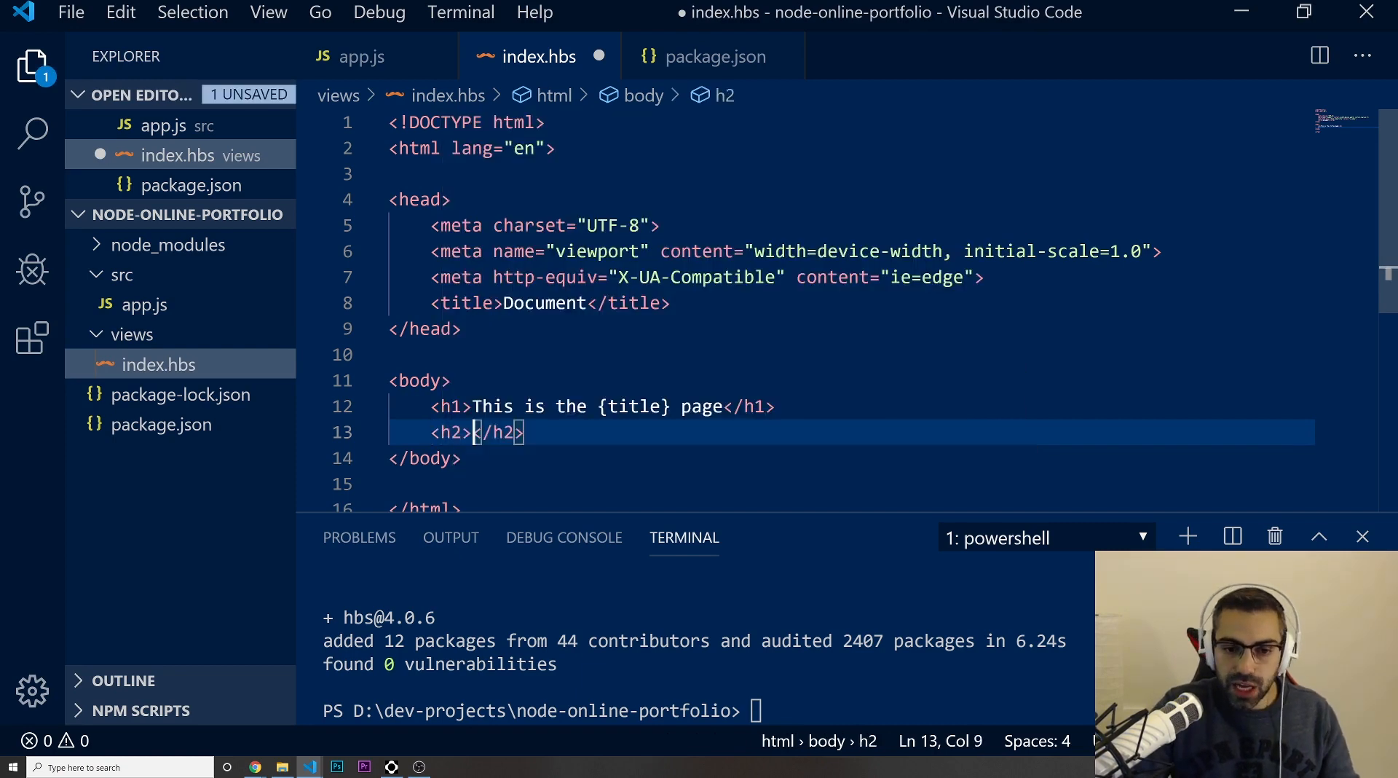
pyautogui.write('My name is {')
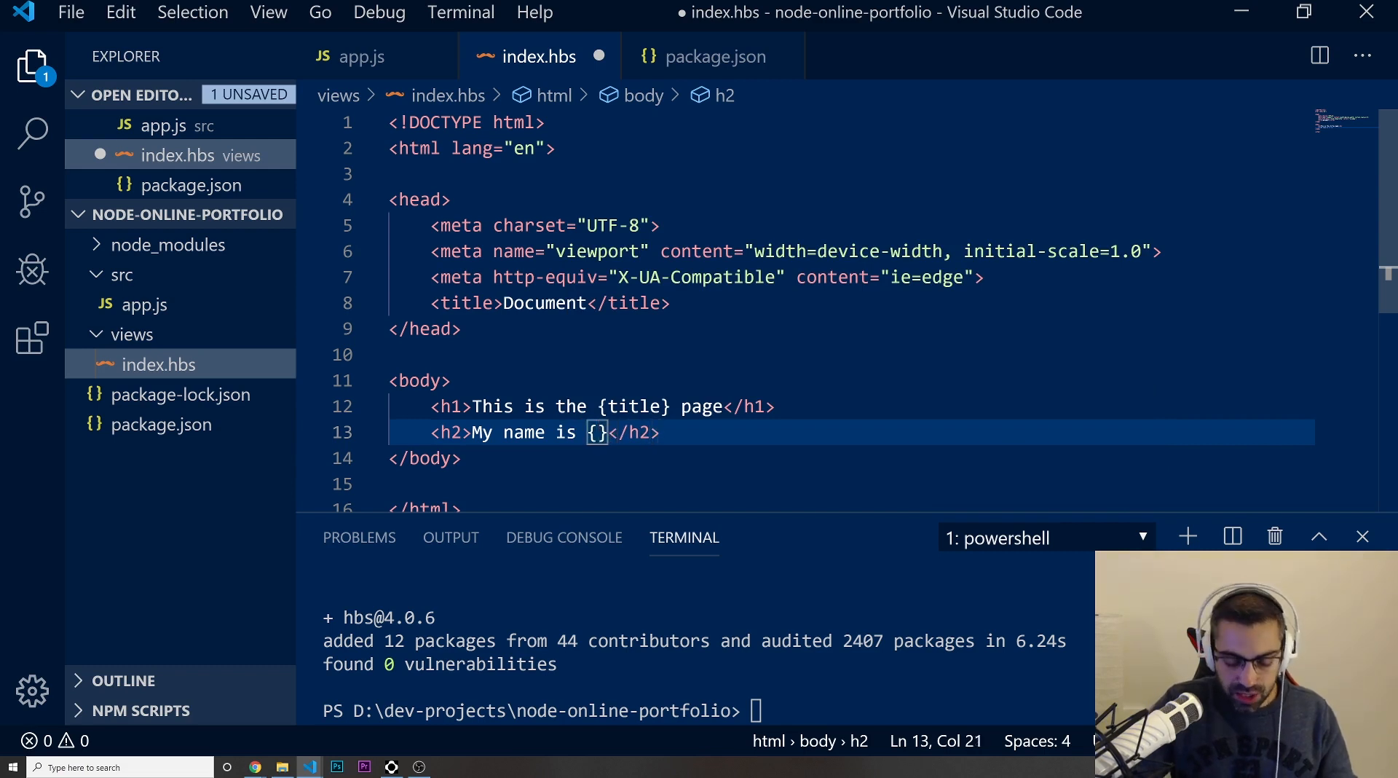
pyautogui.write('name')
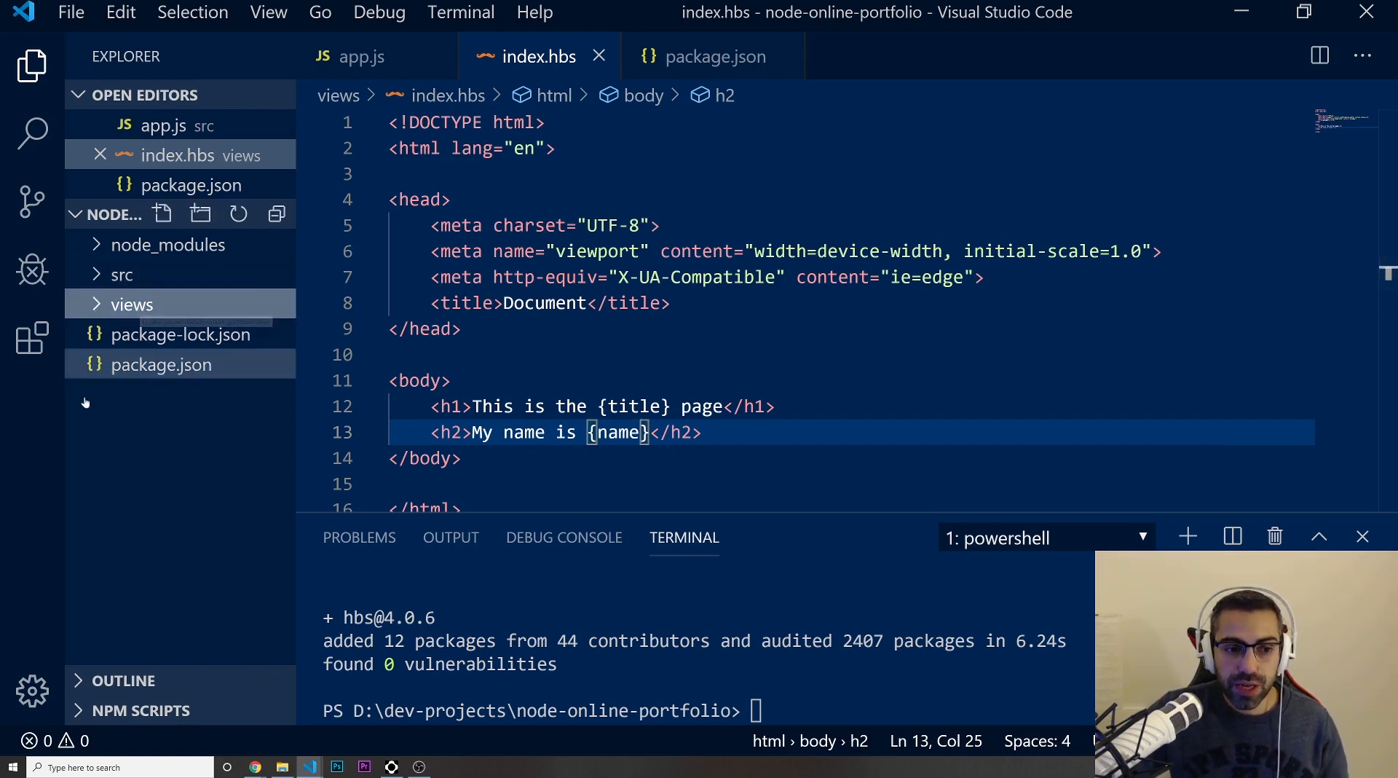
# - Create public with css and js subfolders, plus a new style.css inside css
pyautogui.rightClick(131, 305)
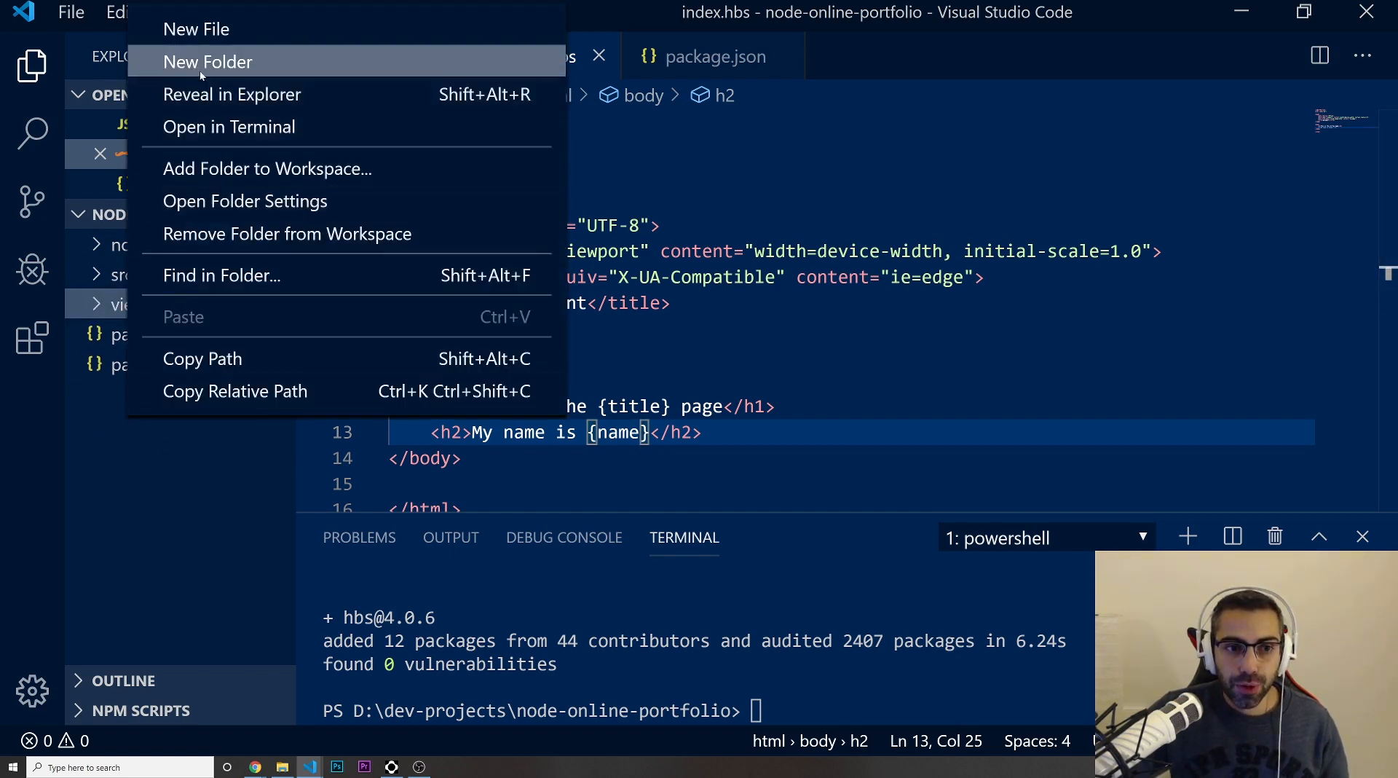
pyautogui.click(207, 62)
pyautogui.write('public')
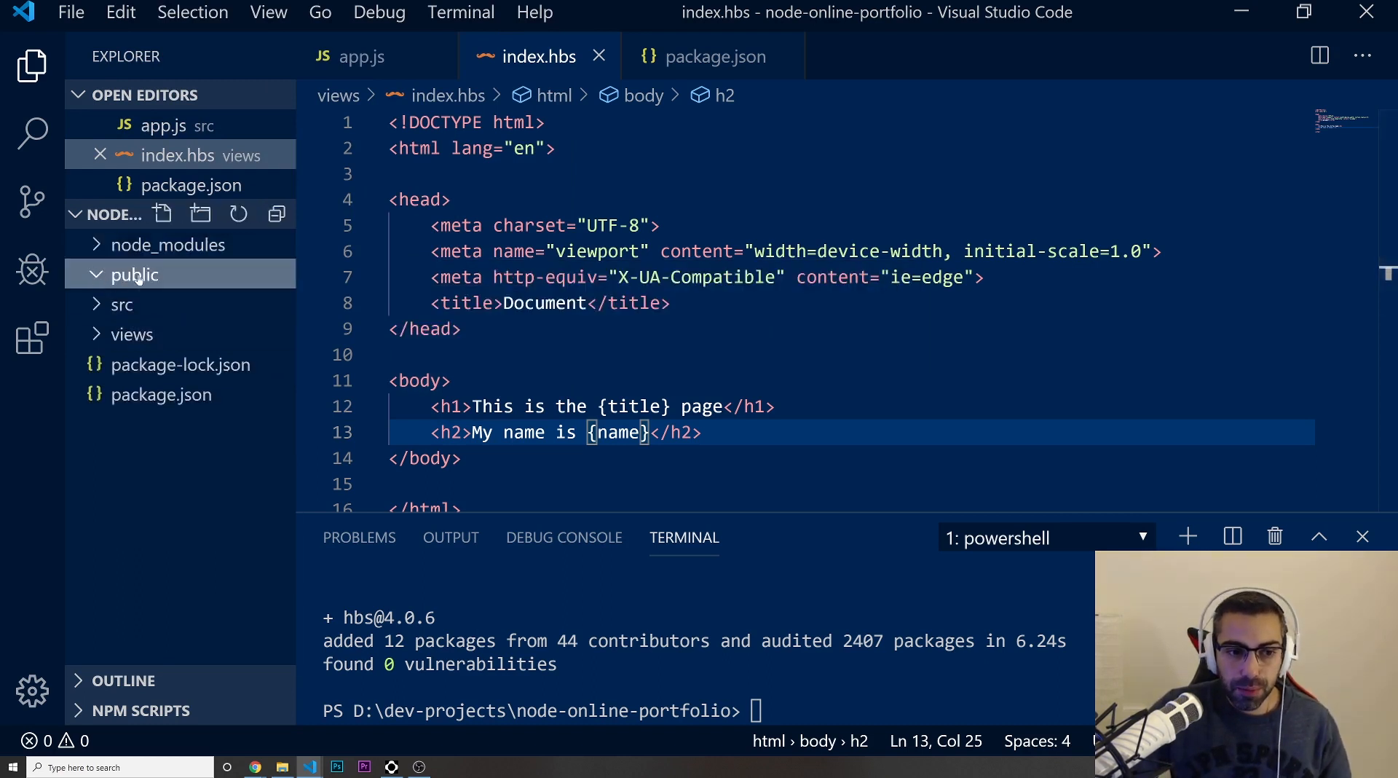
pyautogui.click(162, 214)
pyautogui.write('css')
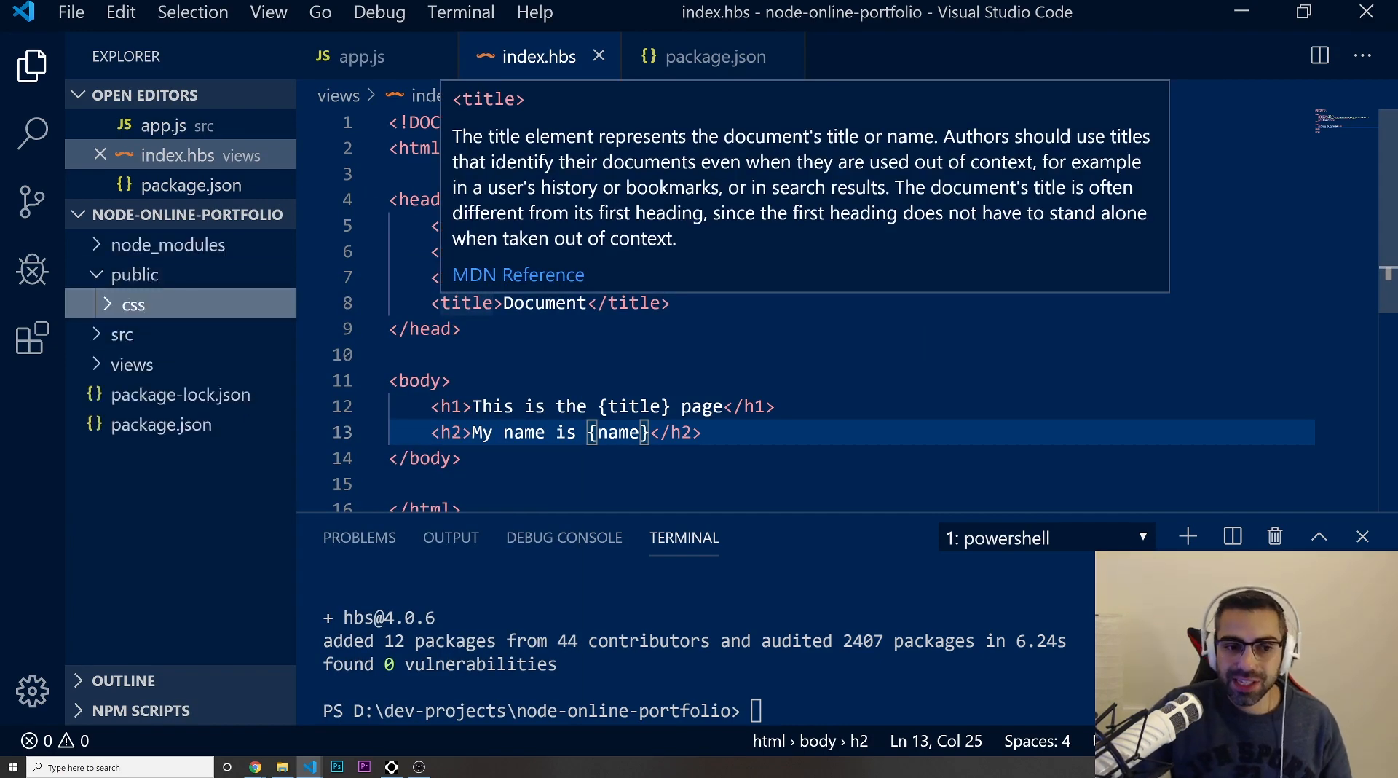
pyautogui.moveTo(413, 199)
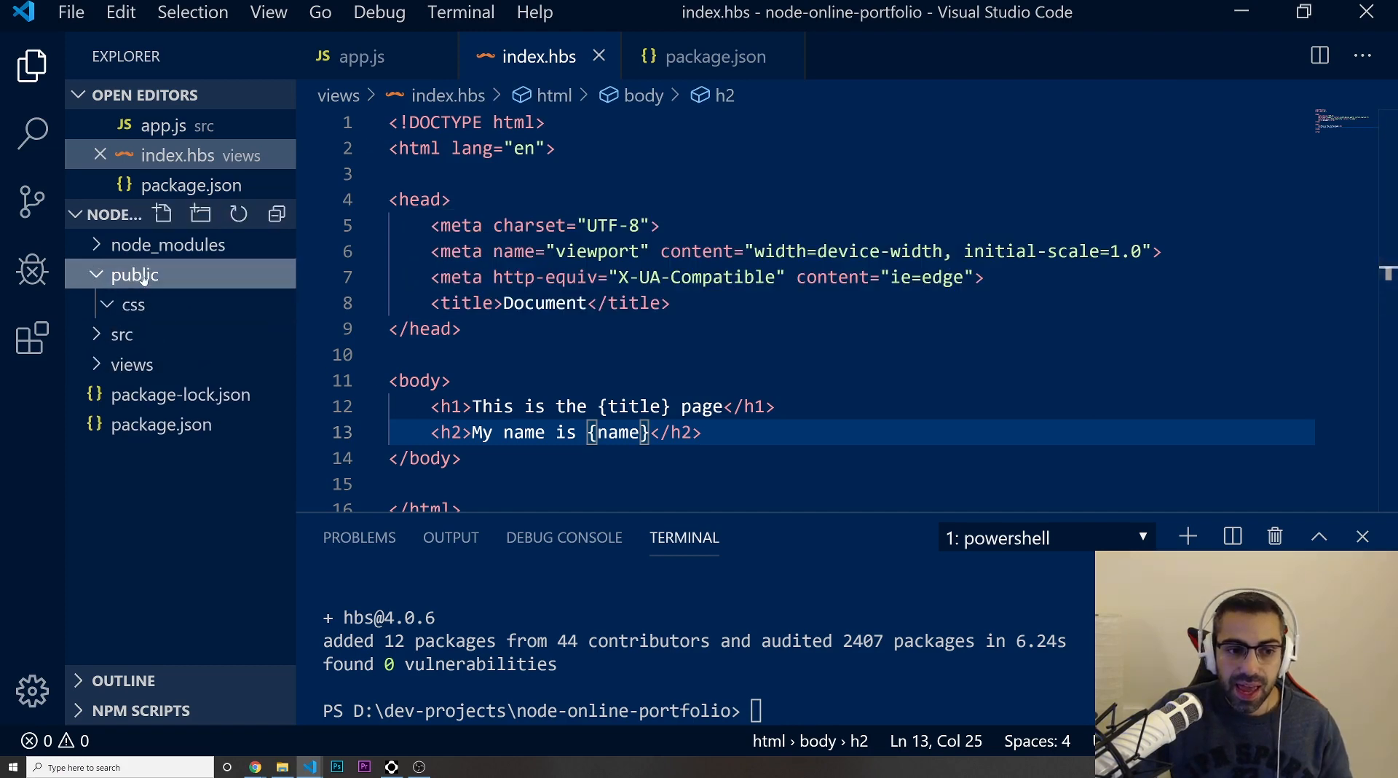
pyautogui.click(162, 214)
pyautogui.write('js')
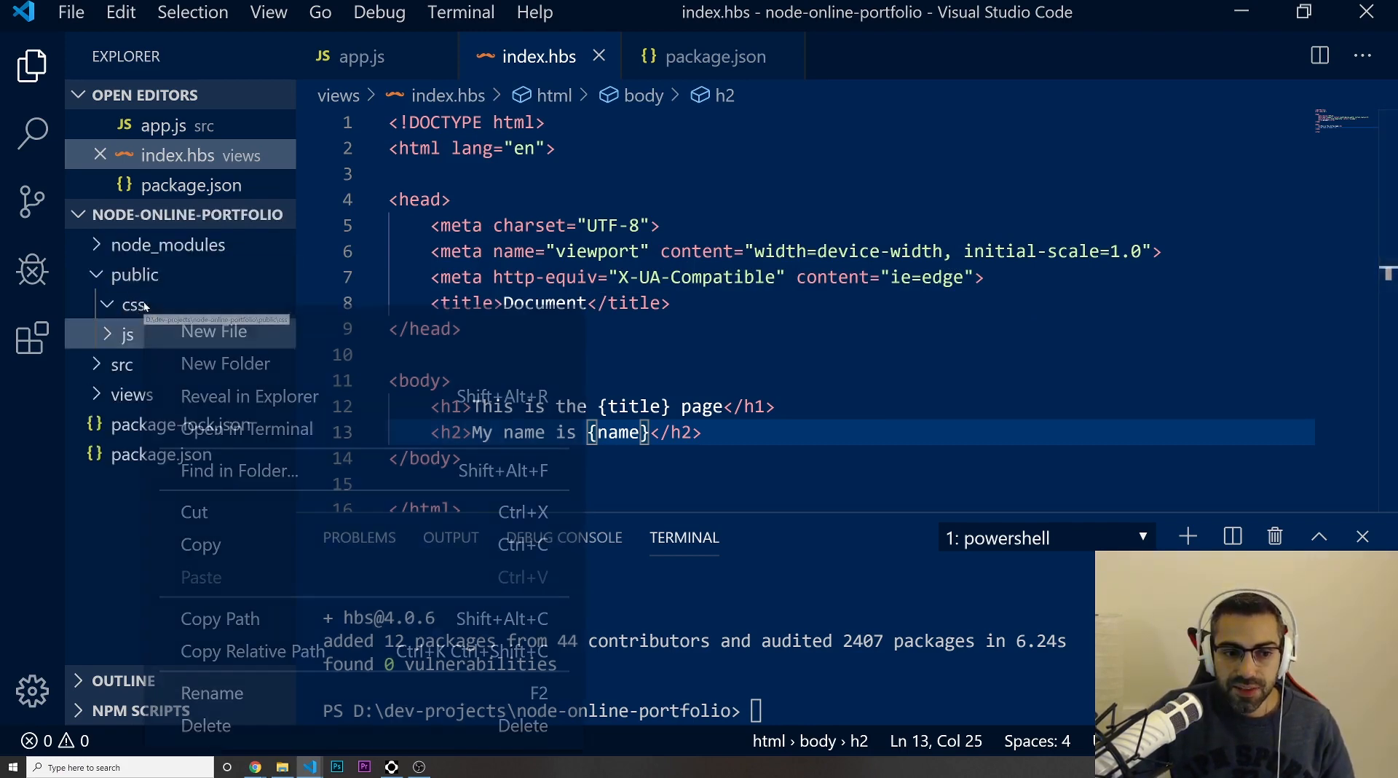
pyautogui.click(214, 331)
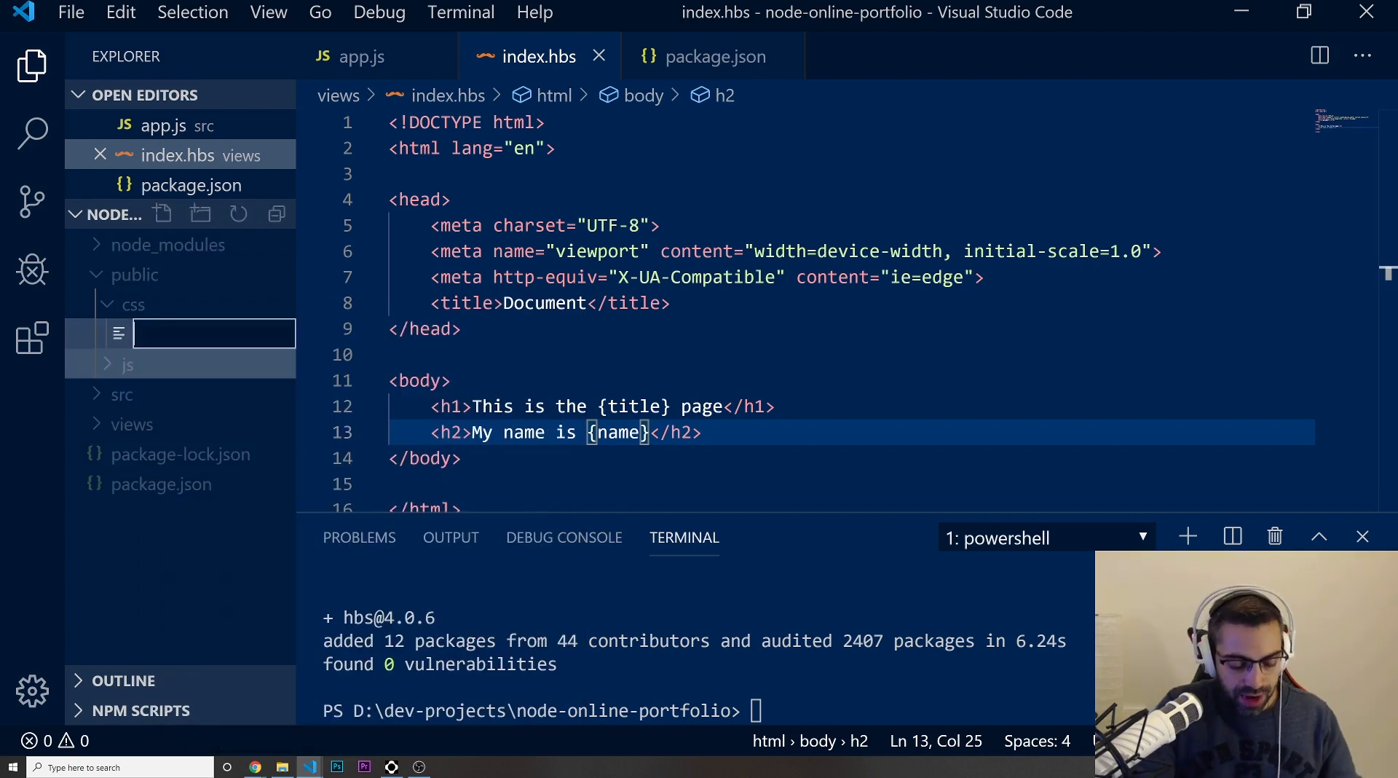
pyautogui.write('style.css')
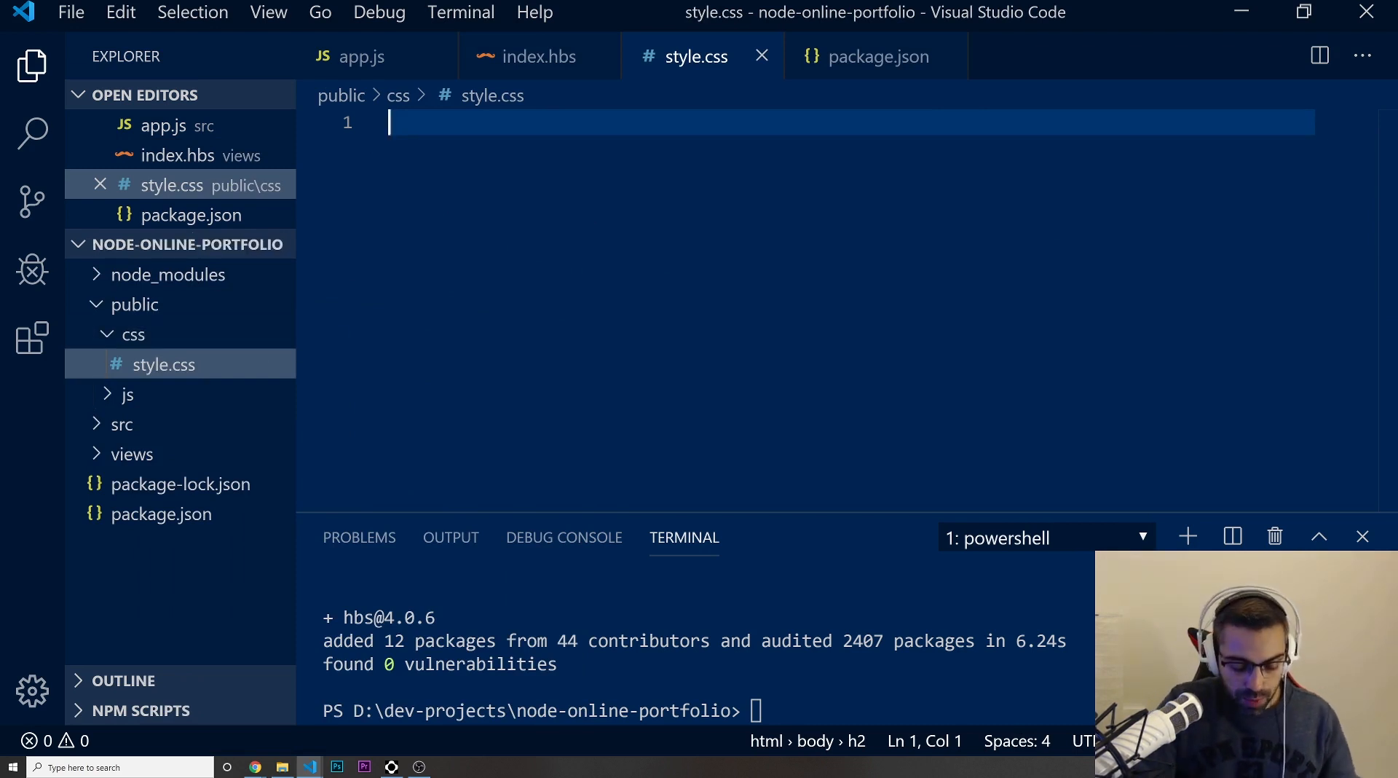
# - Save a blue-background body rule in style.css, review index.hbs, then reopen app.js
pyautogui.write('body {')
pyautogui.write('background-color: blue;')
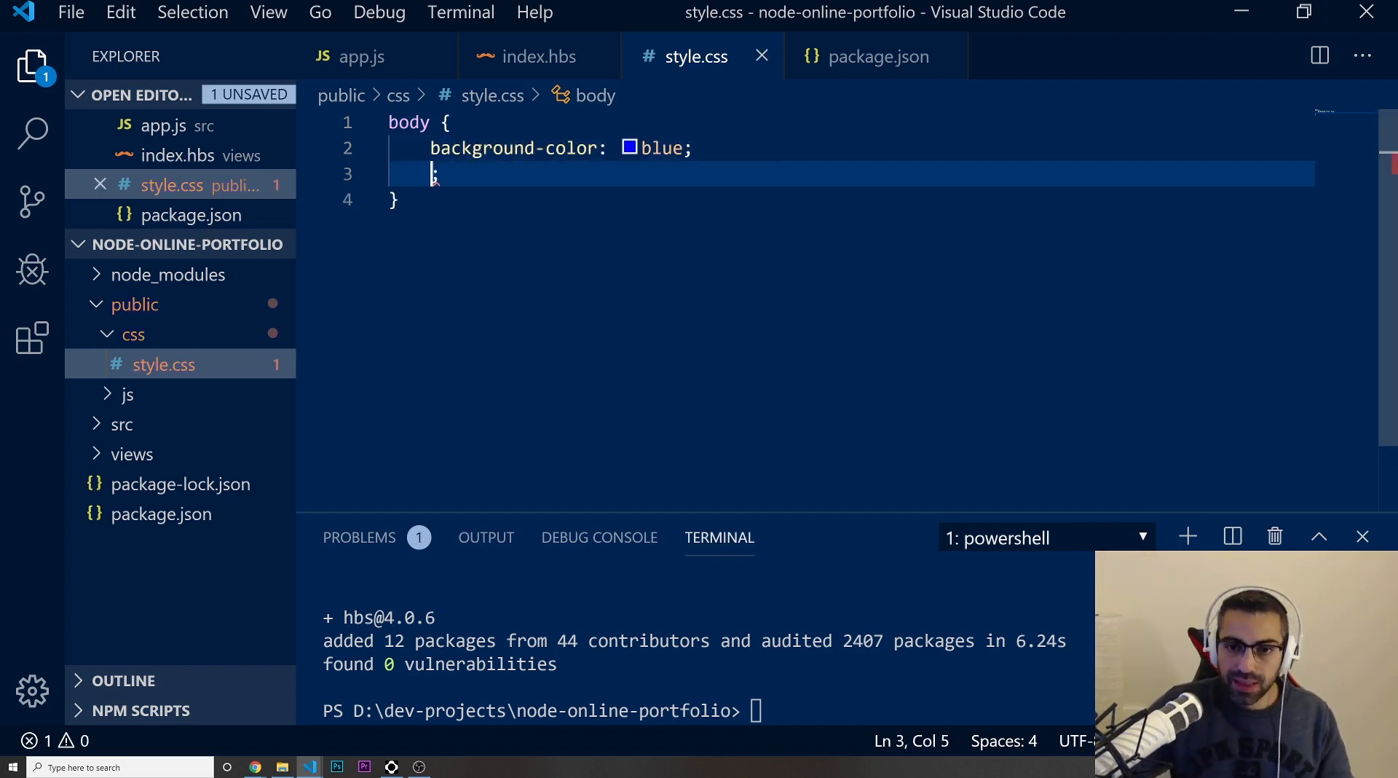
pyautogui.press('ctrl+s')
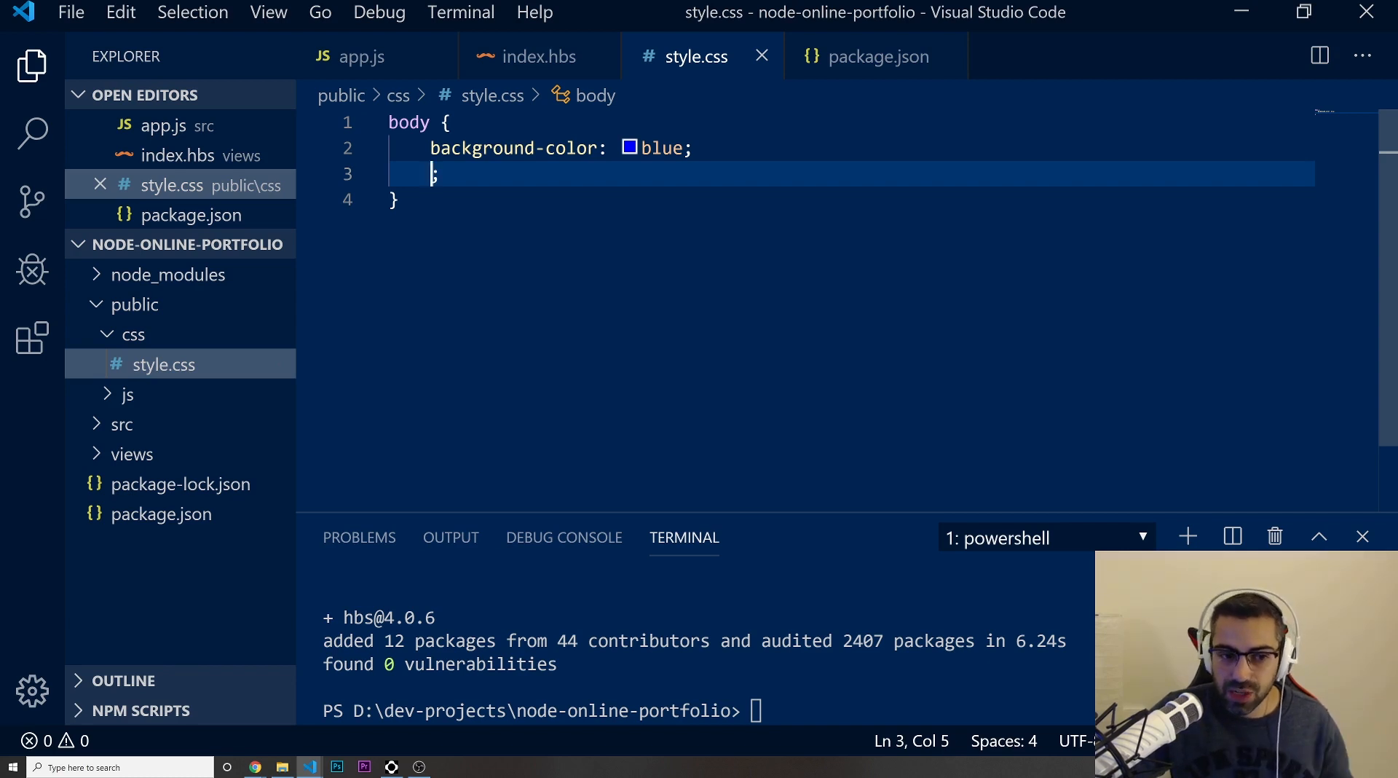
pyautogui.moveTo(249, 357)
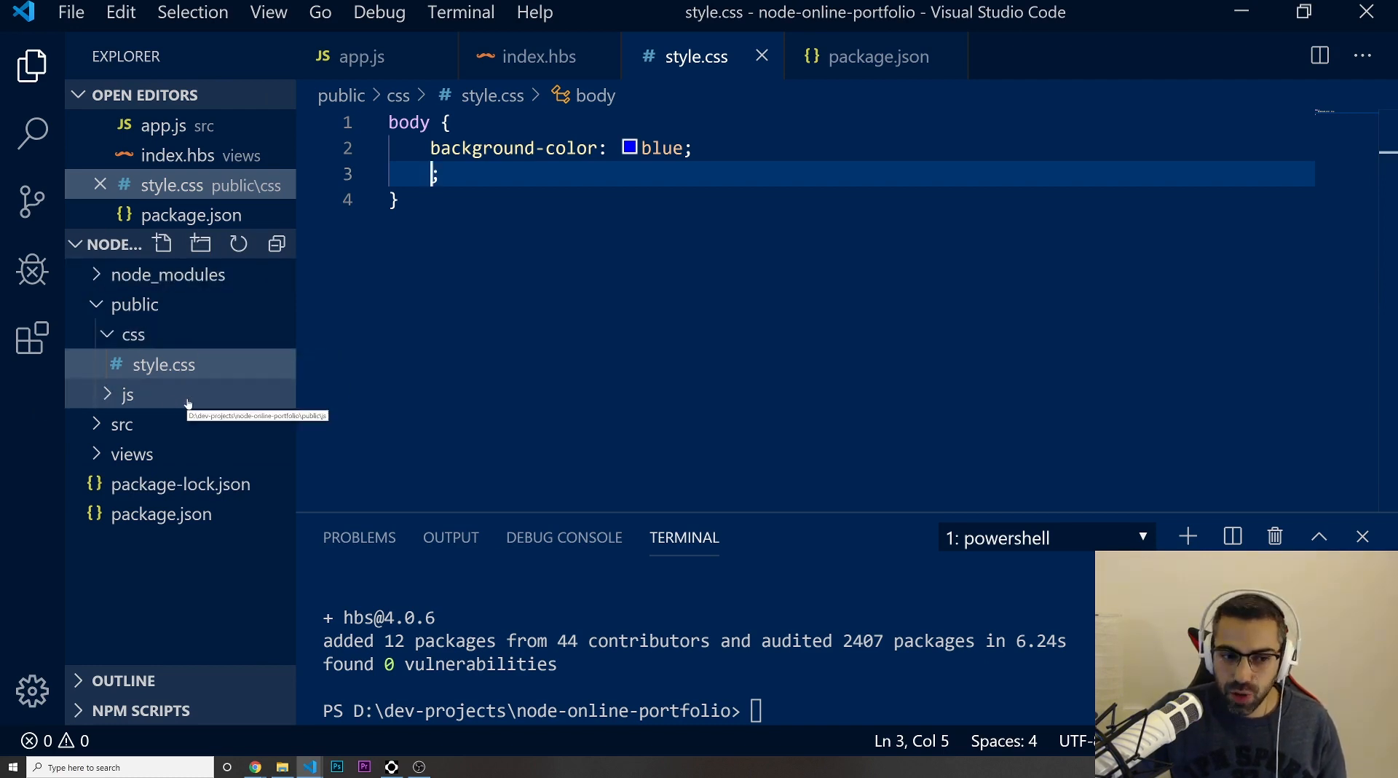
pyautogui.click(131, 453)
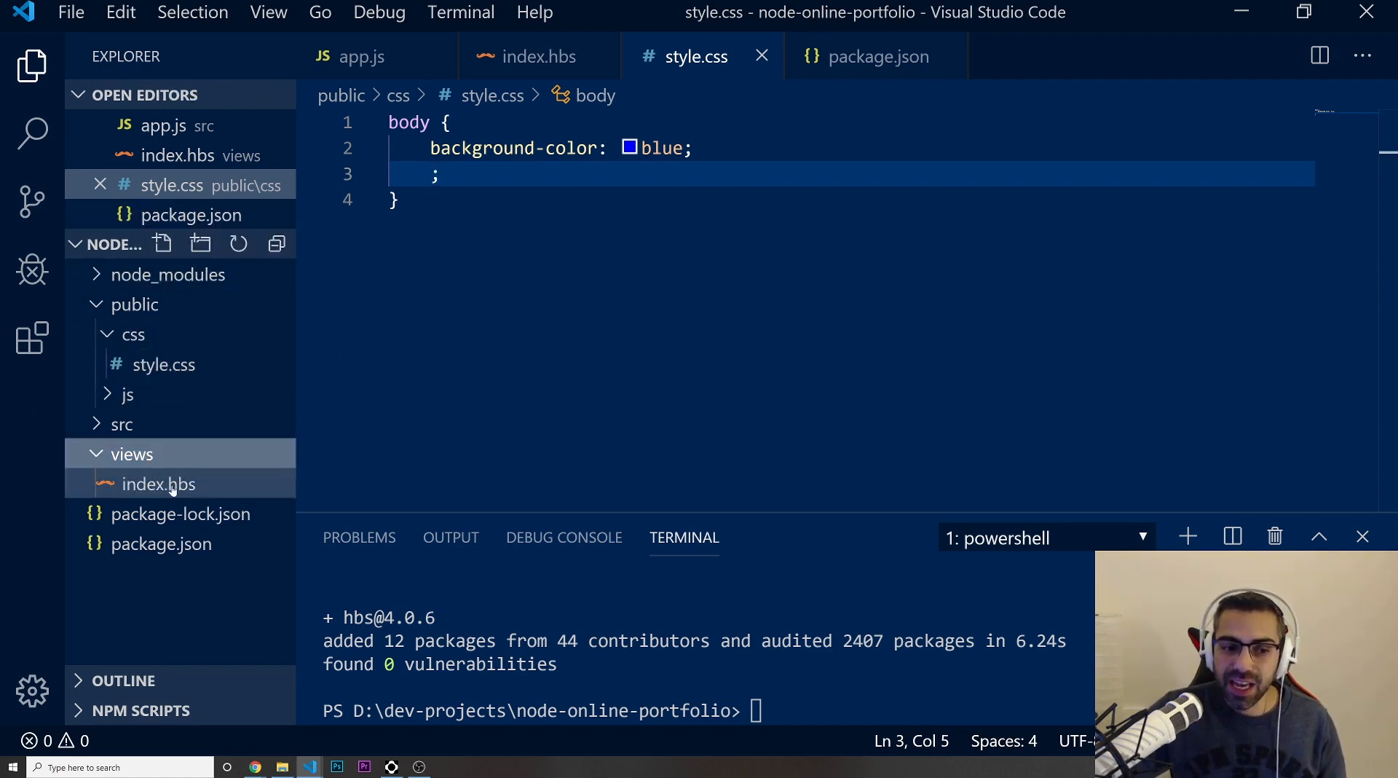
pyautogui.click(160, 484)
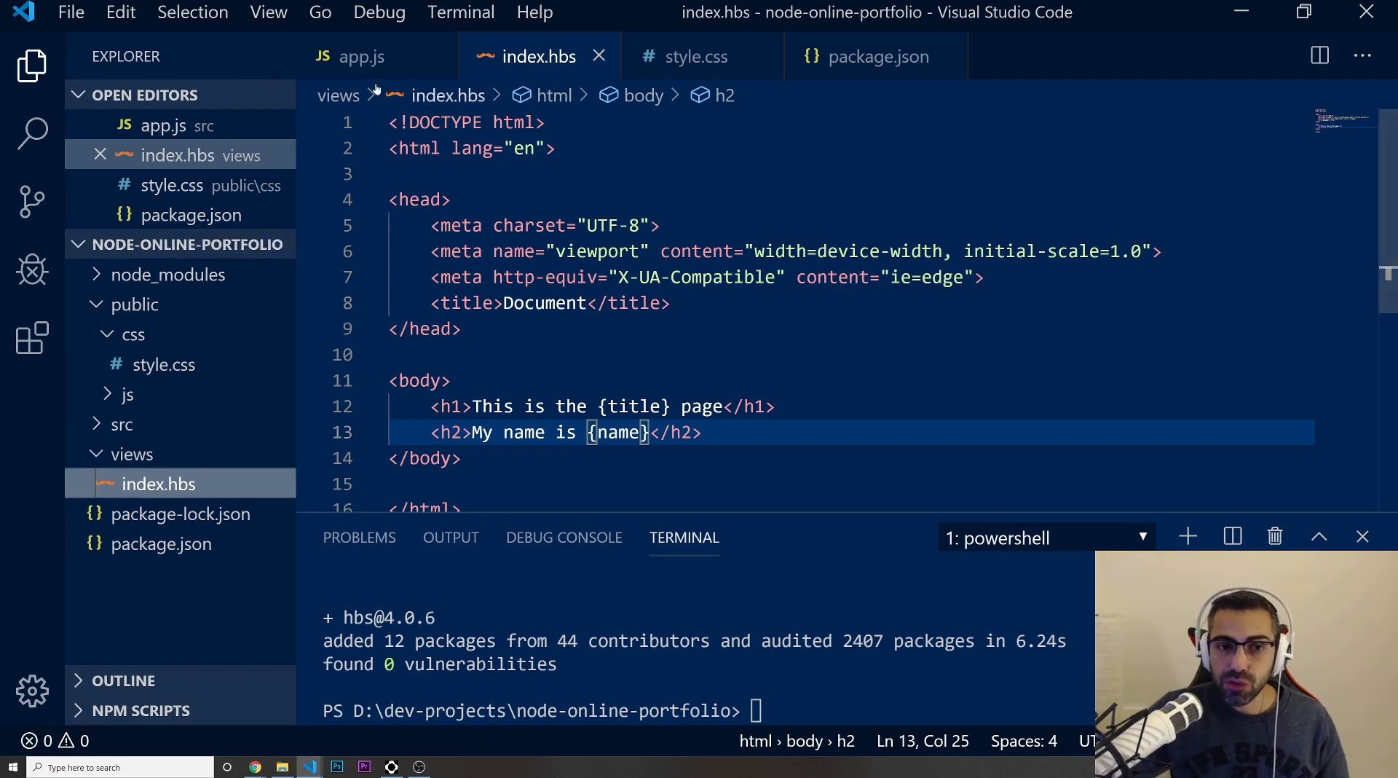
pyautogui.click(362, 56)
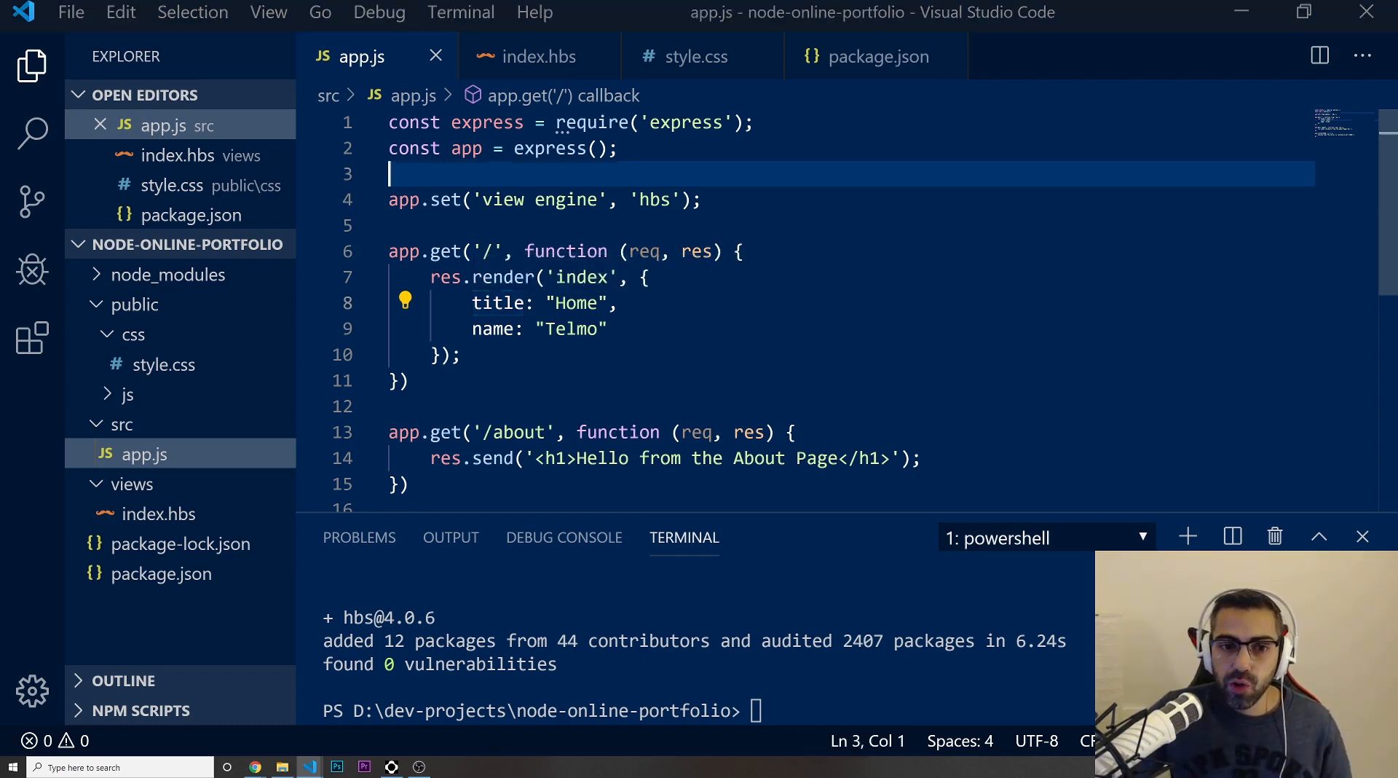
# - Add const path = require('path') and begin const publicDirectoryPath = path.join in app.js
pyautogui.press('enter')
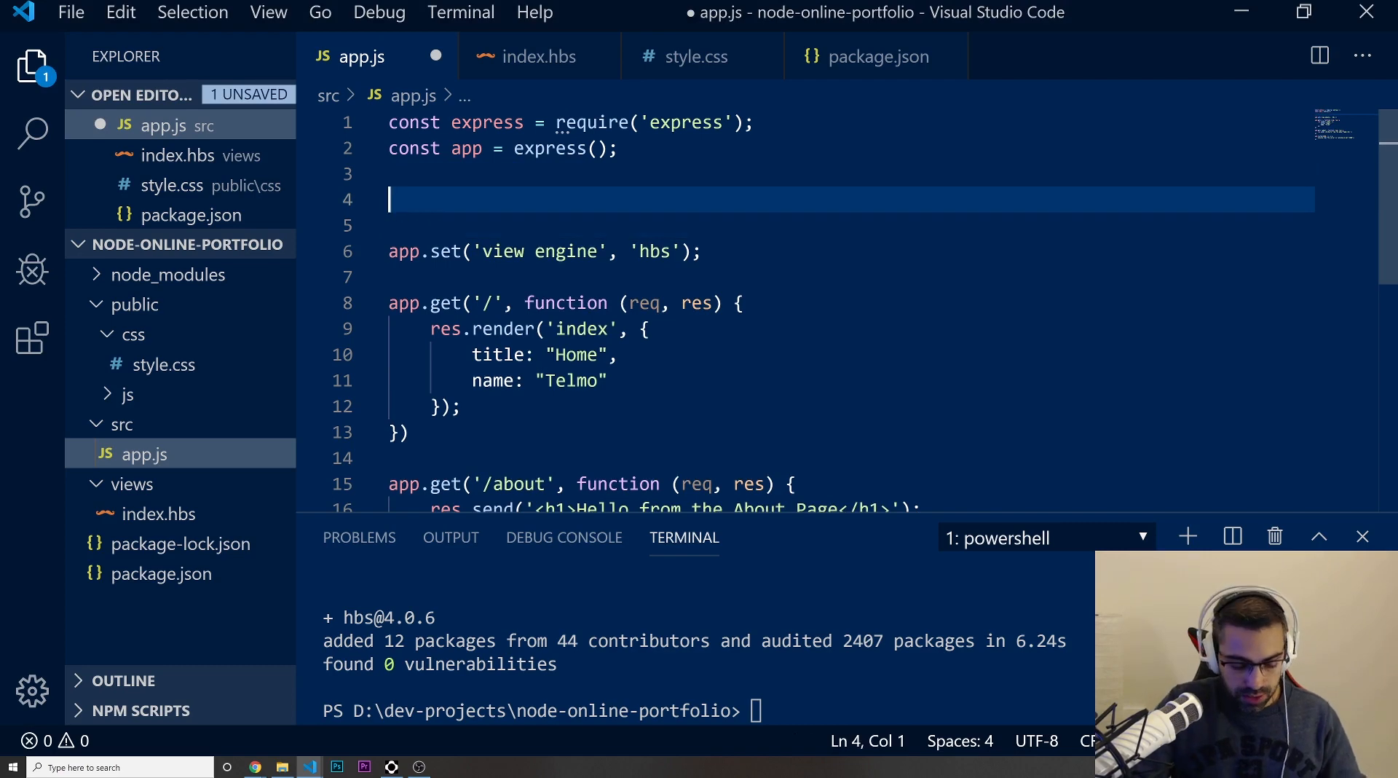
pyautogui.write('const publicD')
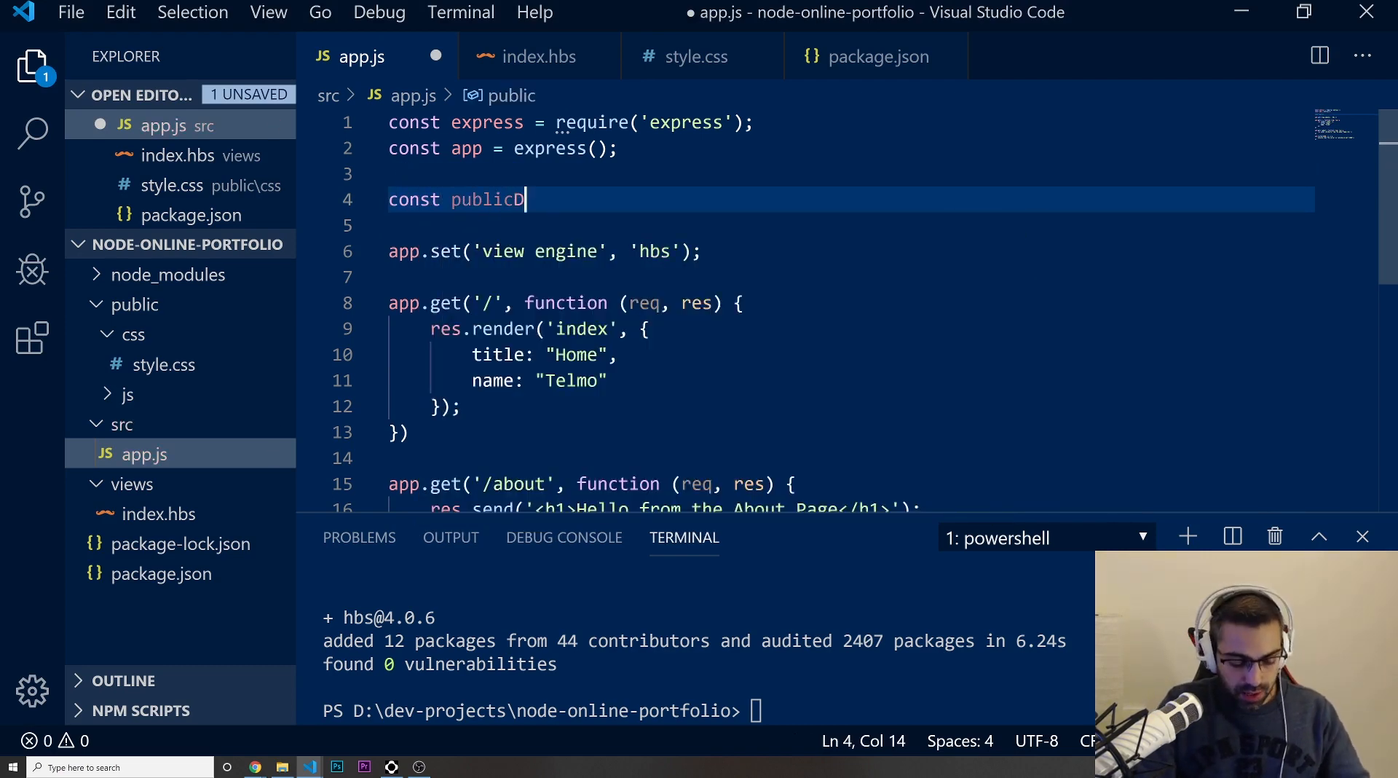
pyautogui.write('irectory')
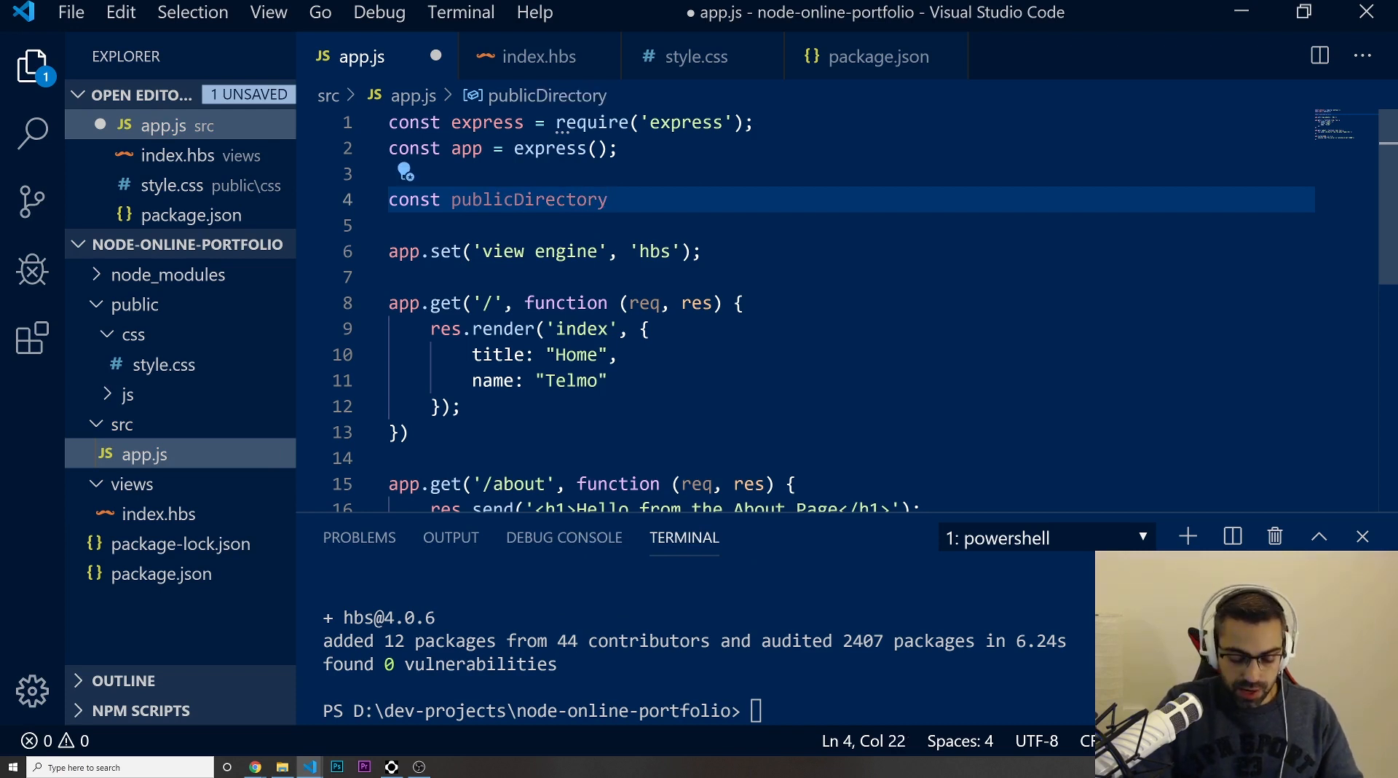
pyautogui.write('Path')
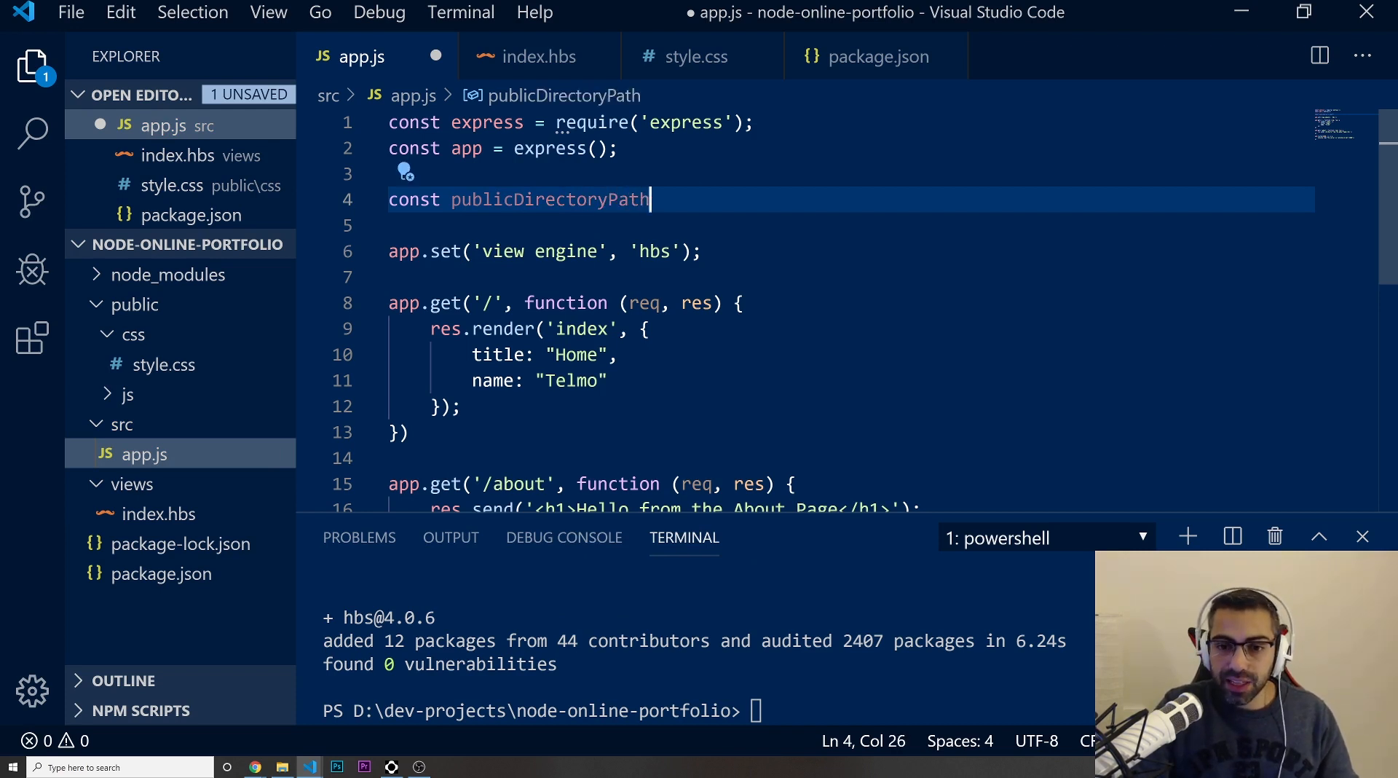
pyautogui.write('=')
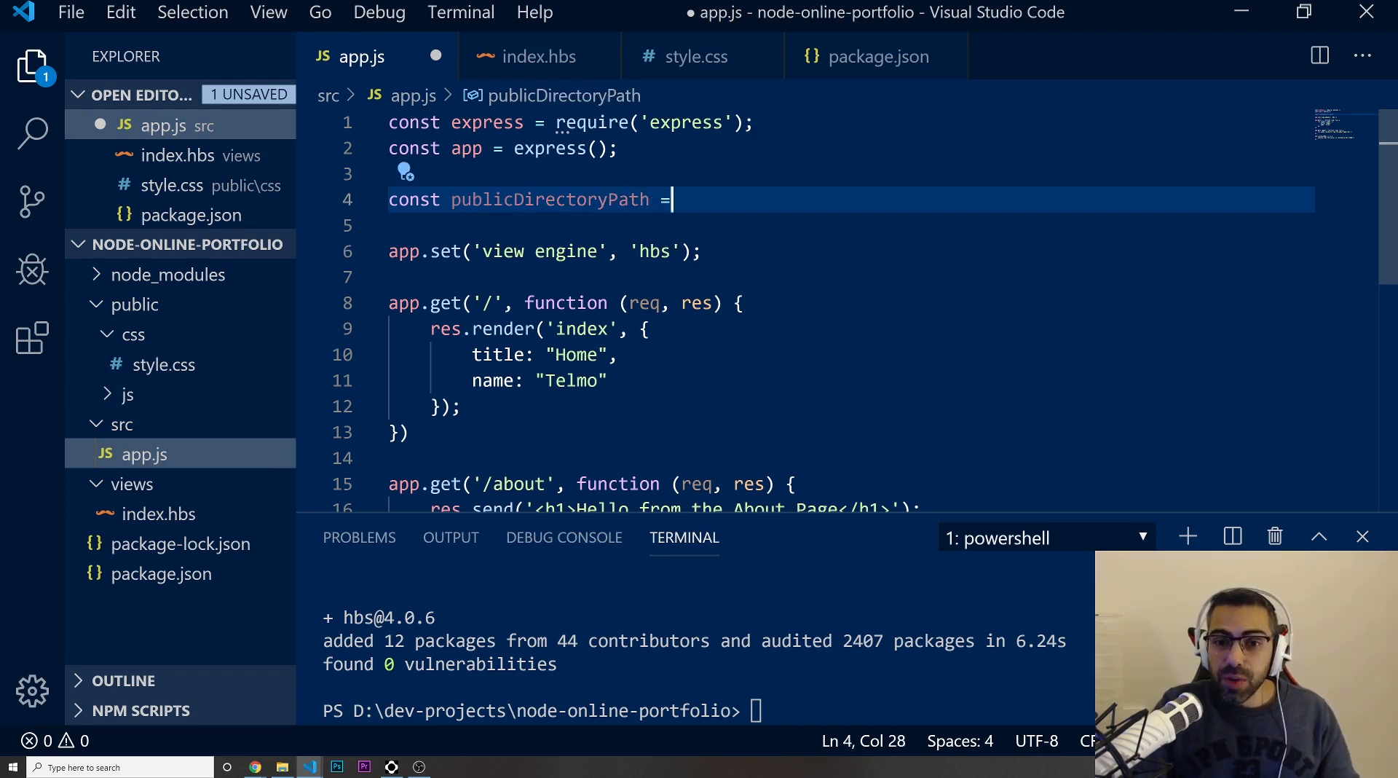
pyautogui.write('path')
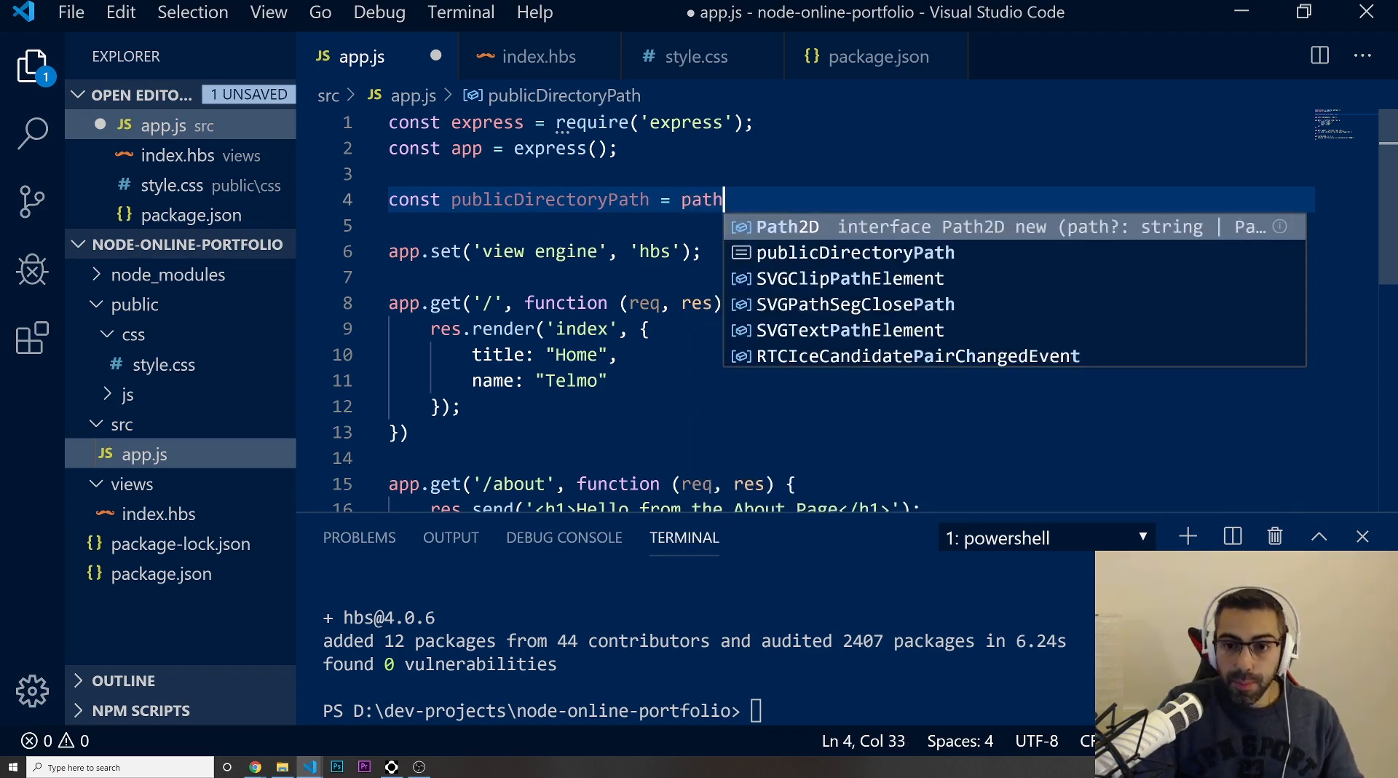
pyautogui.write('.join')
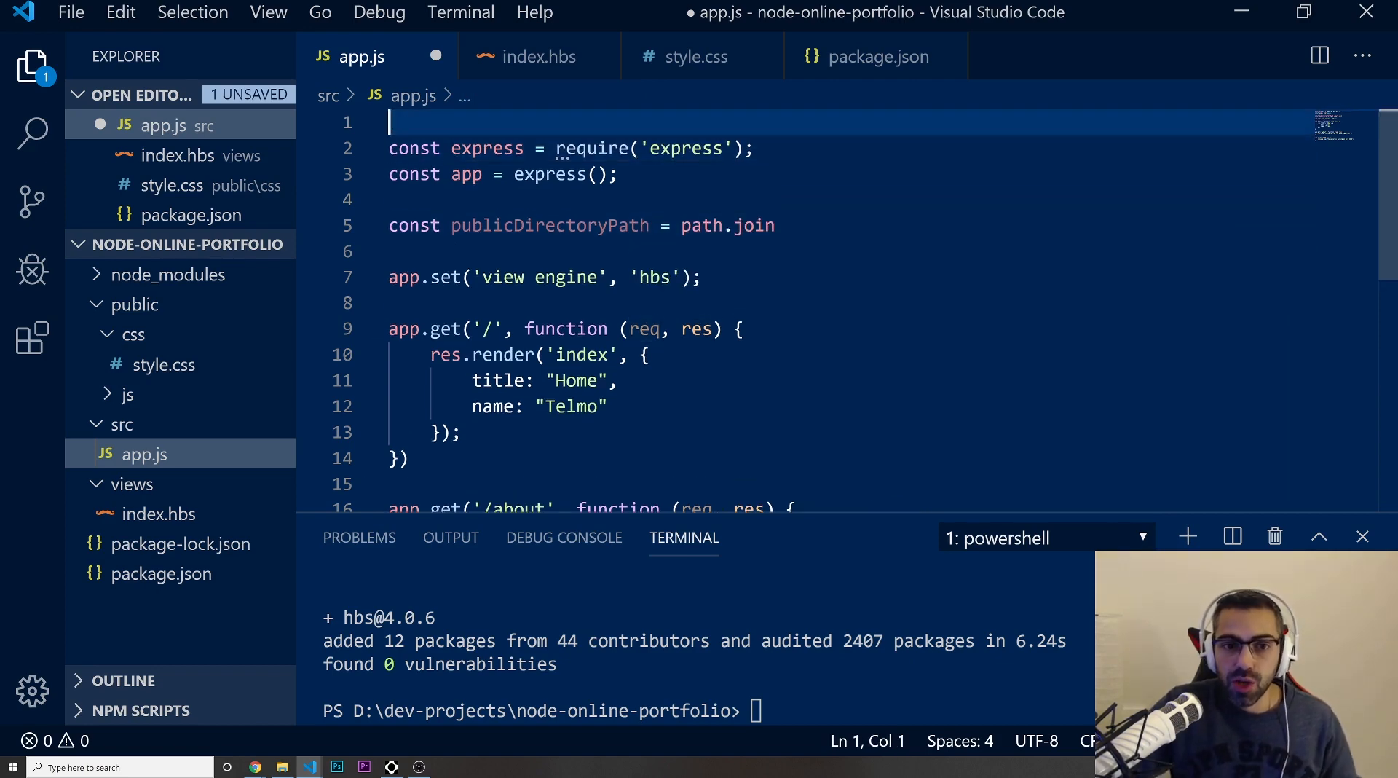
pyautogui.write('const')
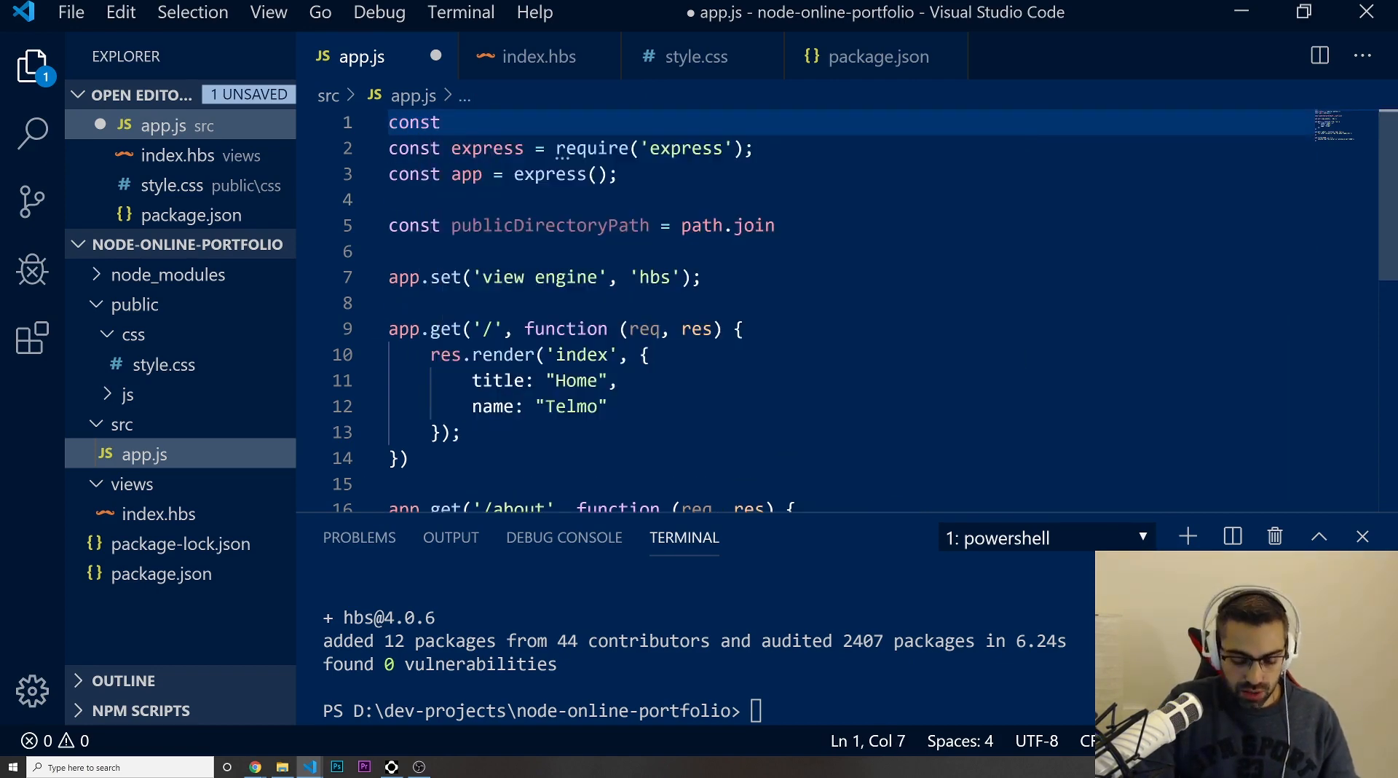
pyautogui.write('path')
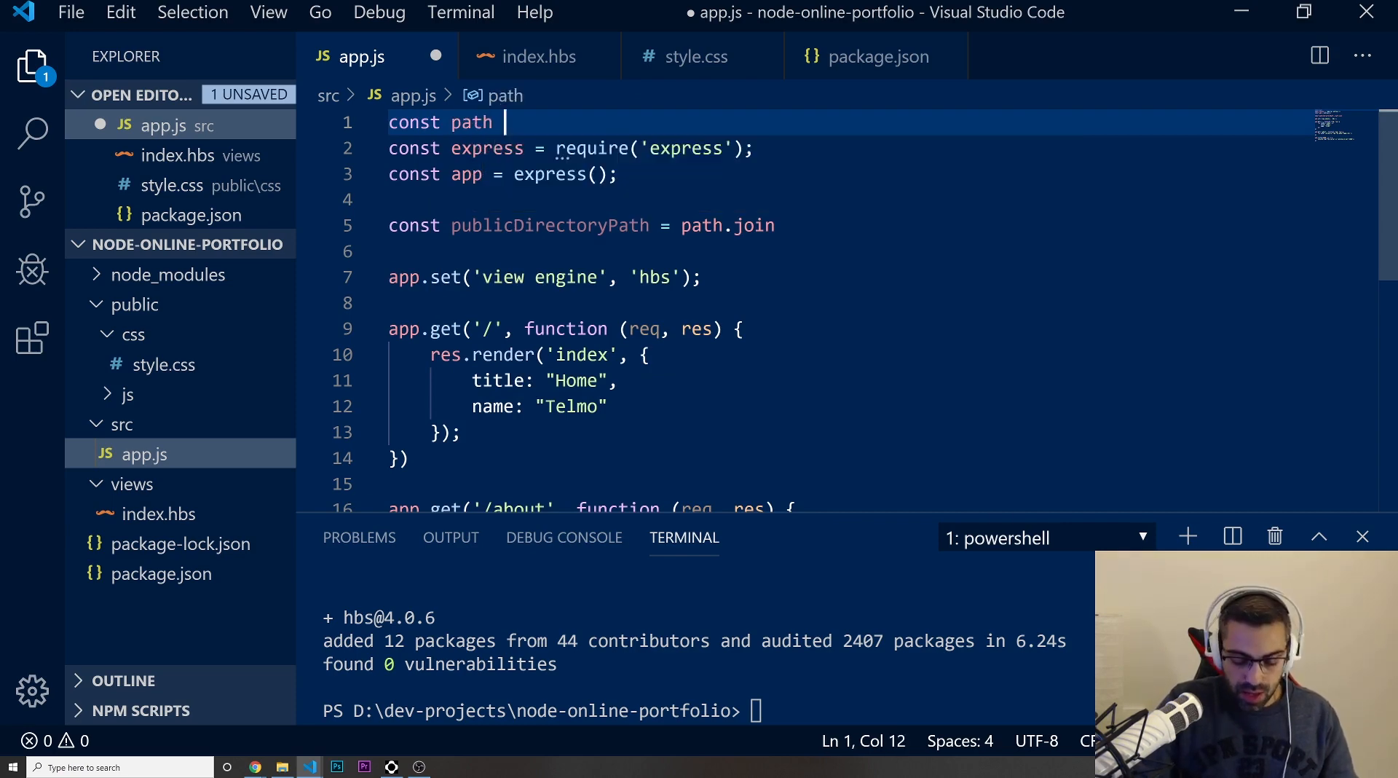
pyautogui.write("= require('path');")
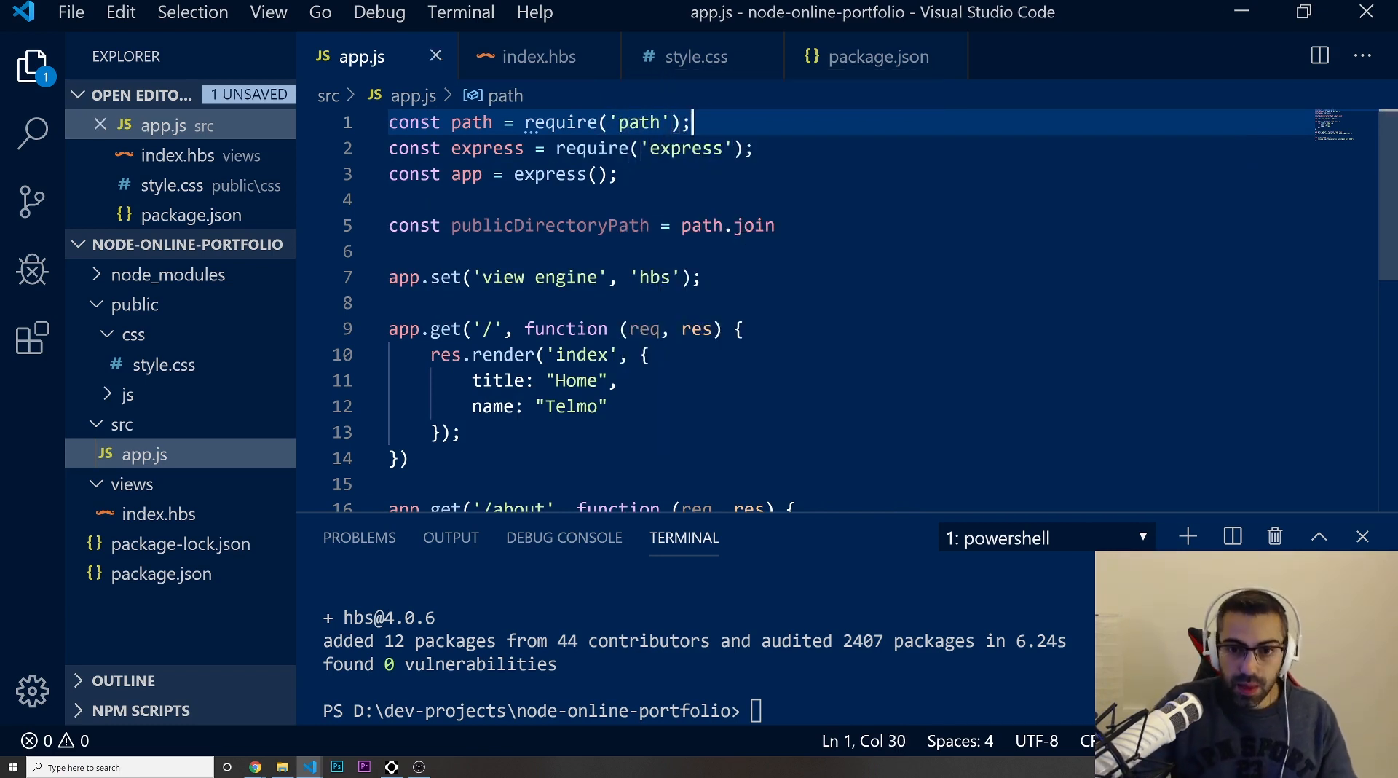
# - Complete publicDirectoryPath as path.join(__dirname, '../public') and check the public folder
pyautogui.click(452, 225)
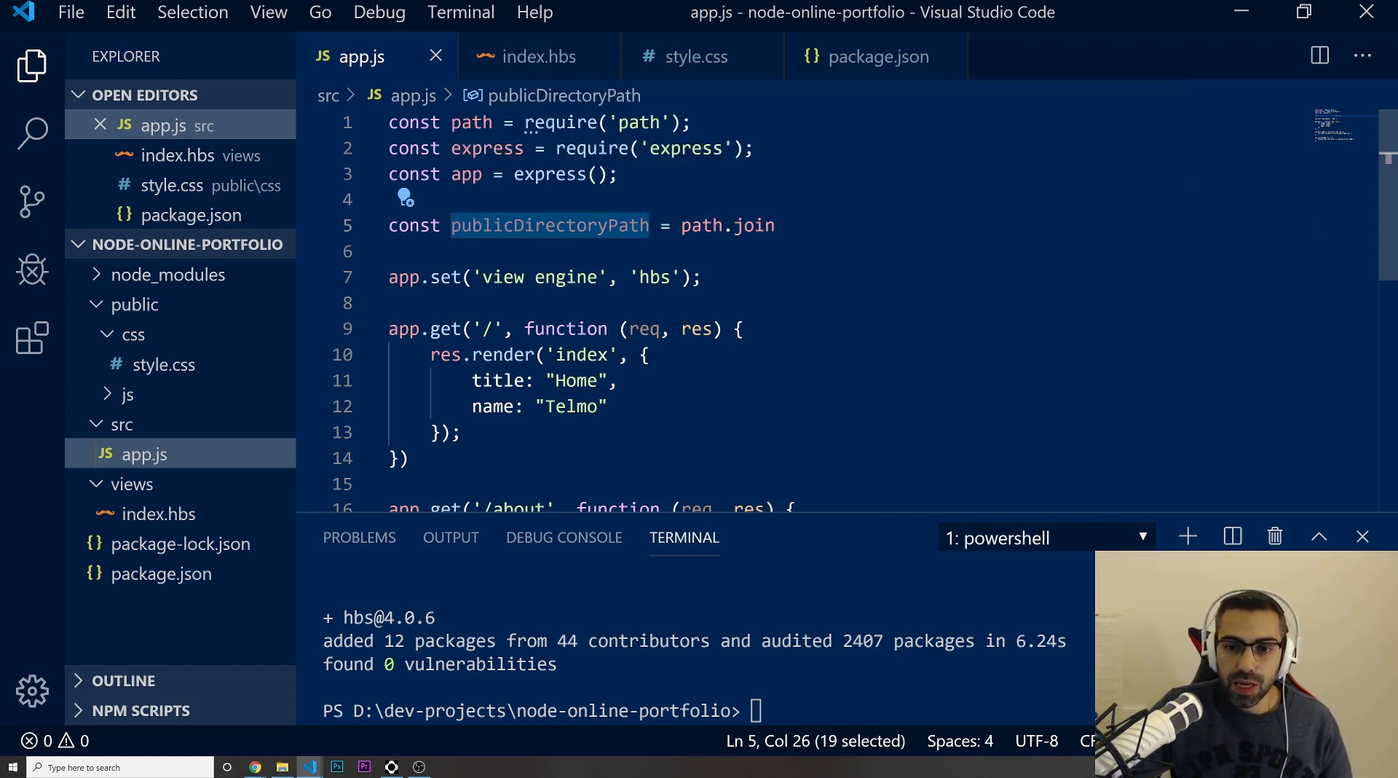
pyautogui.click(774, 225)
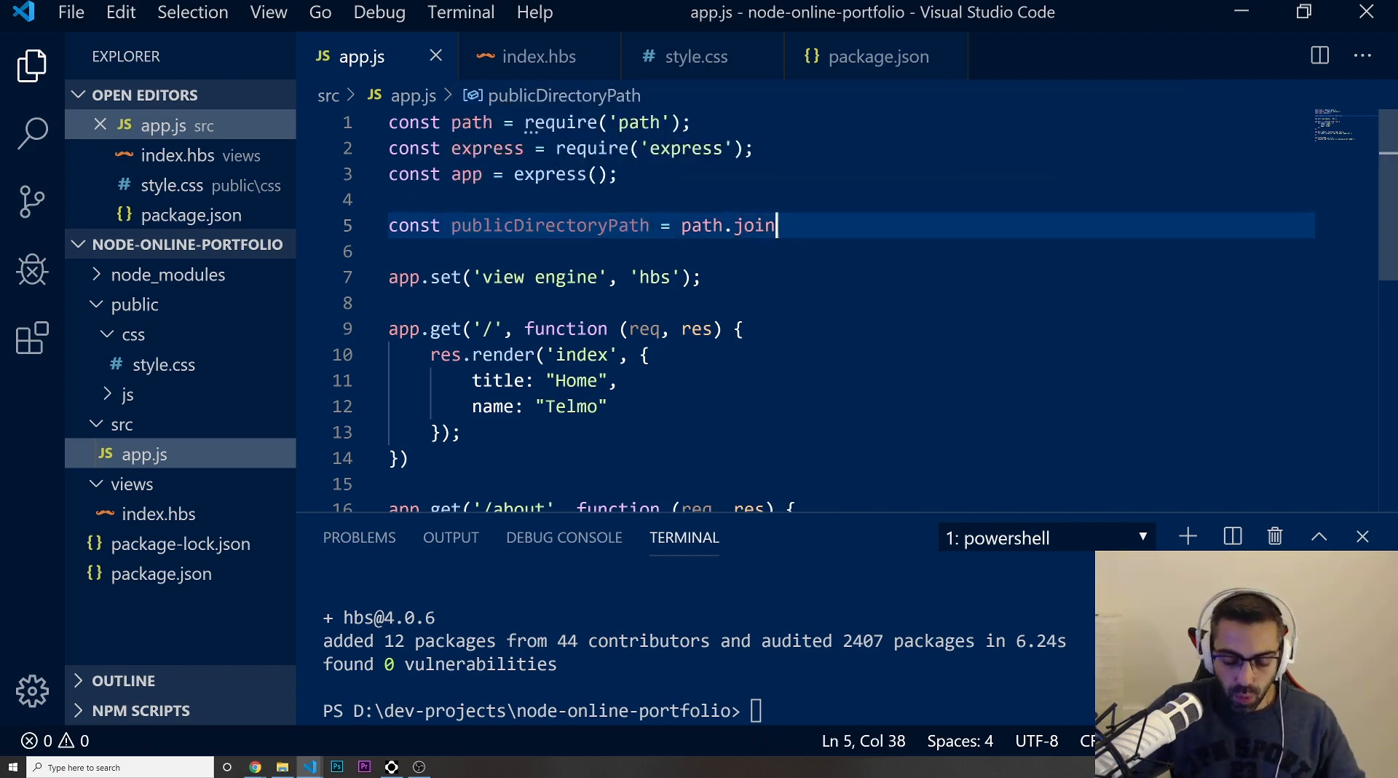
pyautogui.write('()')
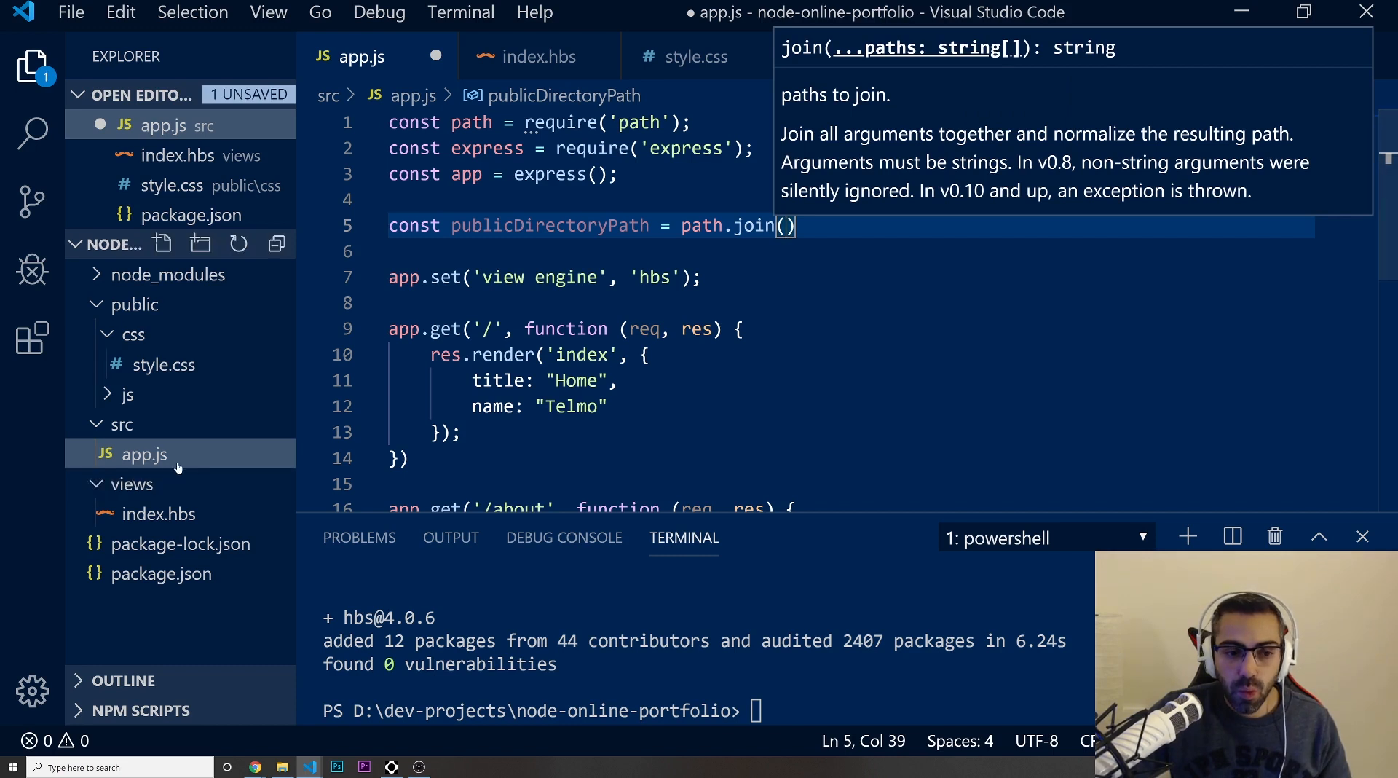
pyautogui.moveTo(142, 453)
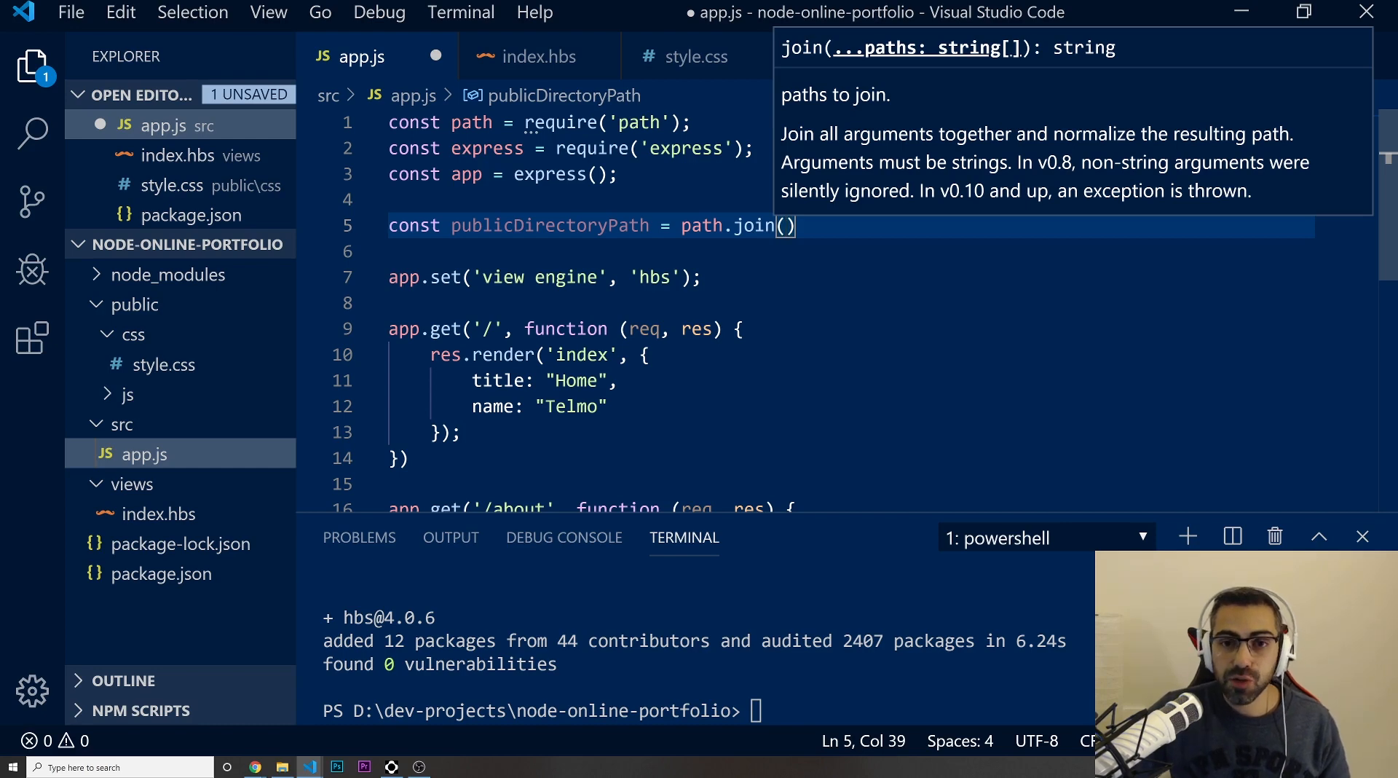
pyautogui.write('__dirname')
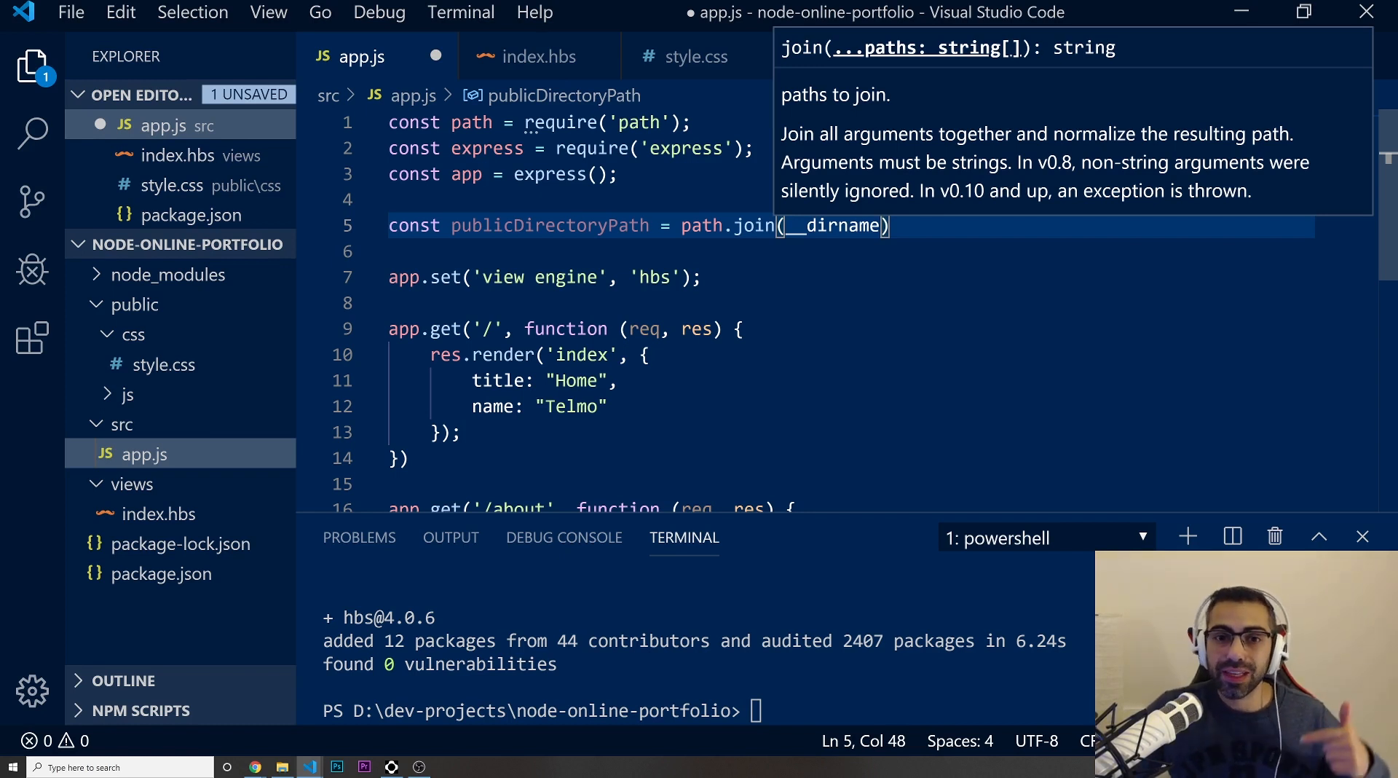
pyautogui.moveTo(178, 243)
pyautogui.write(', ')
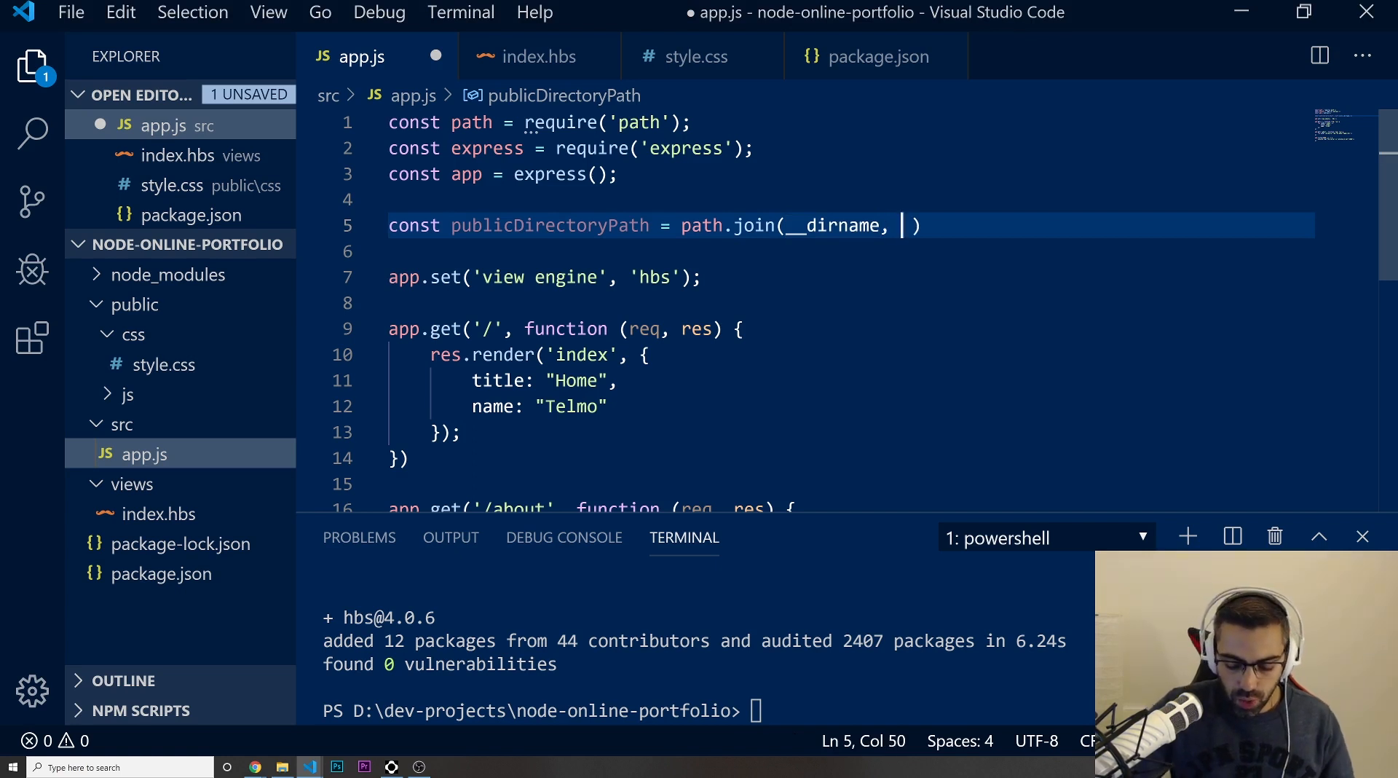
pyautogui.write("''")
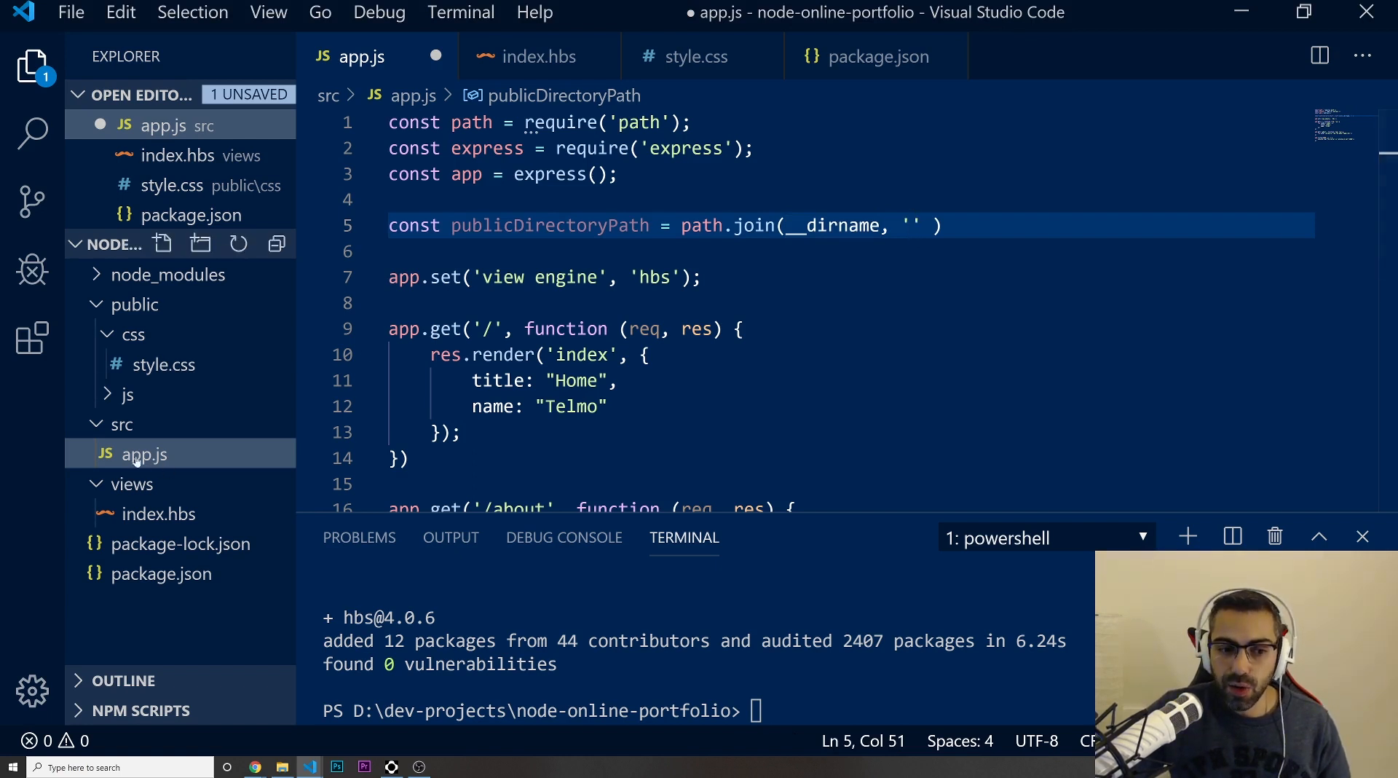
pyautogui.moveTo(143, 455)
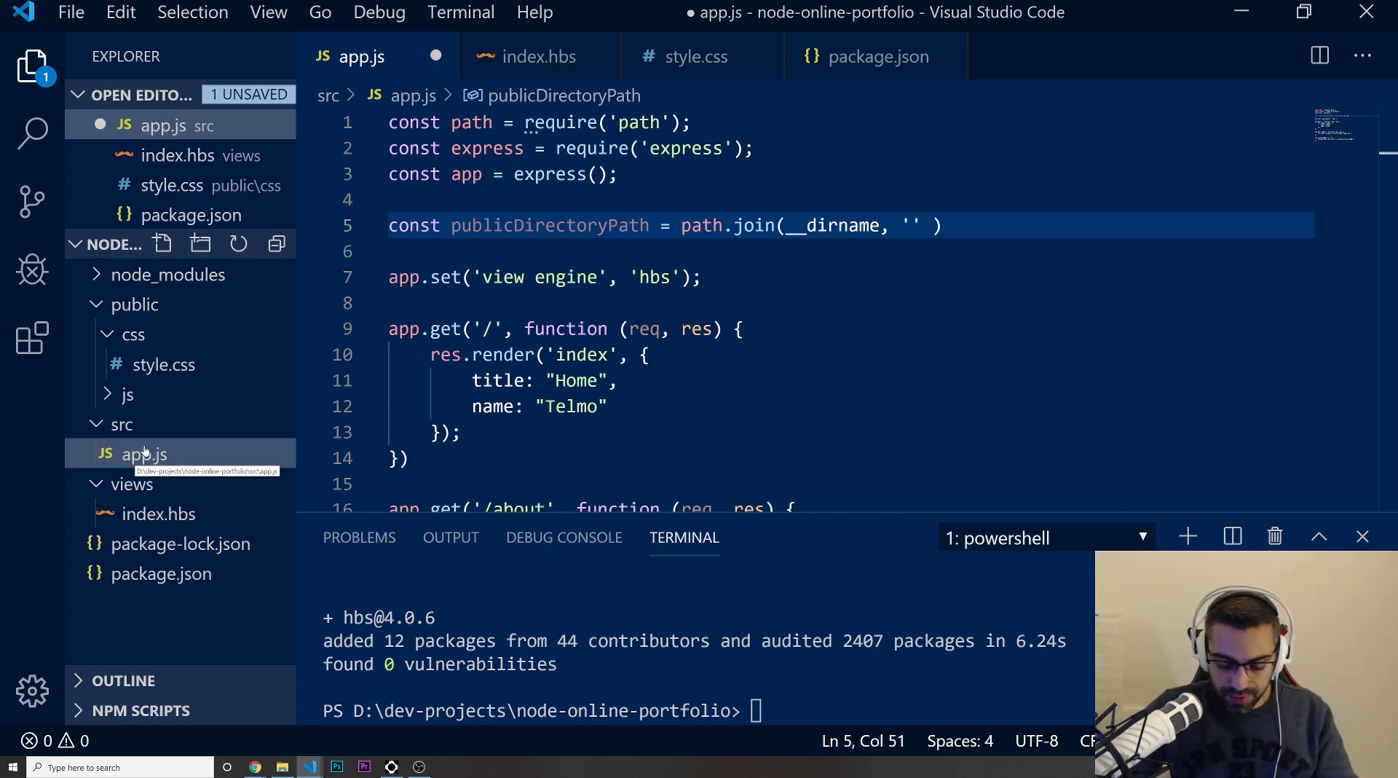
pyautogui.write('..')
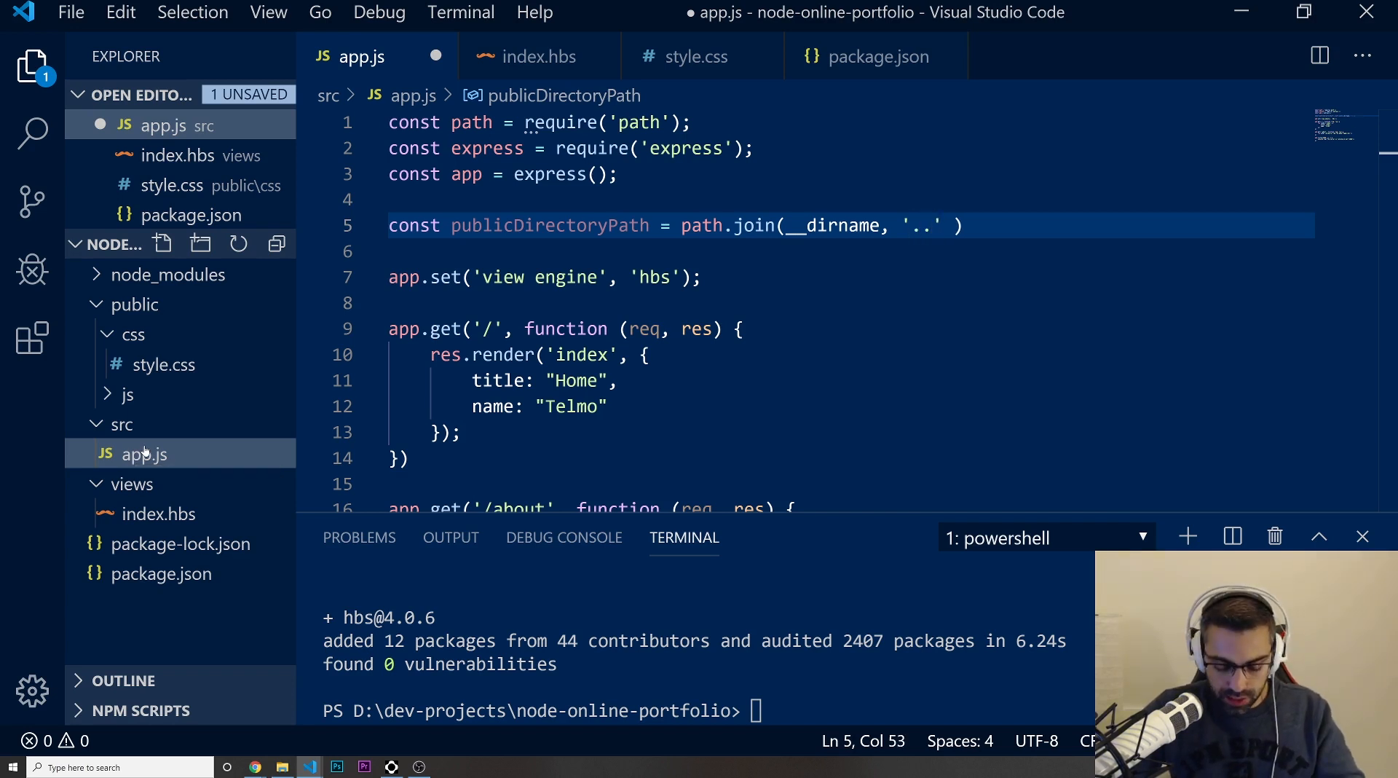
pyautogui.write('/')
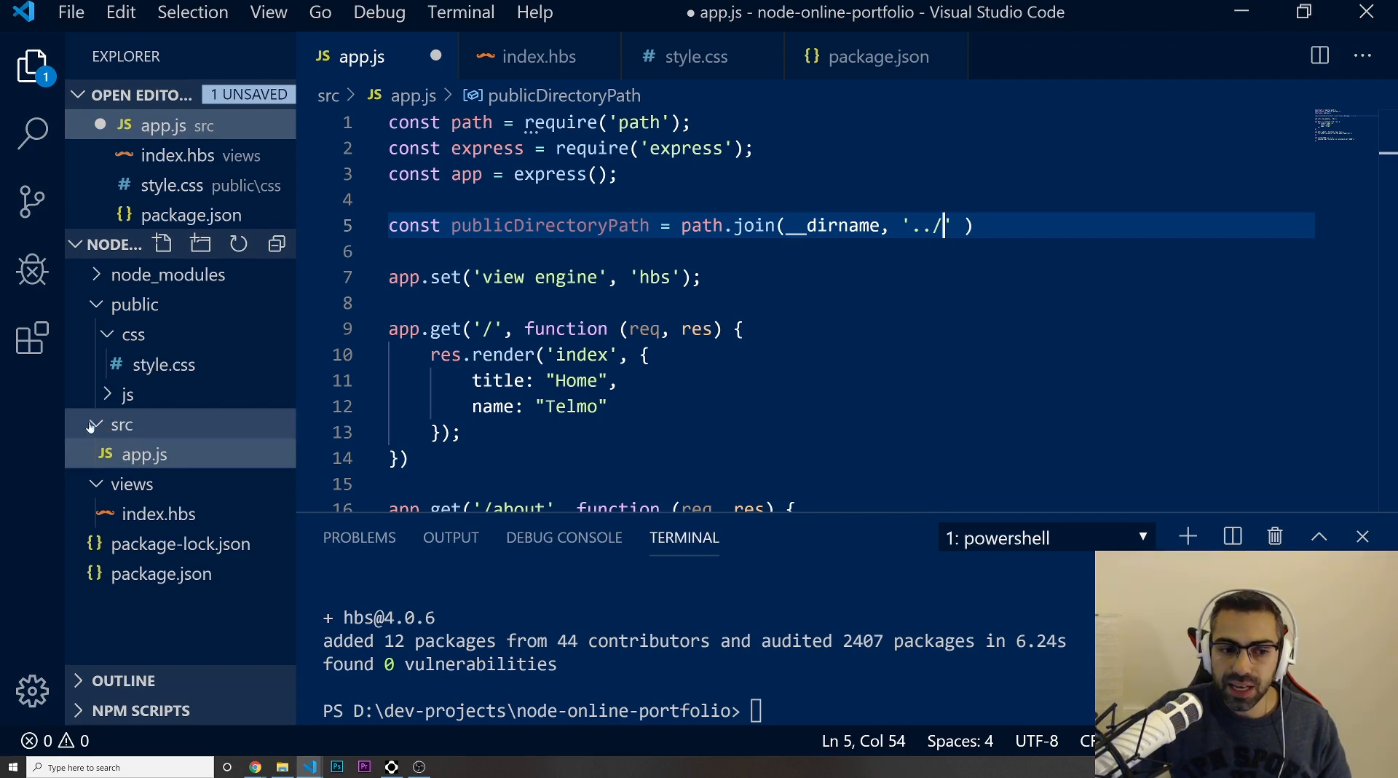
pyautogui.click(134, 304)
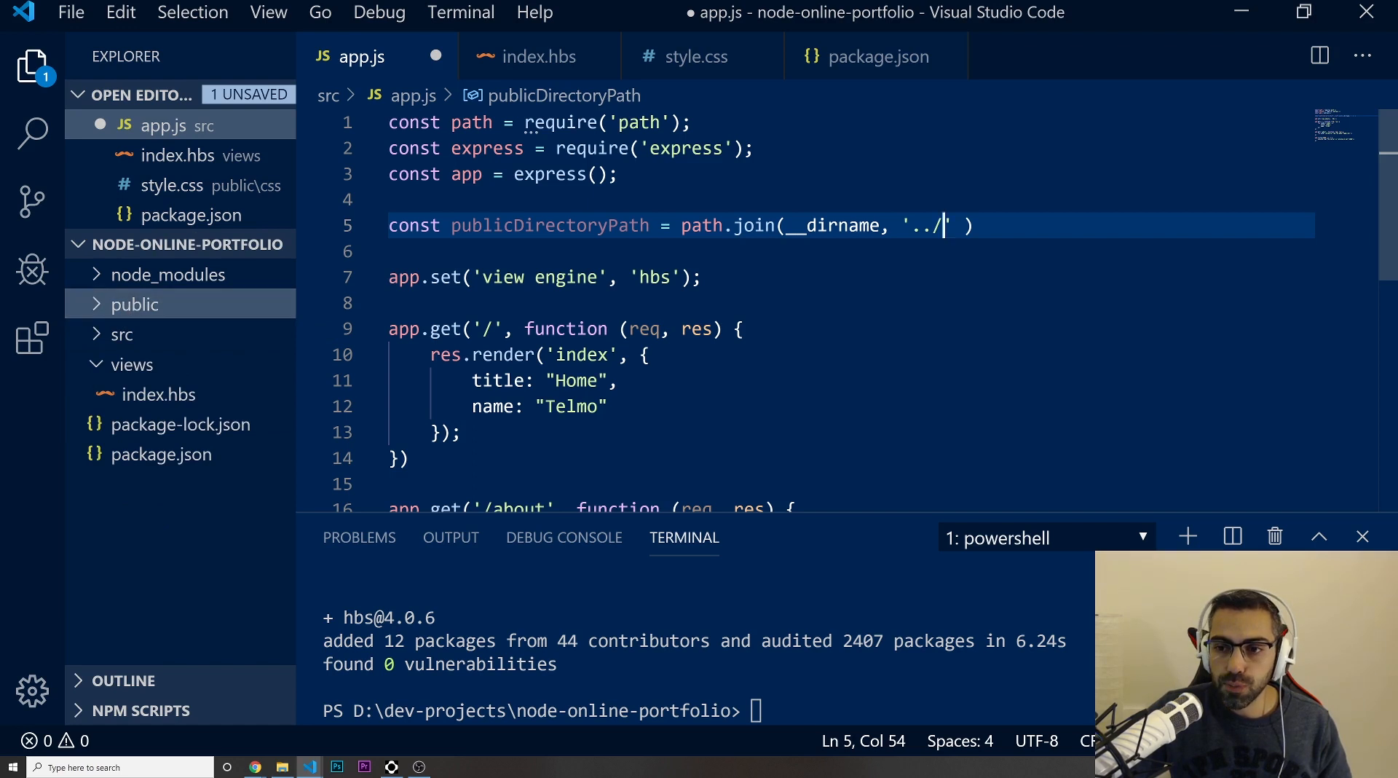
pyautogui.write('public')
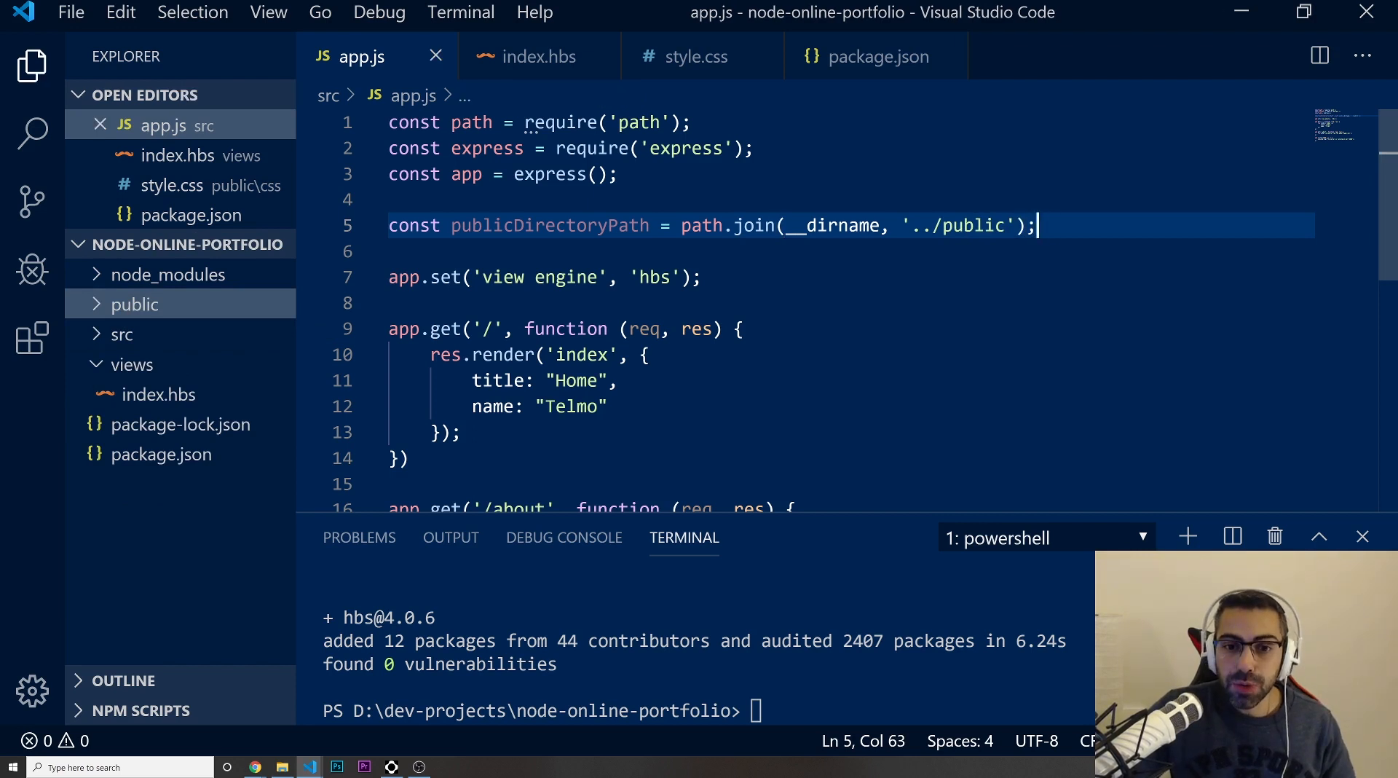
pyautogui.doubleClick(549, 225)
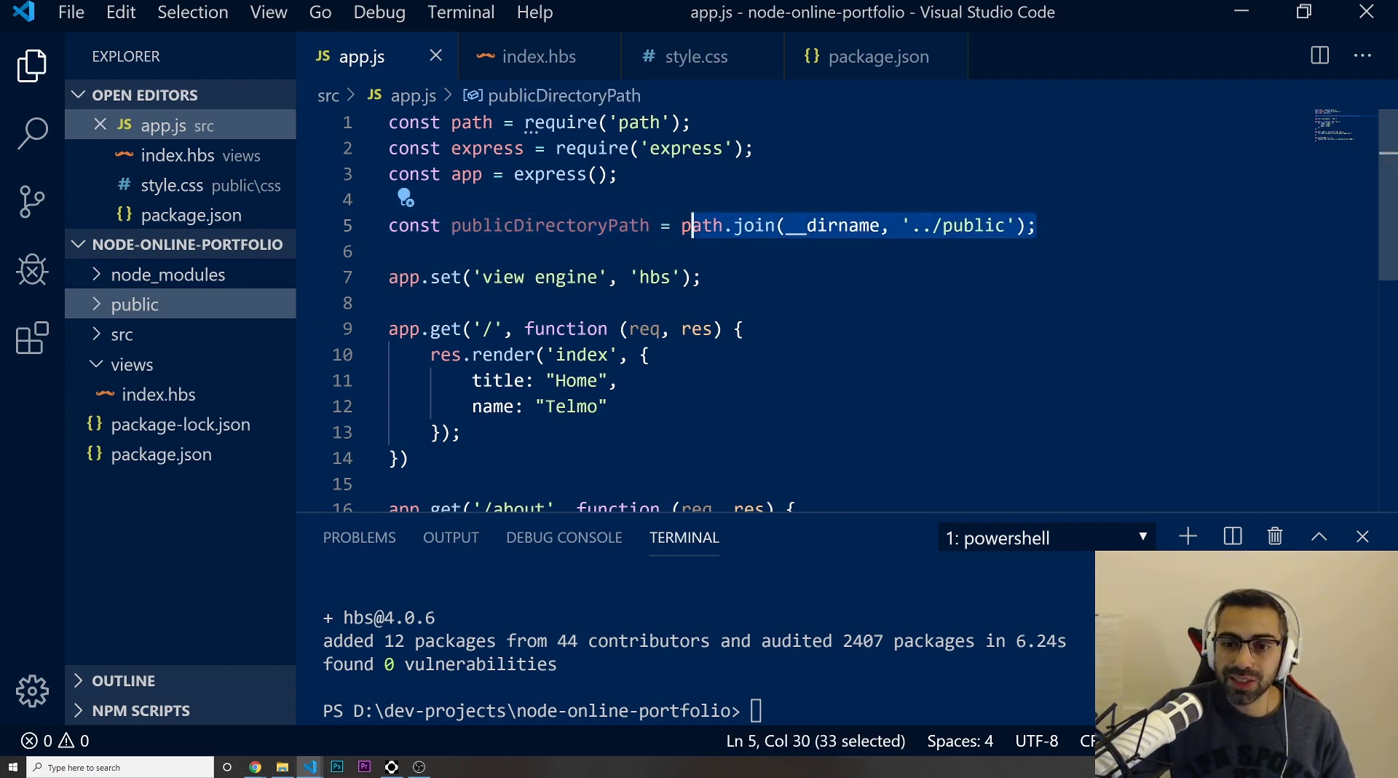
pyautogui.click(135, 304)
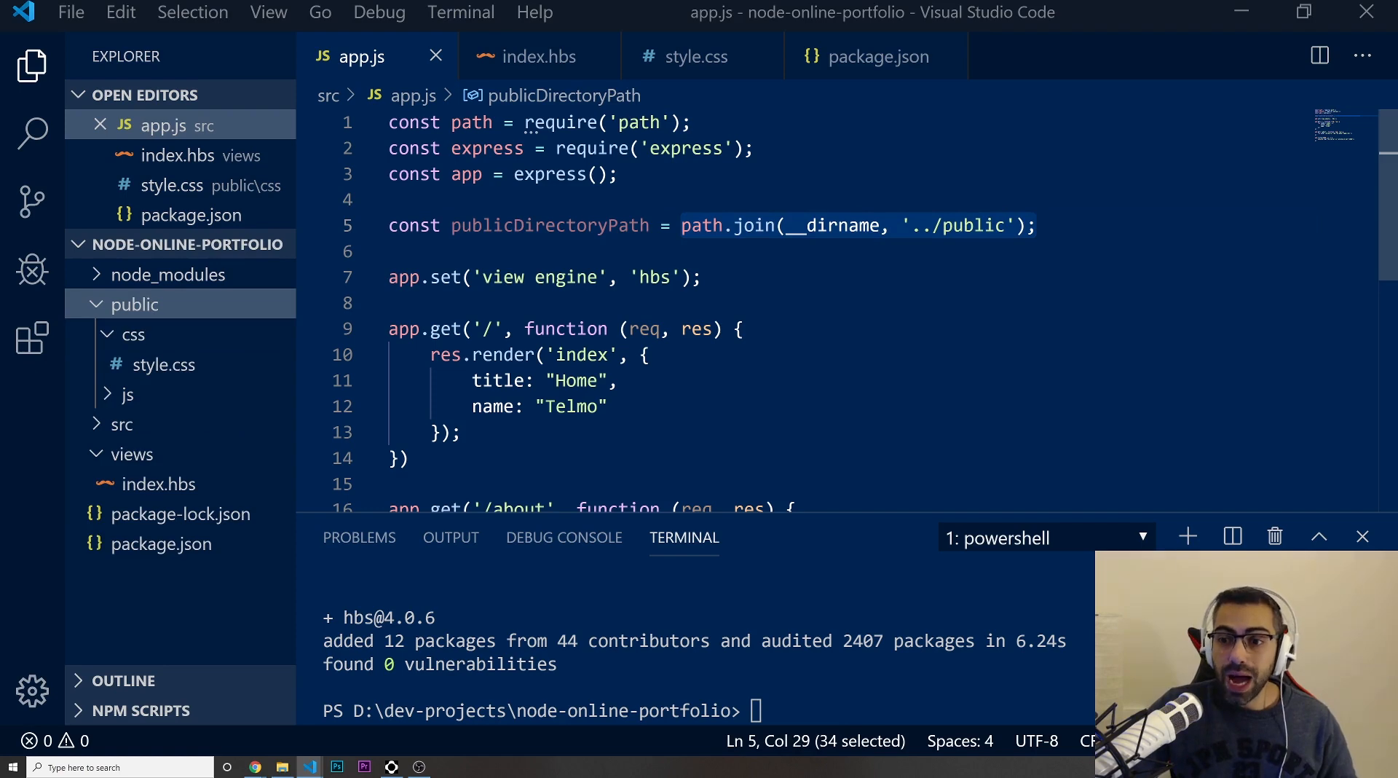
# - Add app.use(express.static(publicDirectoryPath)); to app.js and collapse the css folder
pyautogui.press('enter')
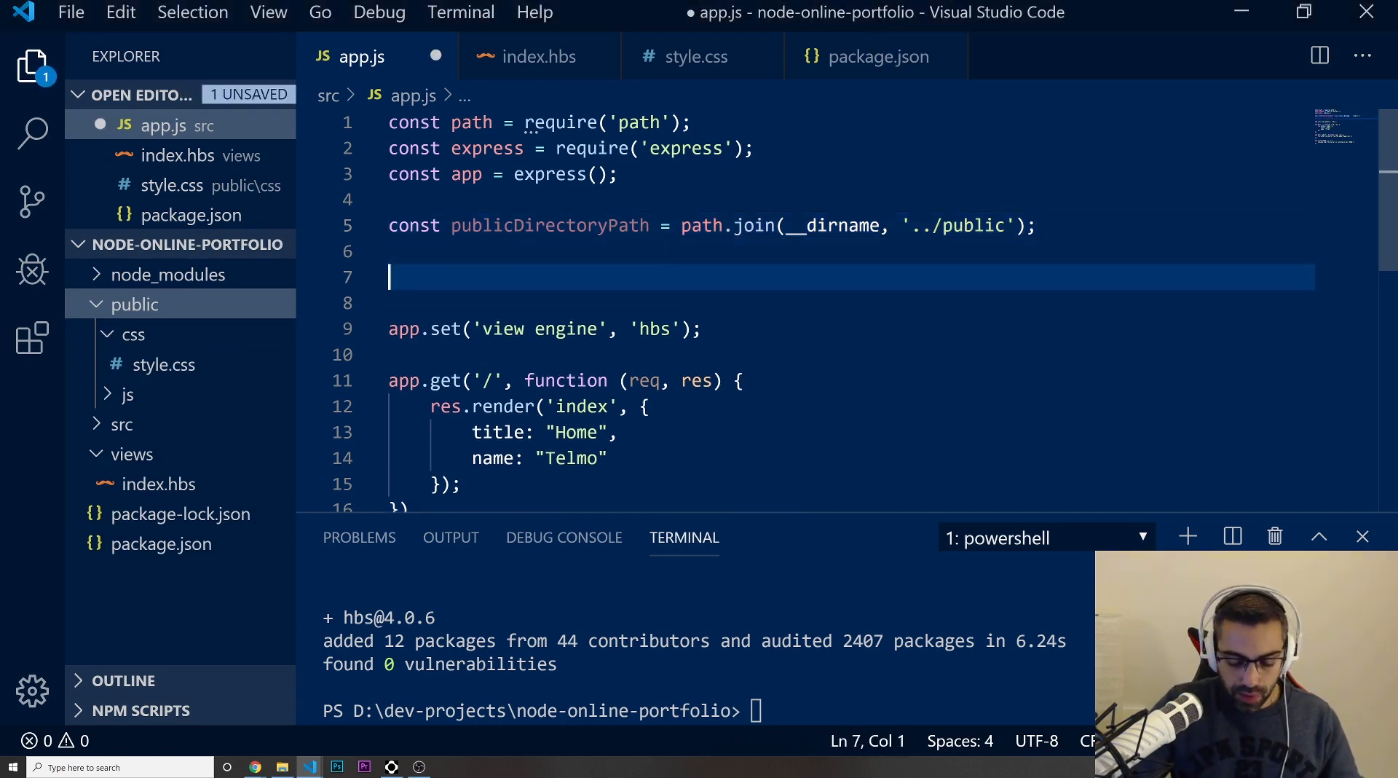
pyautogui.write('app.use(')
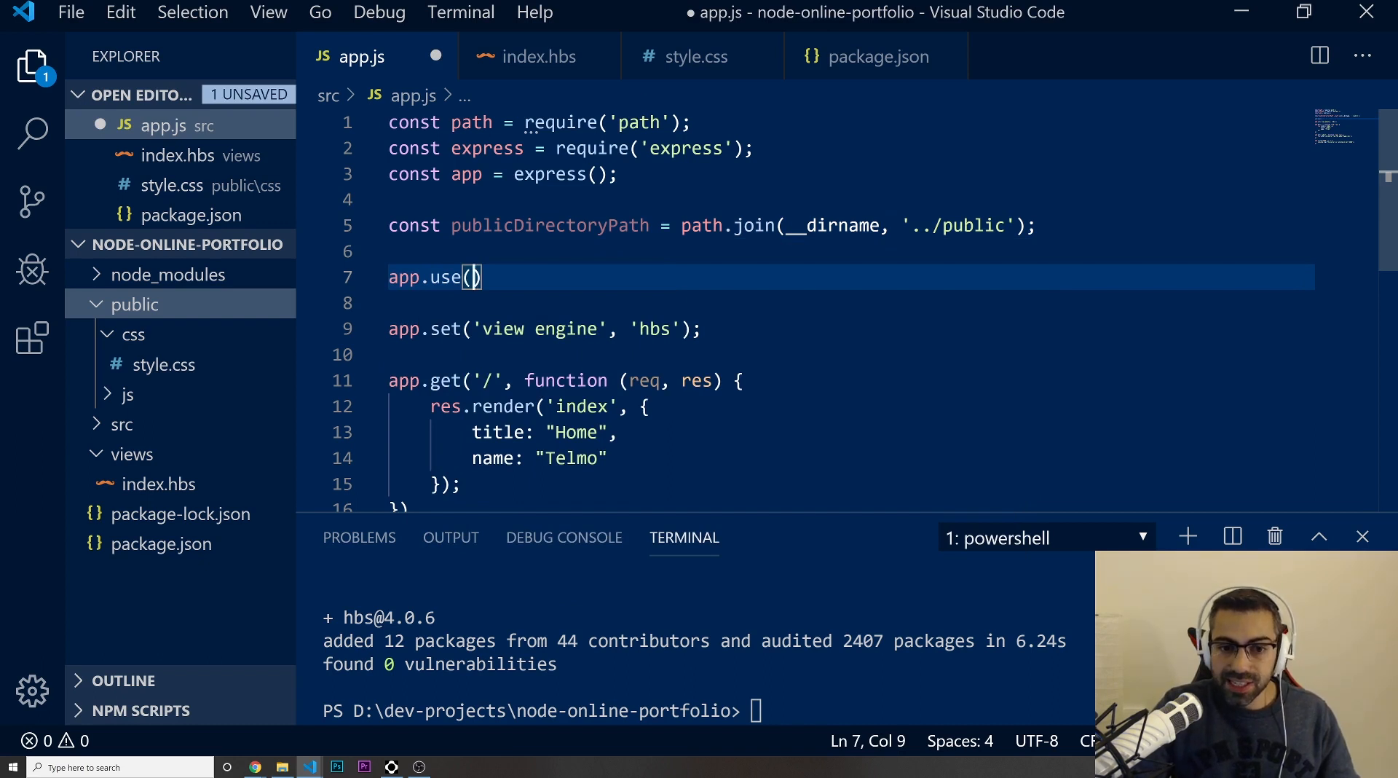
pyautogui.write('express.')
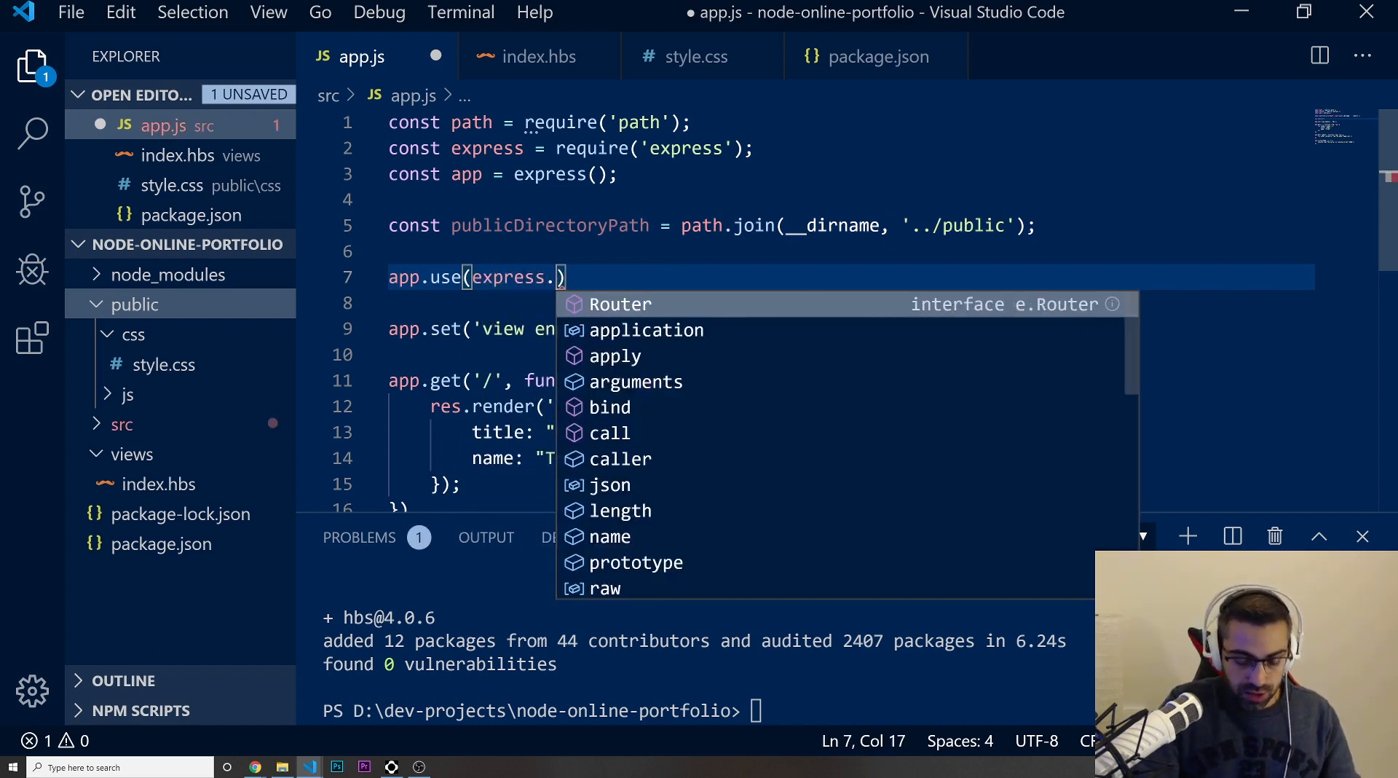
pyautogui.write('static')
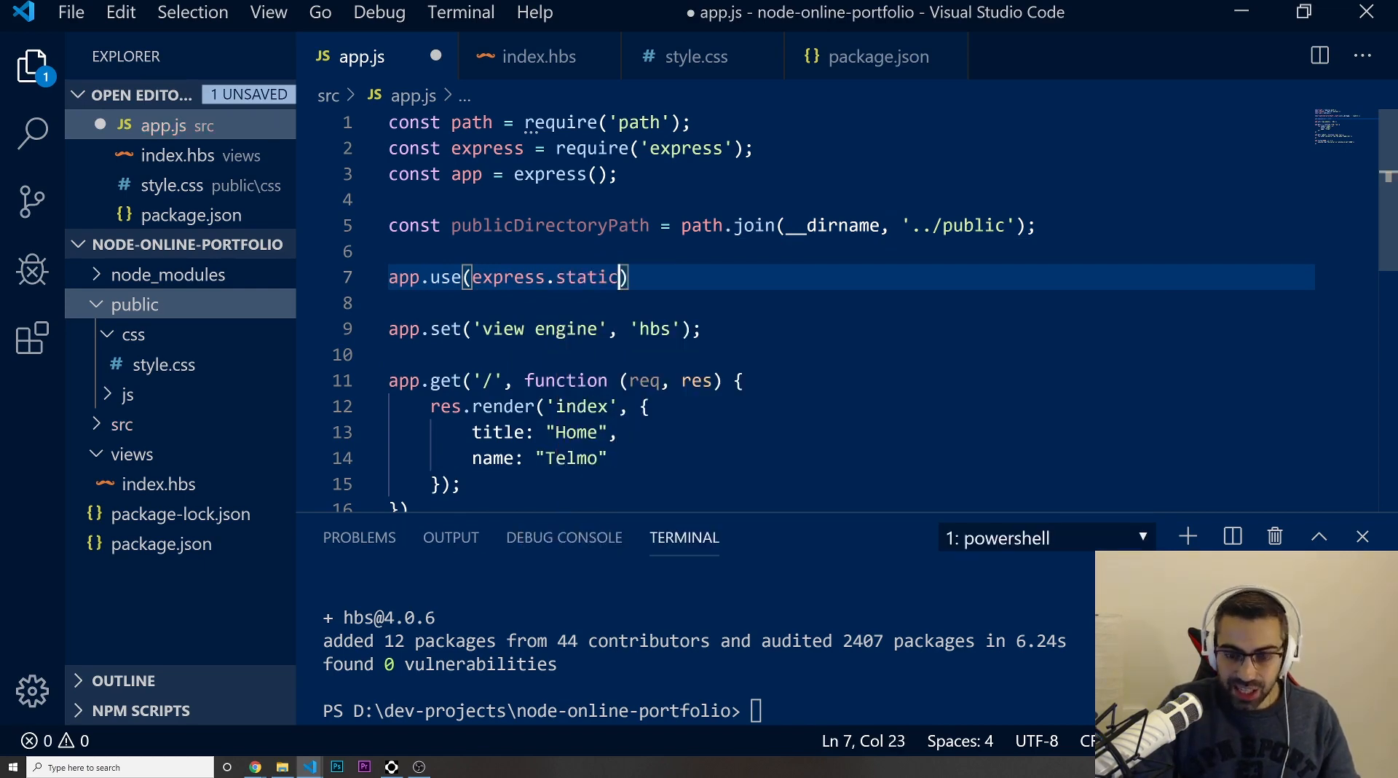
pyautogui.write('(publicDirectoryPath')
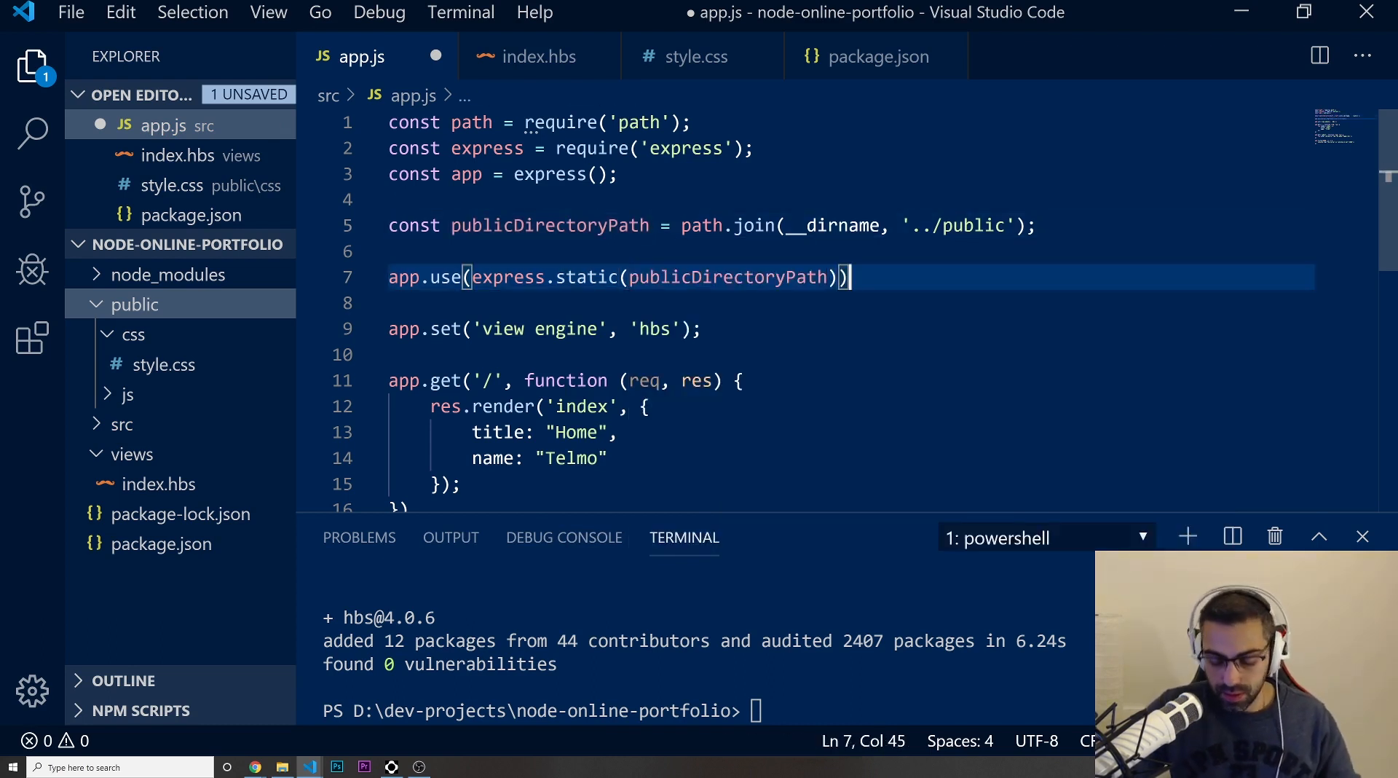
pyautogui.write(';')
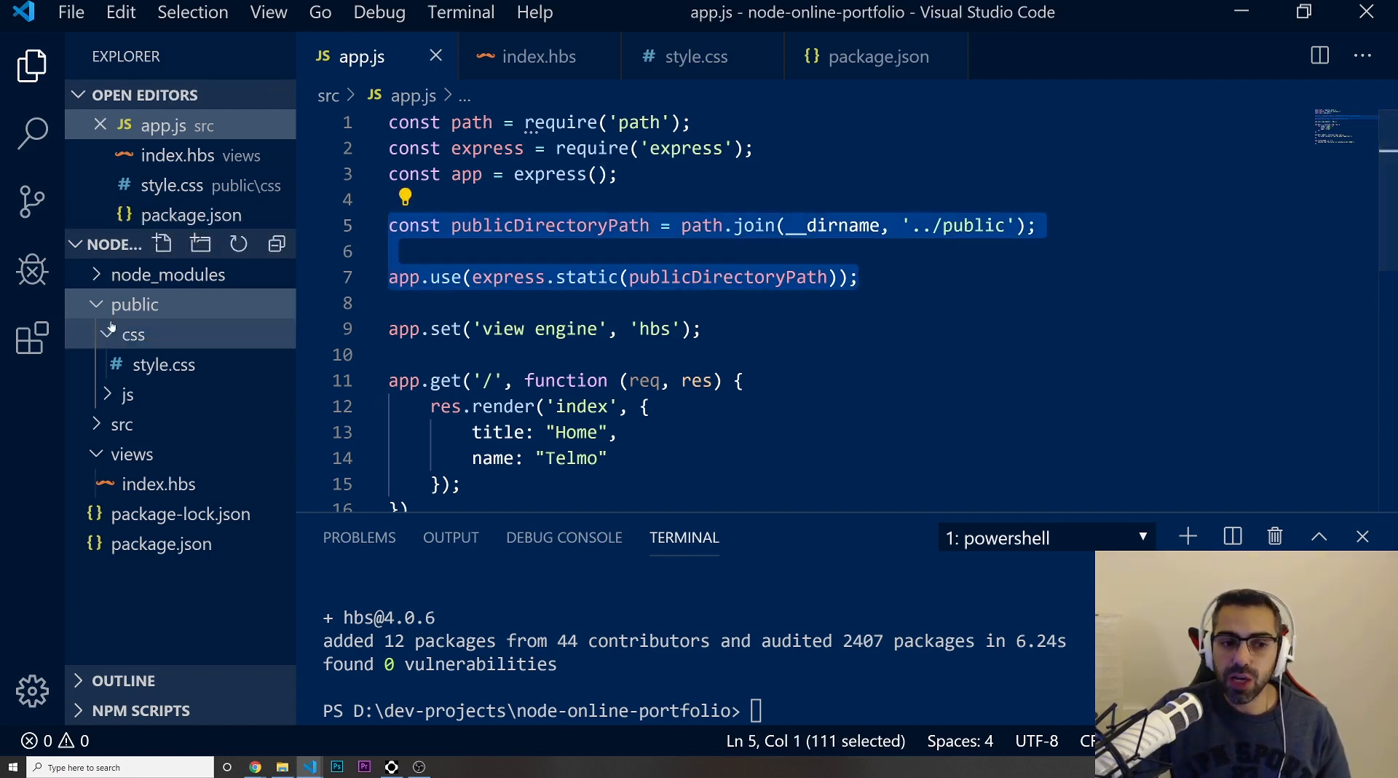
pyautogui.click(133, 334)
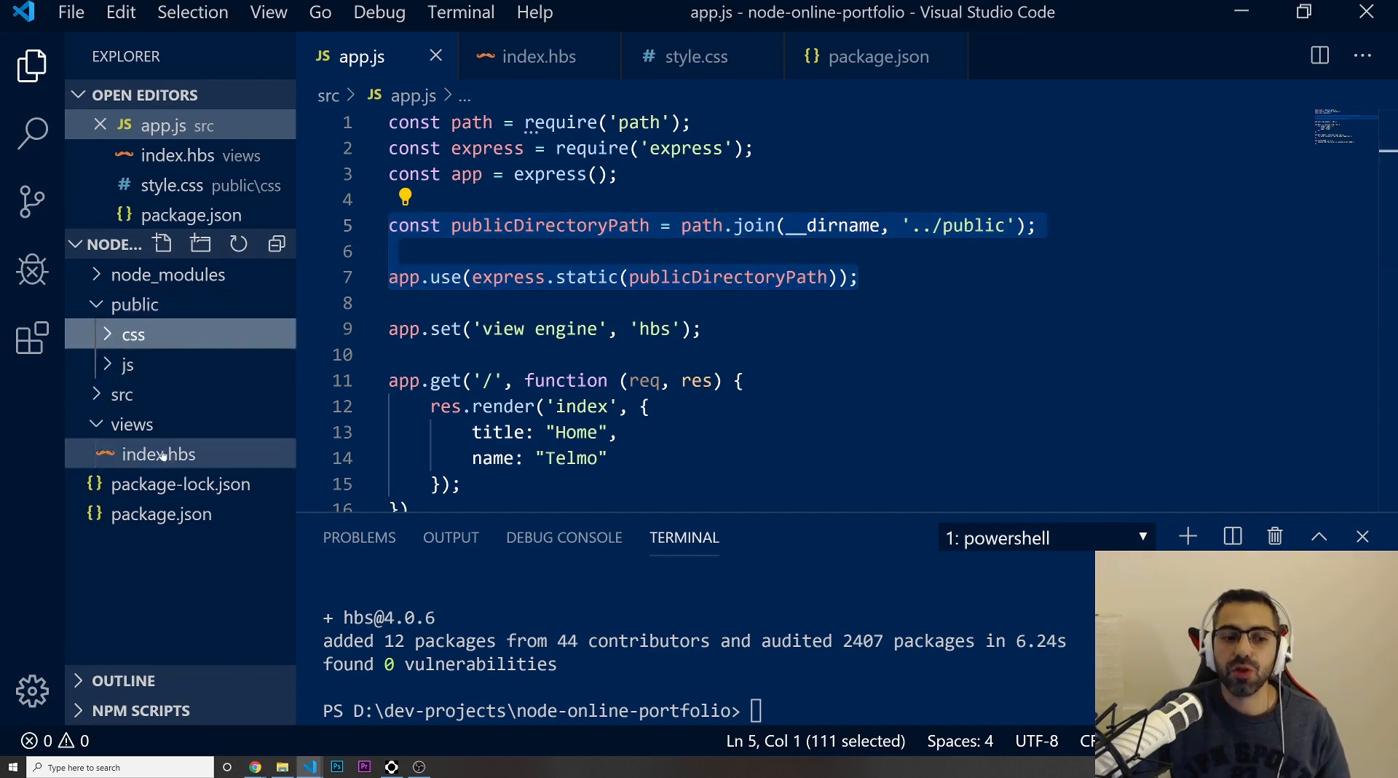
# - Add a stylesheet link to /css/style.css in the index.hbs head and save
pyautogui.click(537, 56)
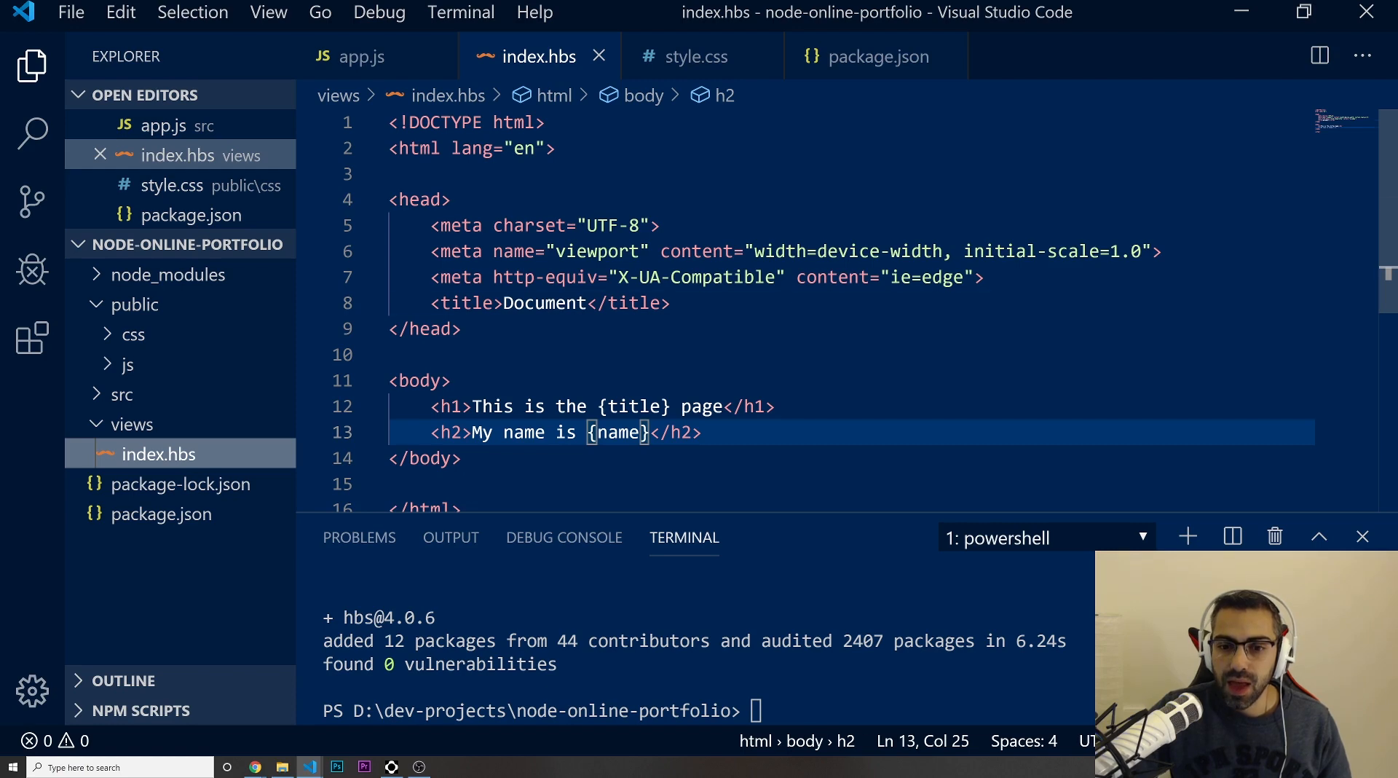
pyautogui.write('lin')
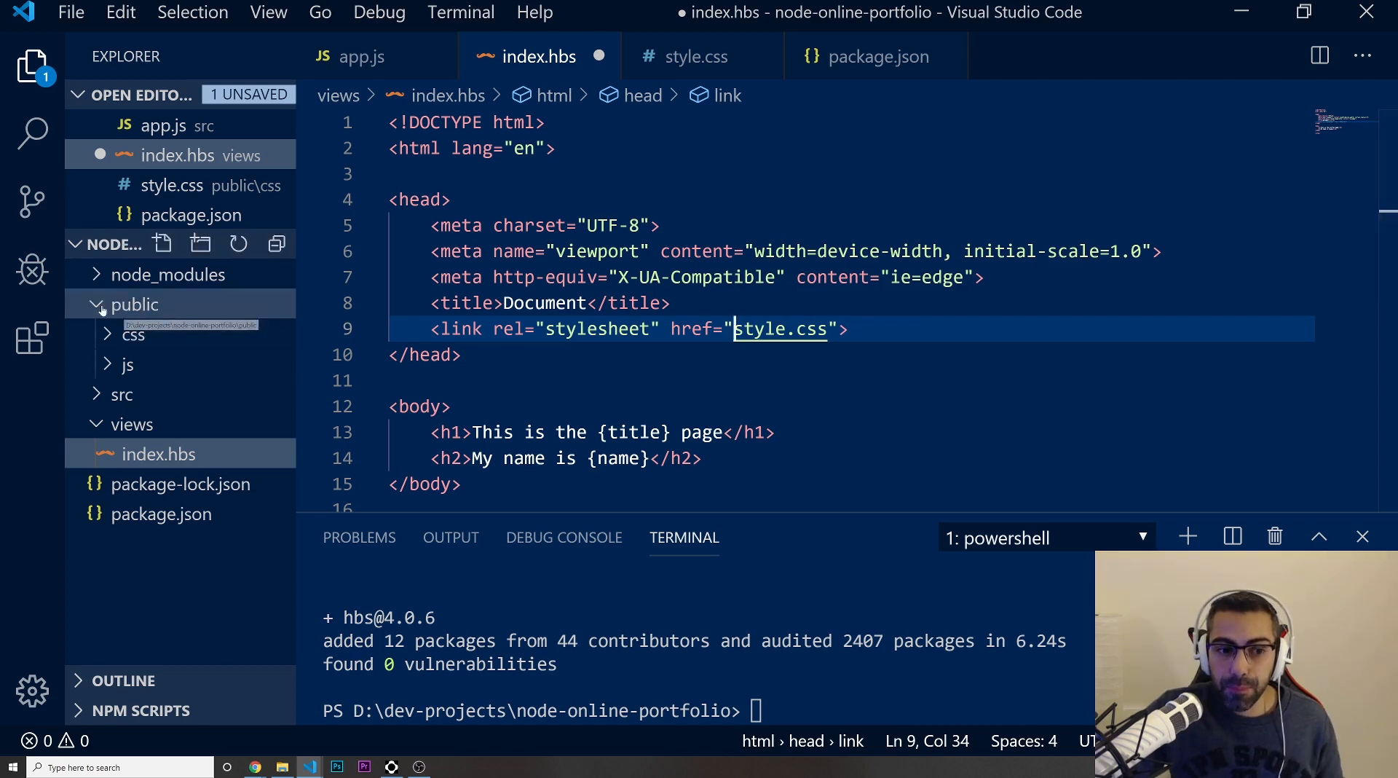
pyautogui.moveTo(778, 328)
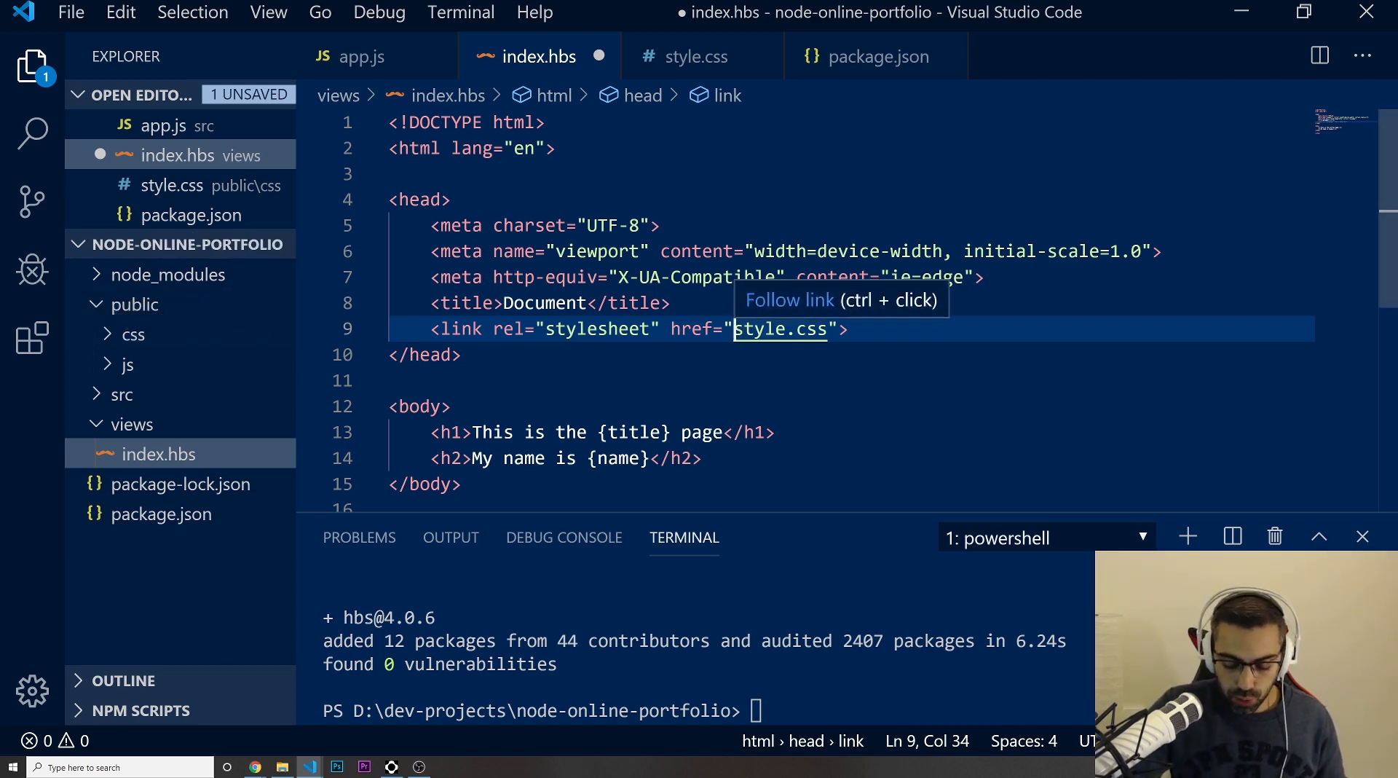
pyautogui.write('/css/')
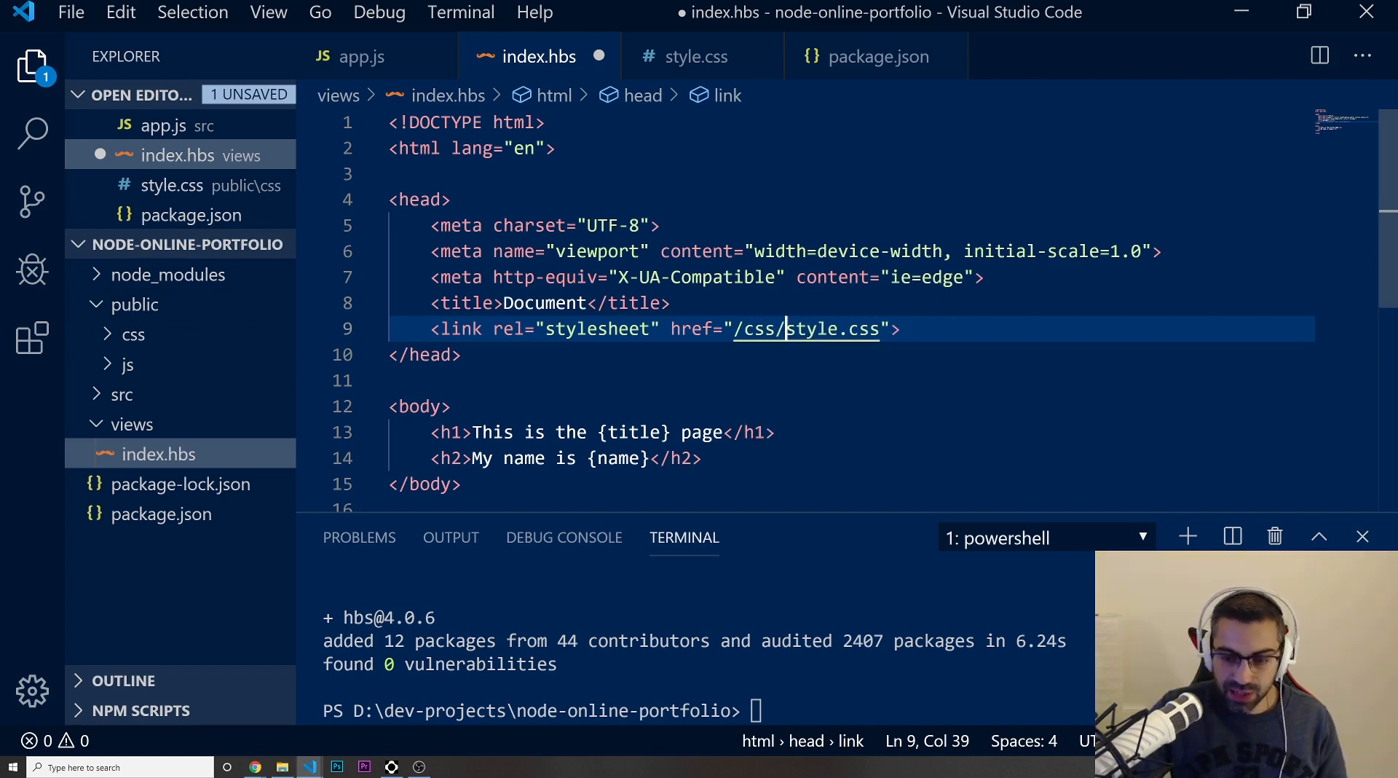
pyautogui.click(132, 333)
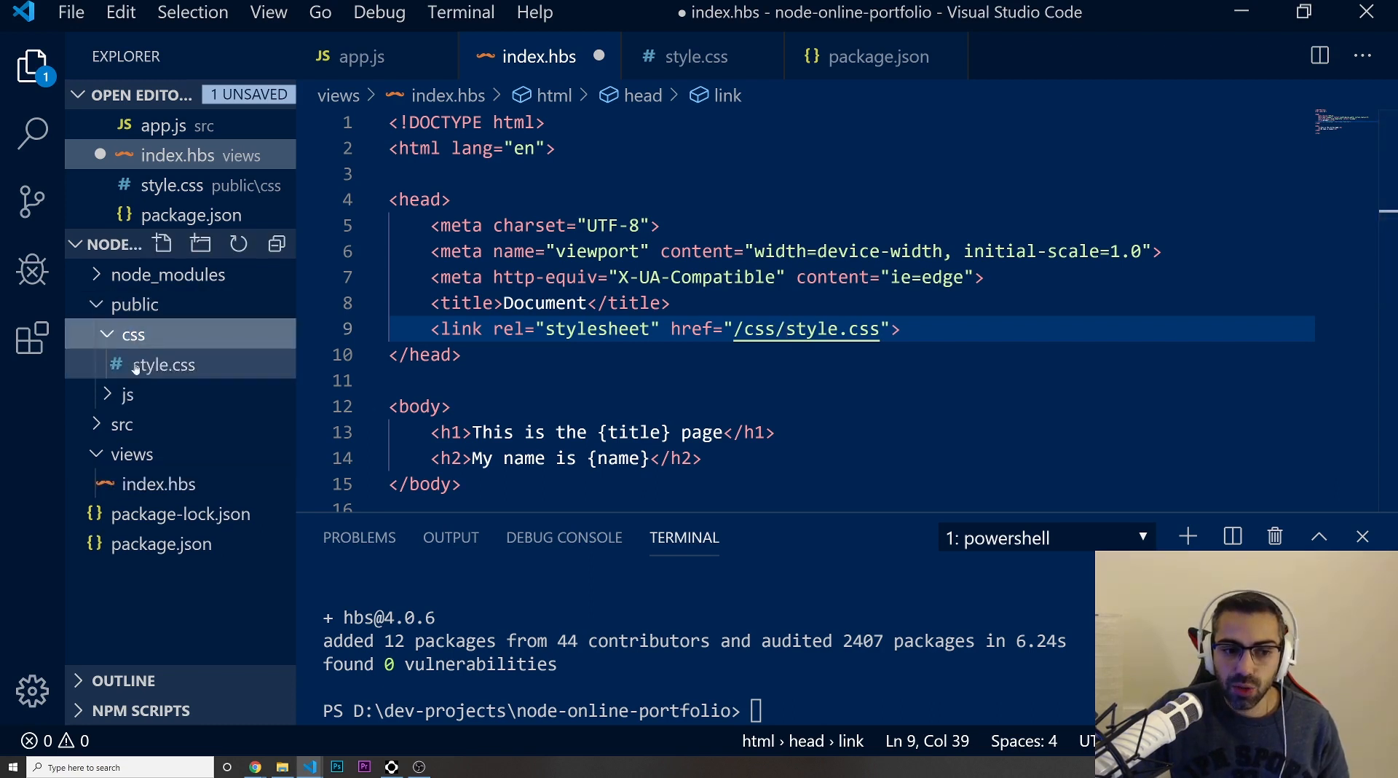
pyautogui.click(900, 329)
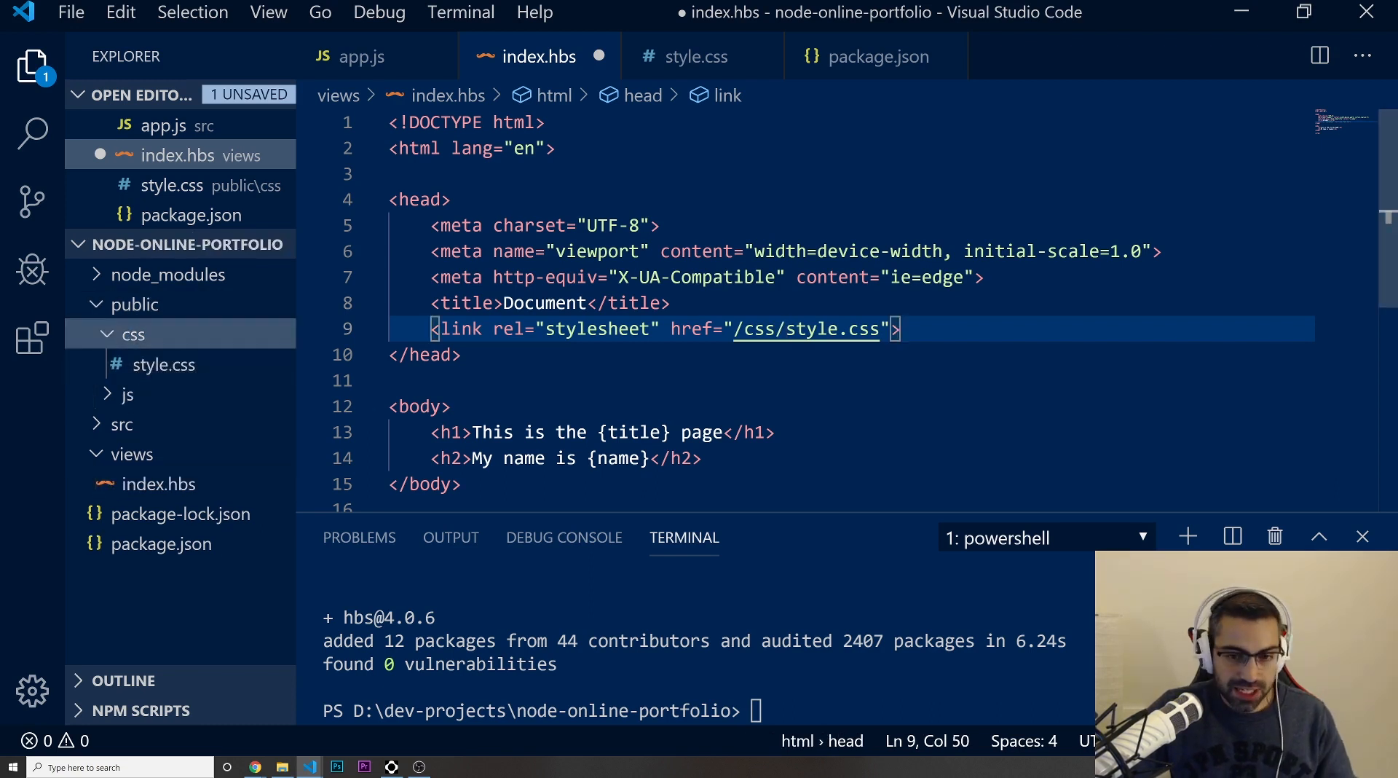
pyautogui.press('ctrl+s')
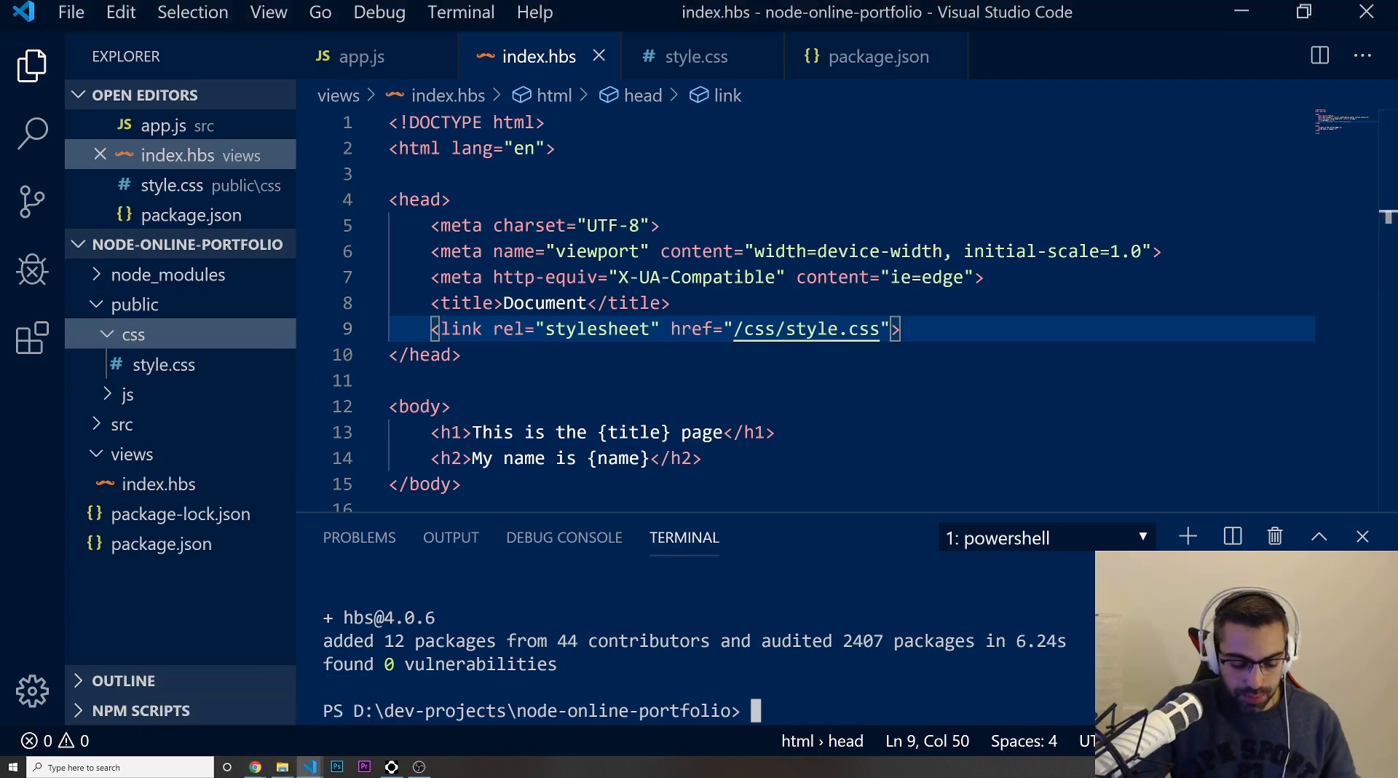
# - Run npm start in the integrated terminal to launch the server on port 3000
pyautogui.write('npm start')
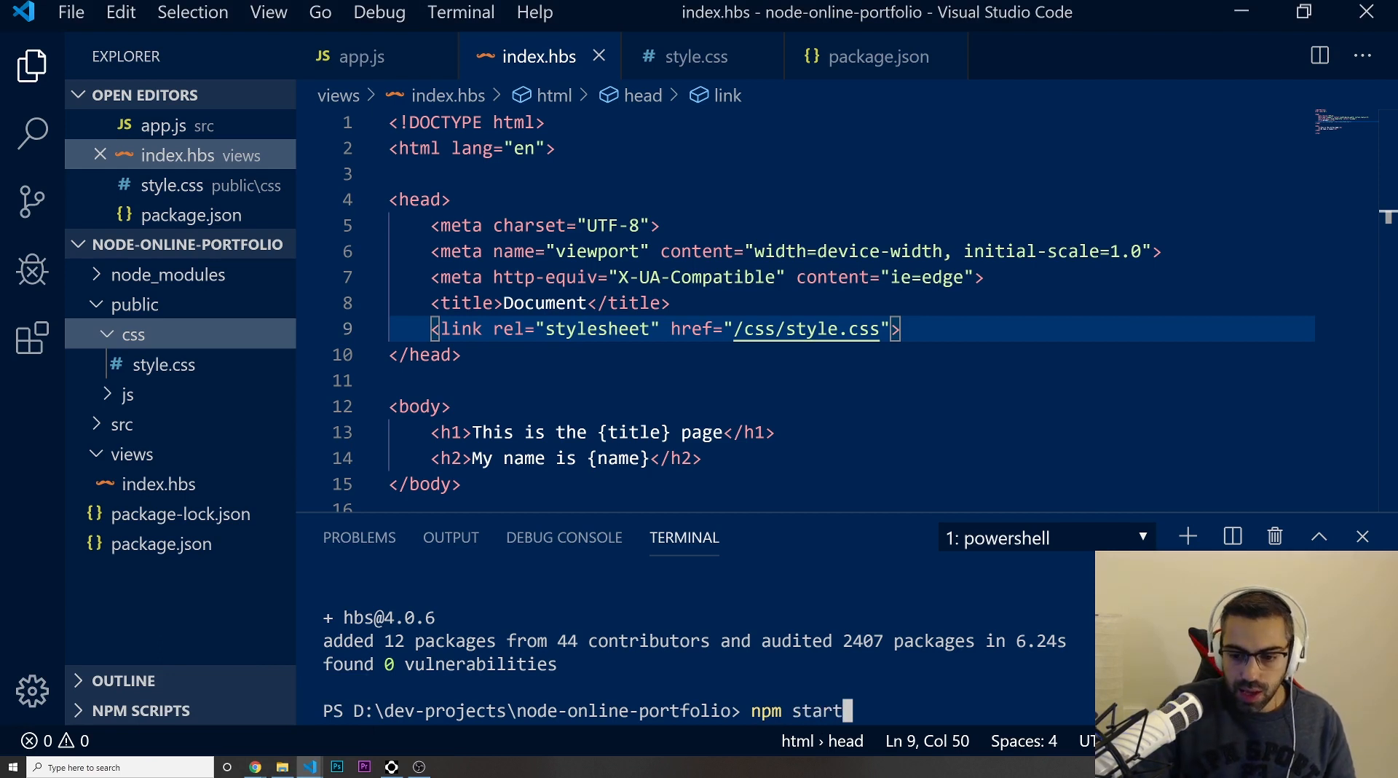
pyautogui.press('Return')
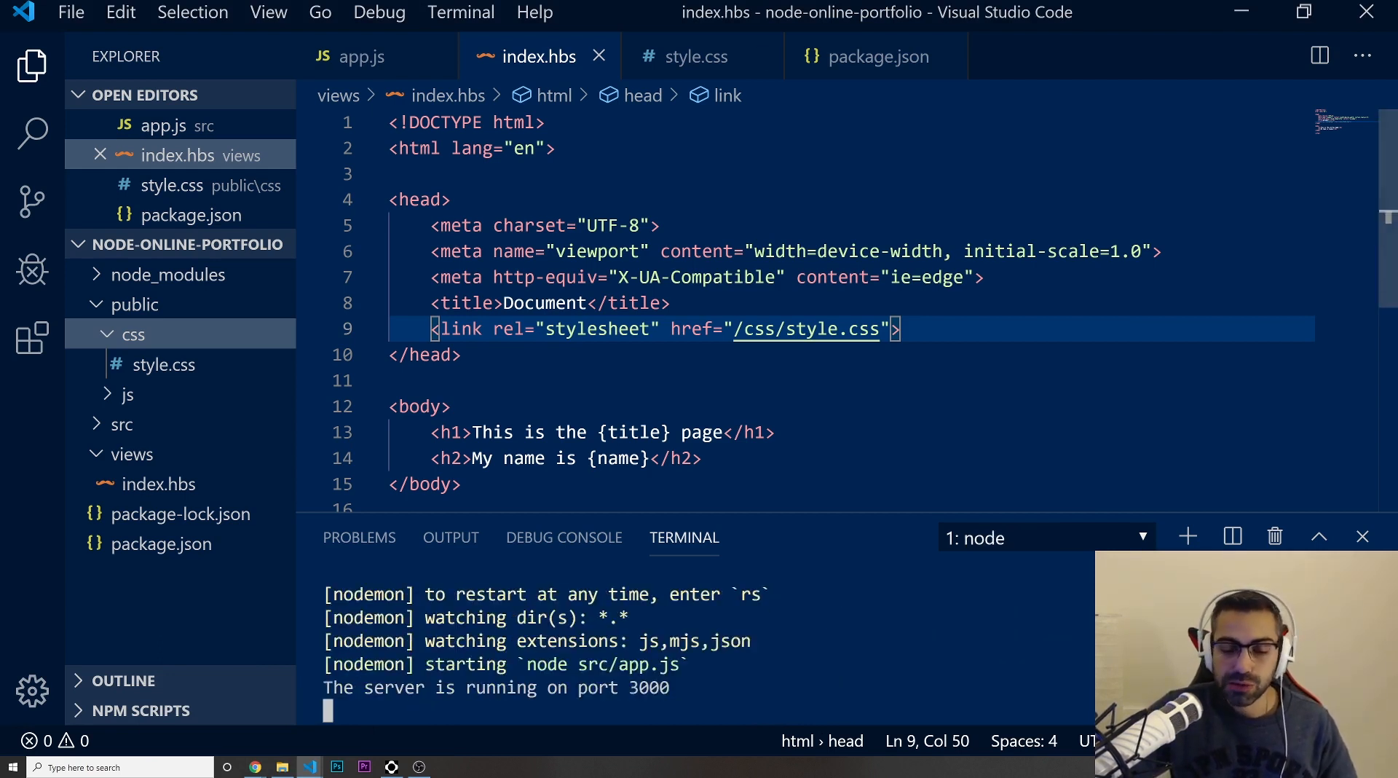
pyautogui.moveTo(256, 766)
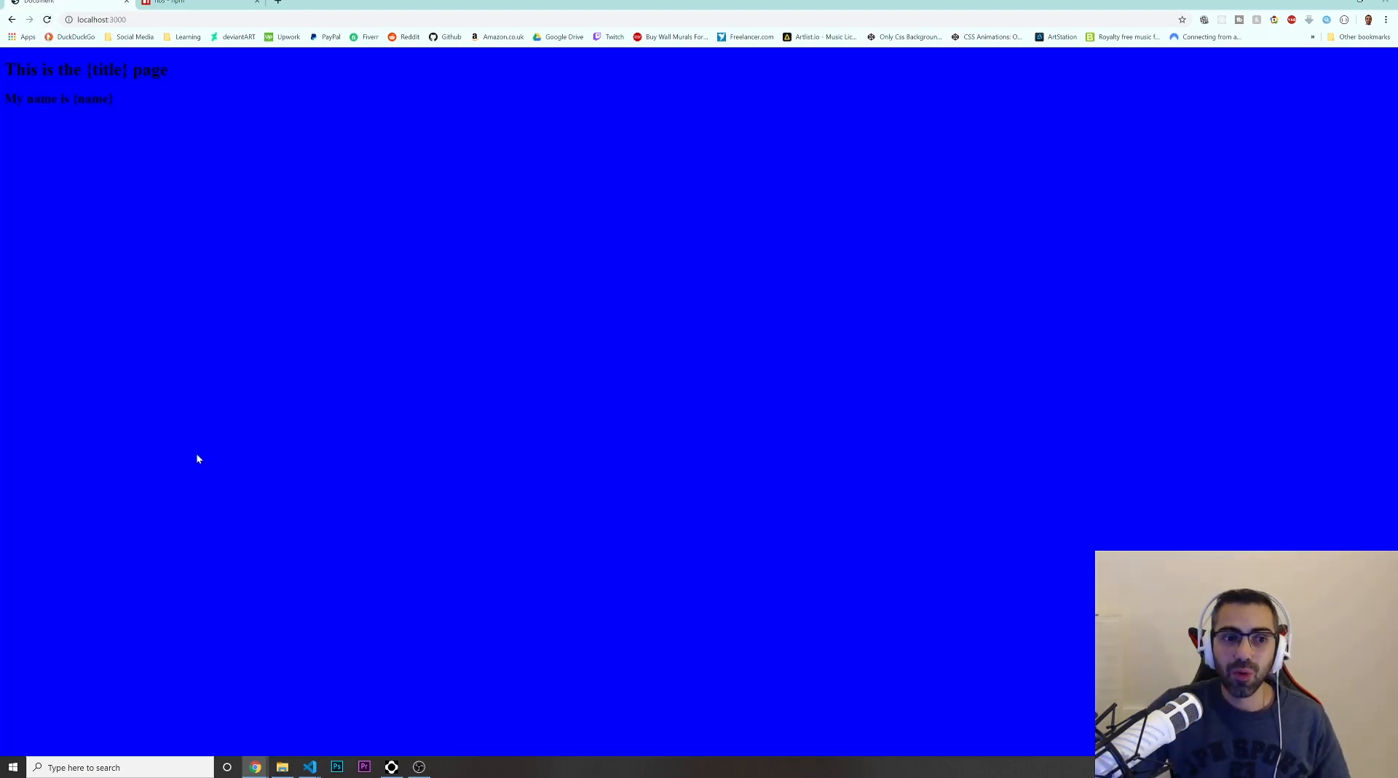
# - Inspect localhost:3000 showing blue background with raw {title} and {name}, then return to VS Code
pyautogui.moveTo(5, 70); pyautogui.dragTo(76, 70)
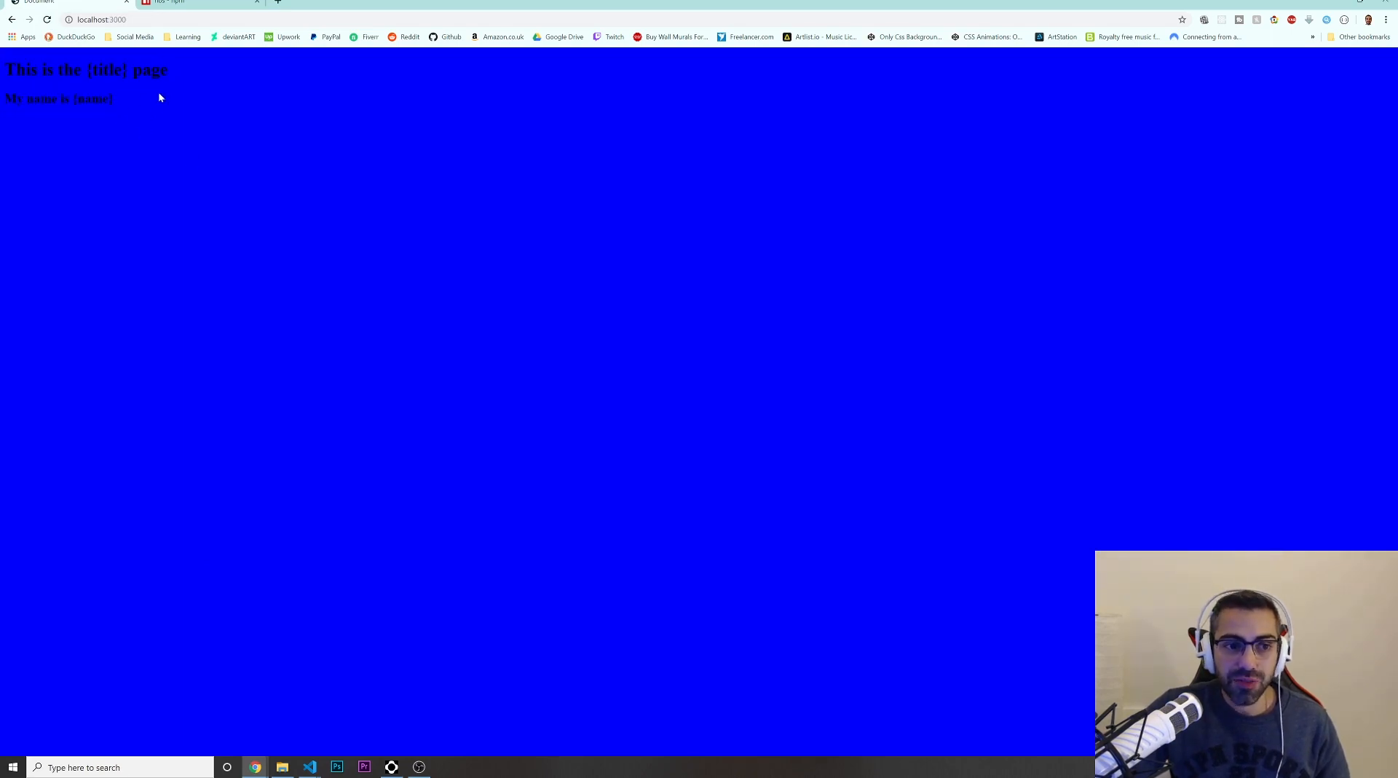
pyautogui.moveTo(167, 136)
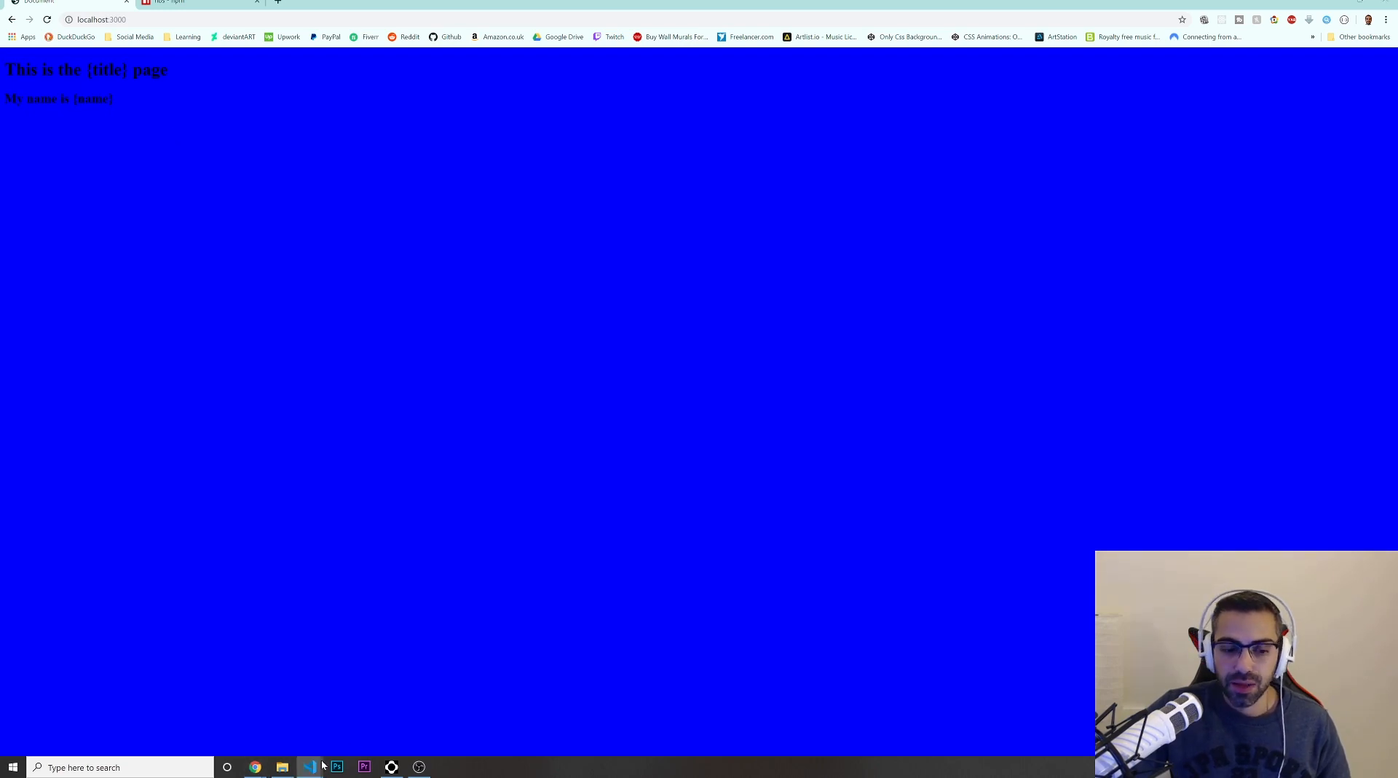
pyautogui.click(310, 767)
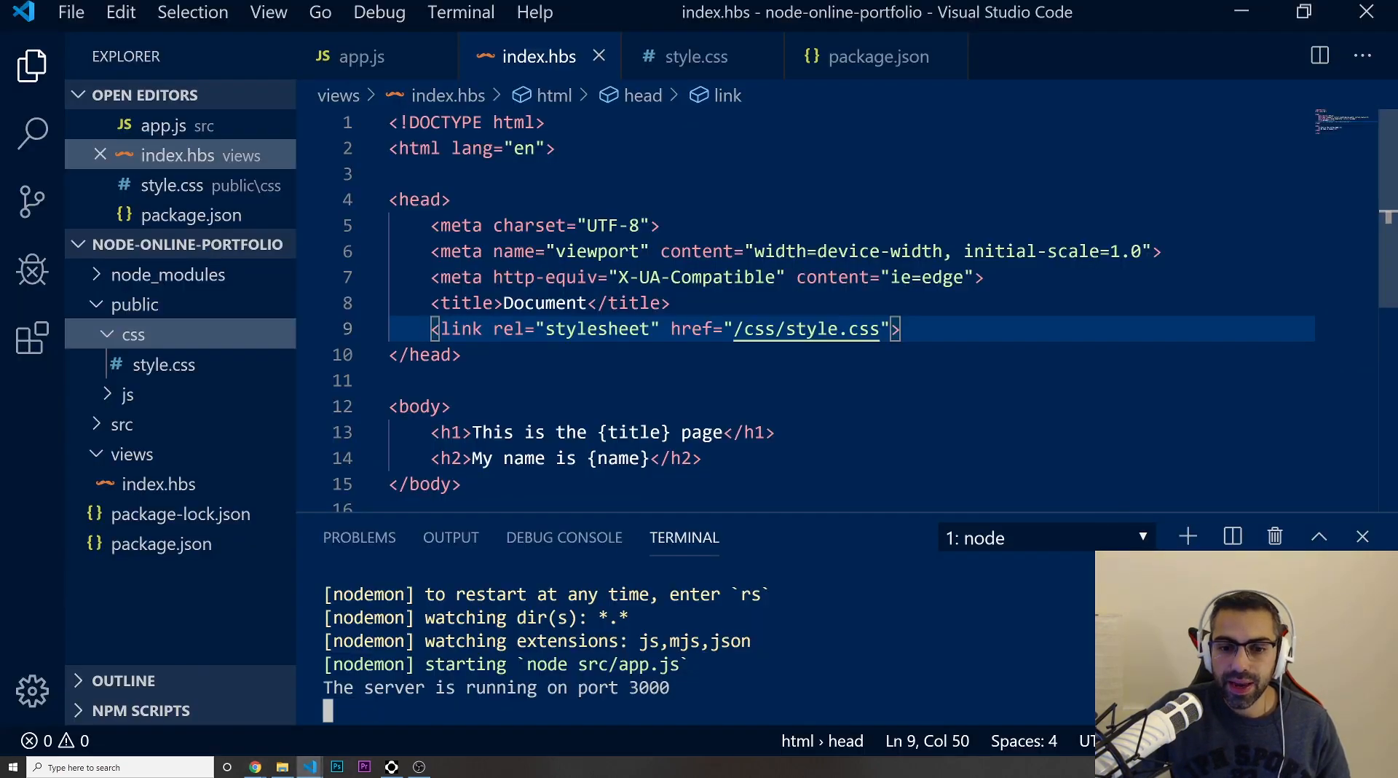
# - Change {title} and {name} to {{title}} and {{name}} in index.hbs, save, and switch to Chrome
pyautogui.click(599, 432)
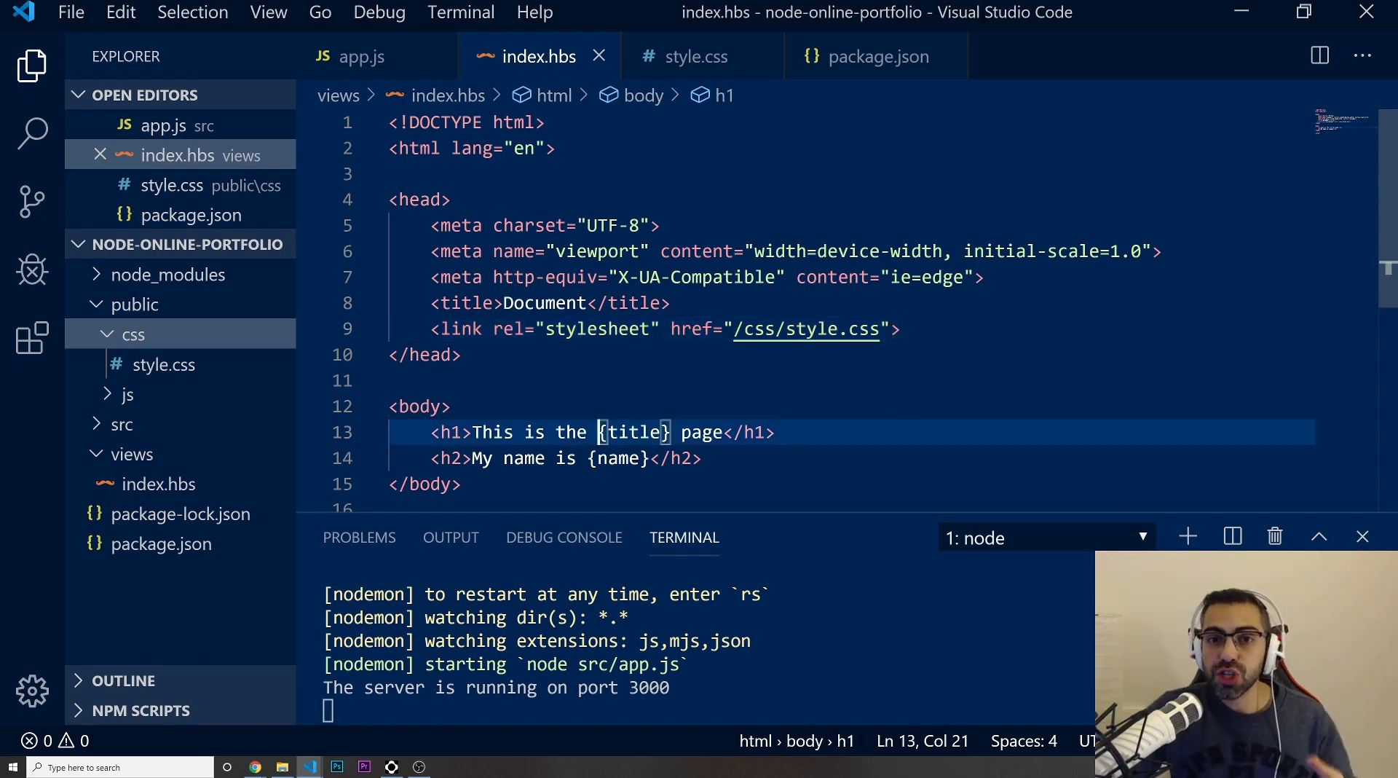
pyautogui.write('{')
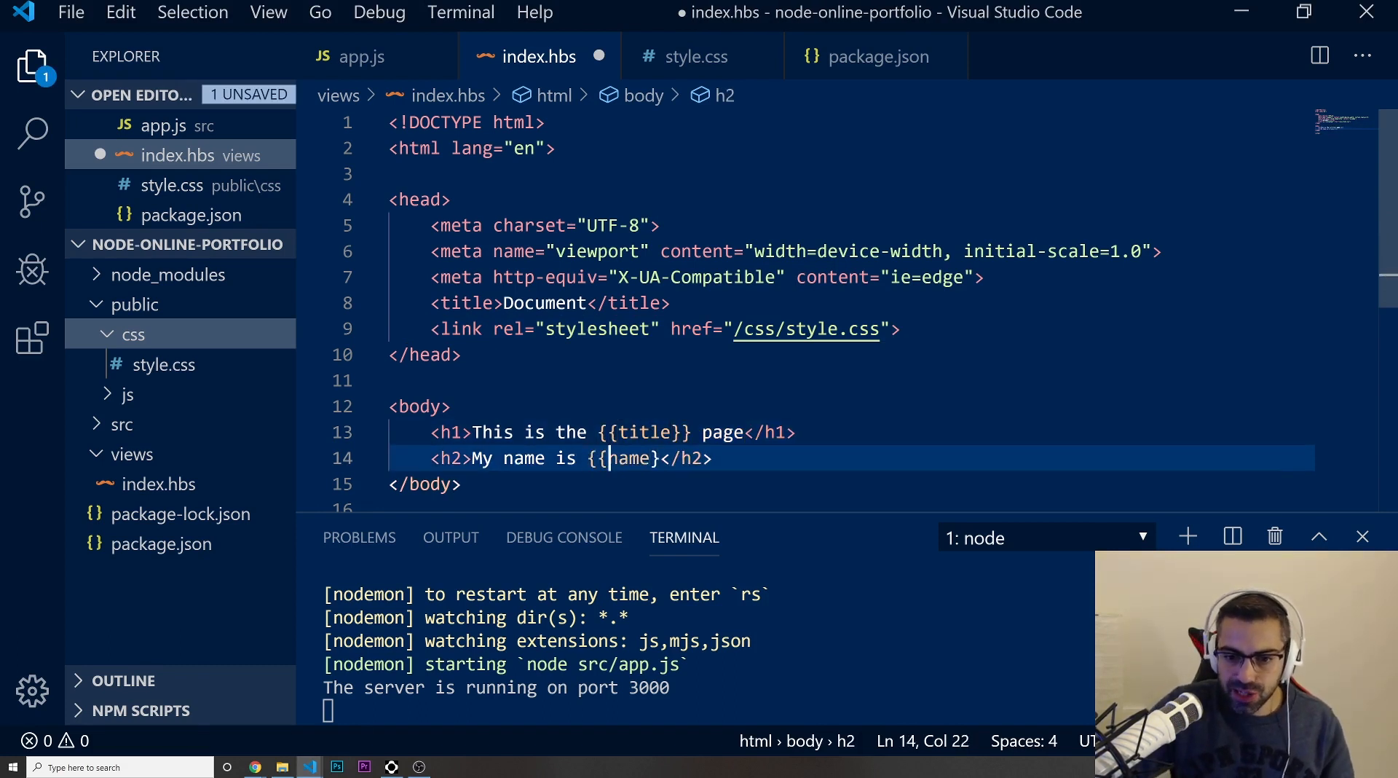
pyautogui.press('ctrl+s')
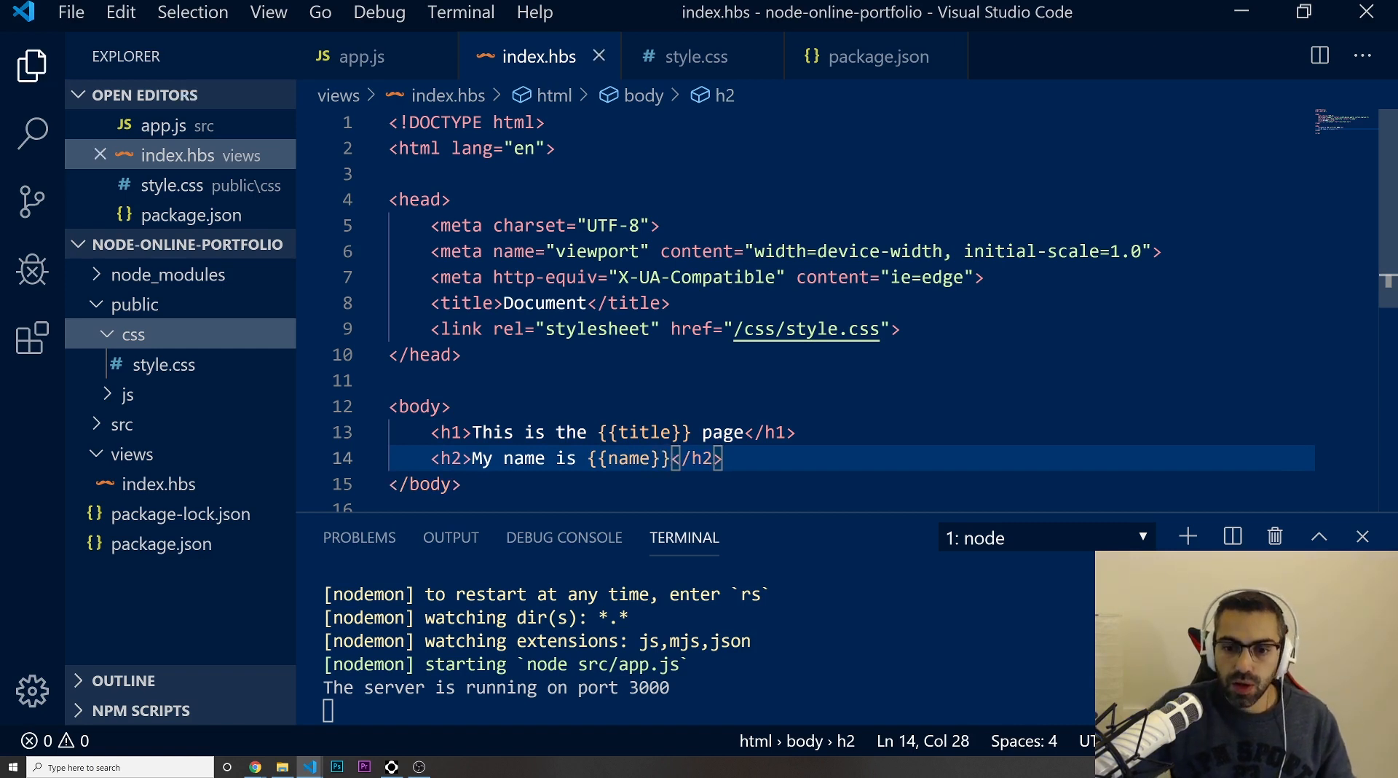
pyautogui.click(254, 766)
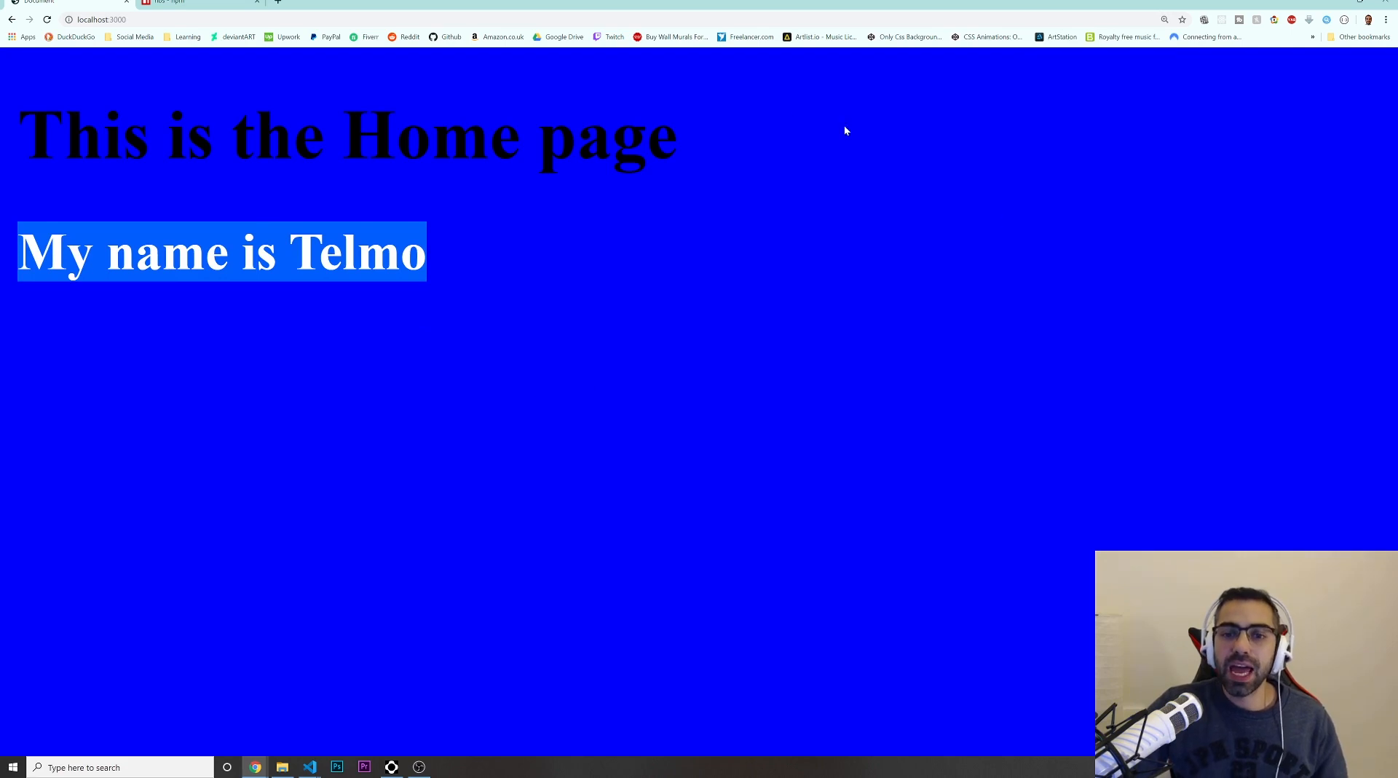
pyautogui.moveTo(798, 281)
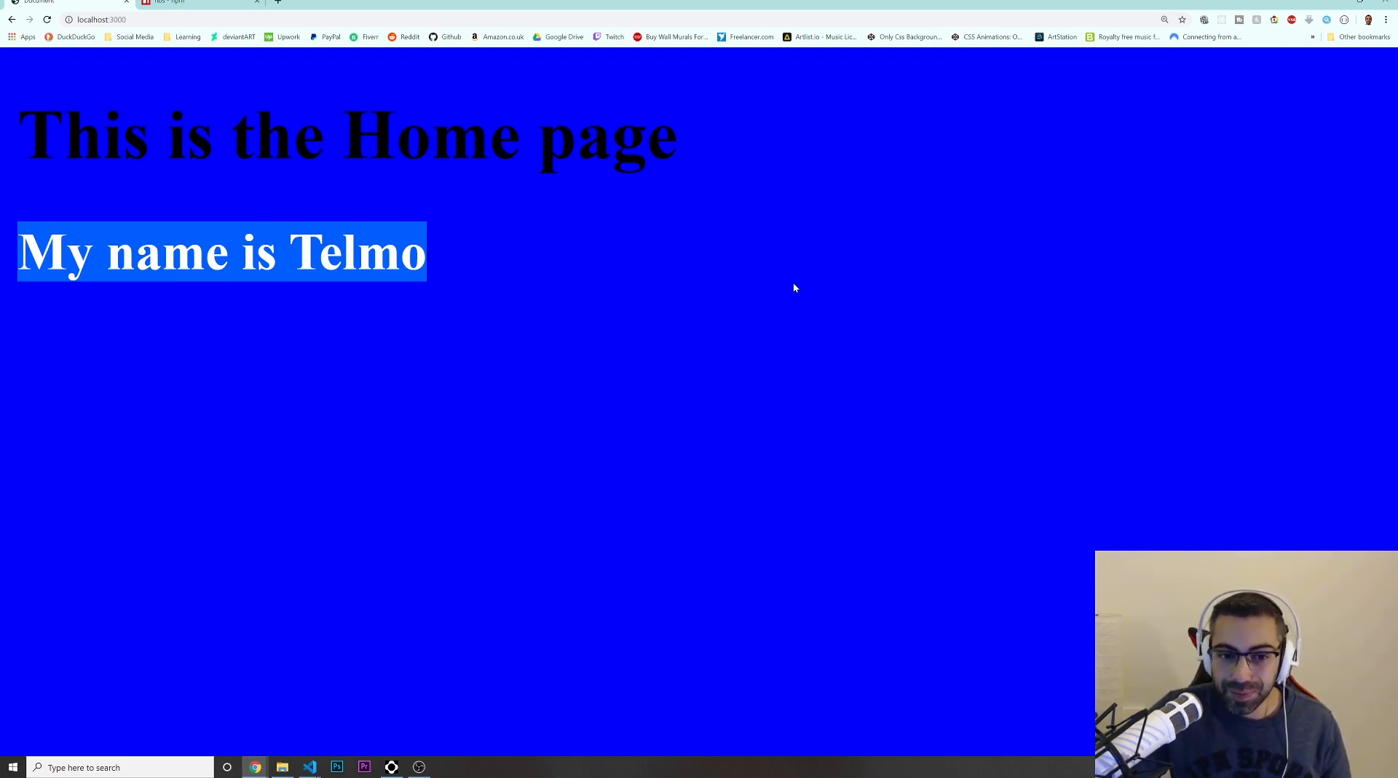
# - Review the rendered 'This is the Home page' and 'My name is Telmo' headings on blue
pyautogui.click(573, 271)
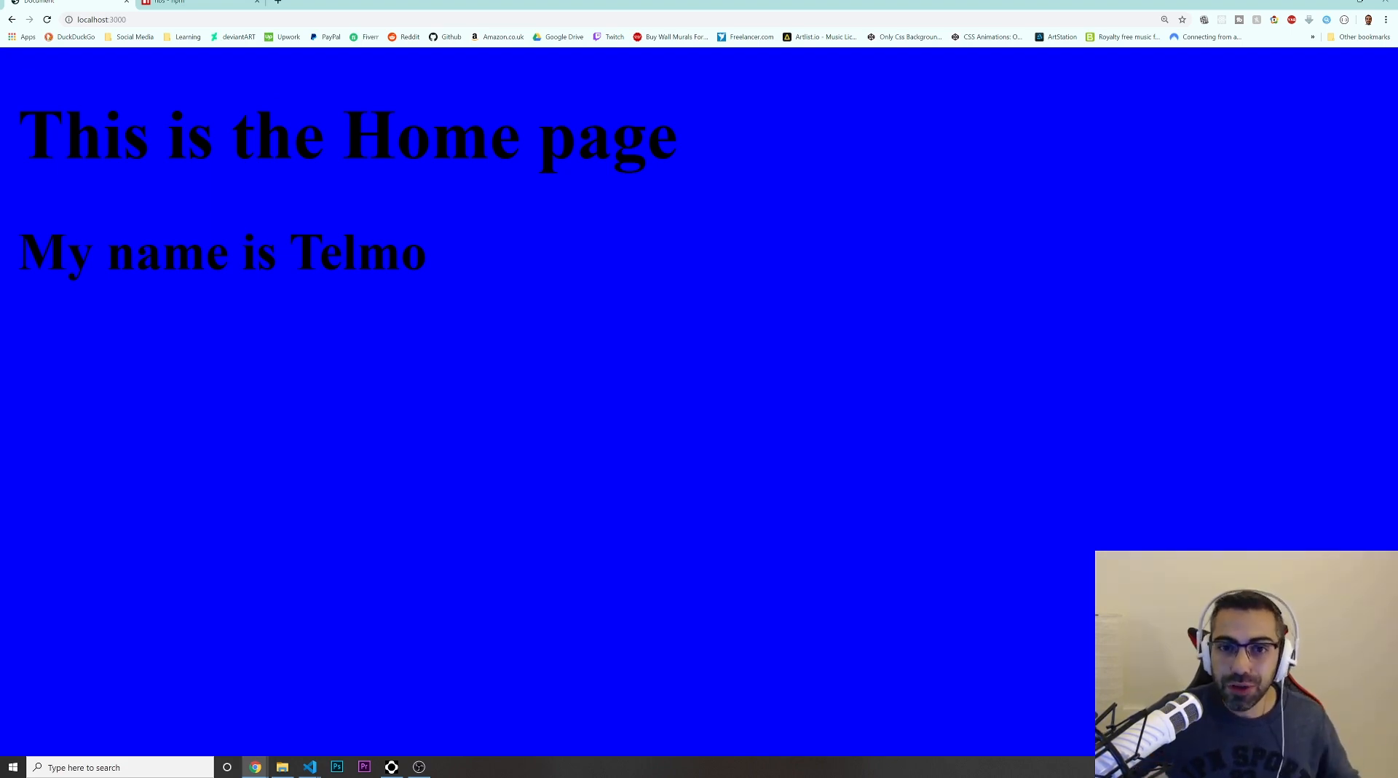
pyautogui.doubleClick(410, 252)
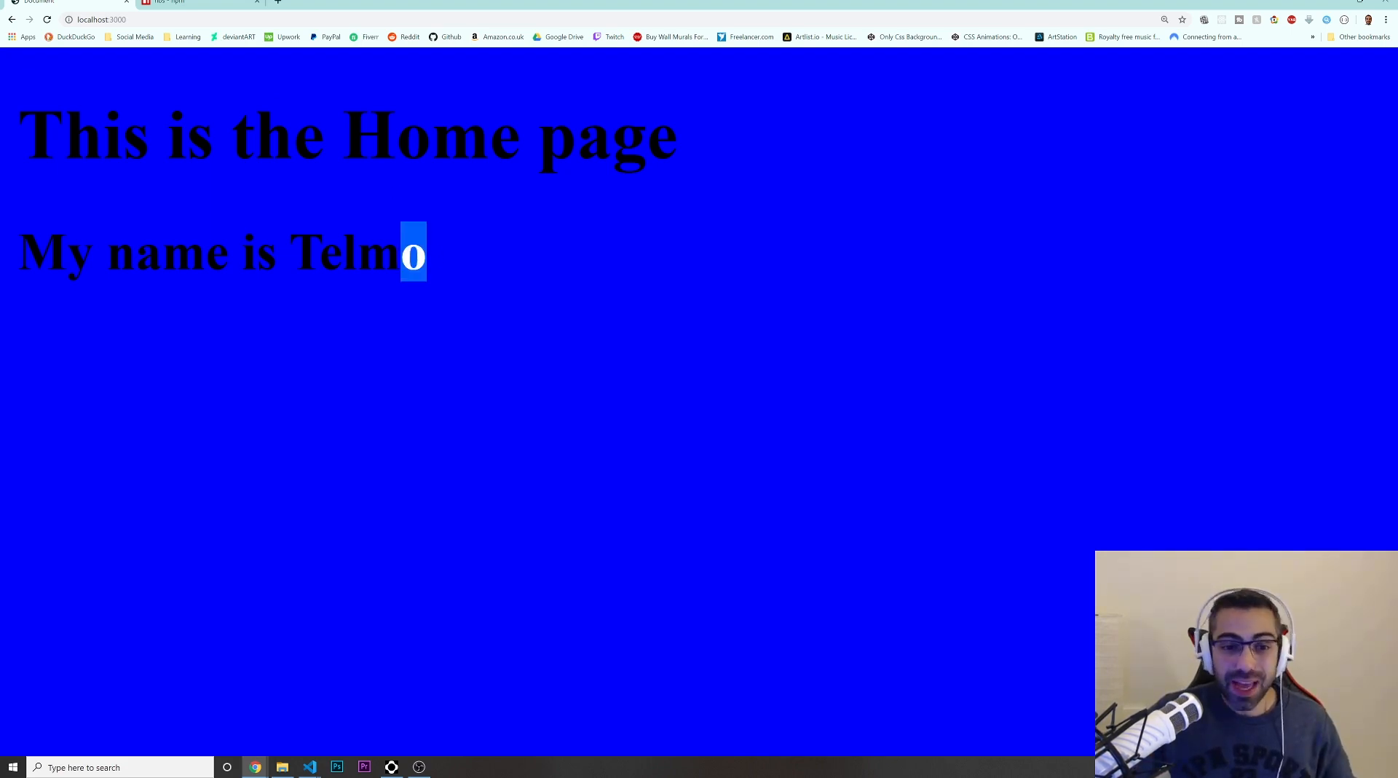